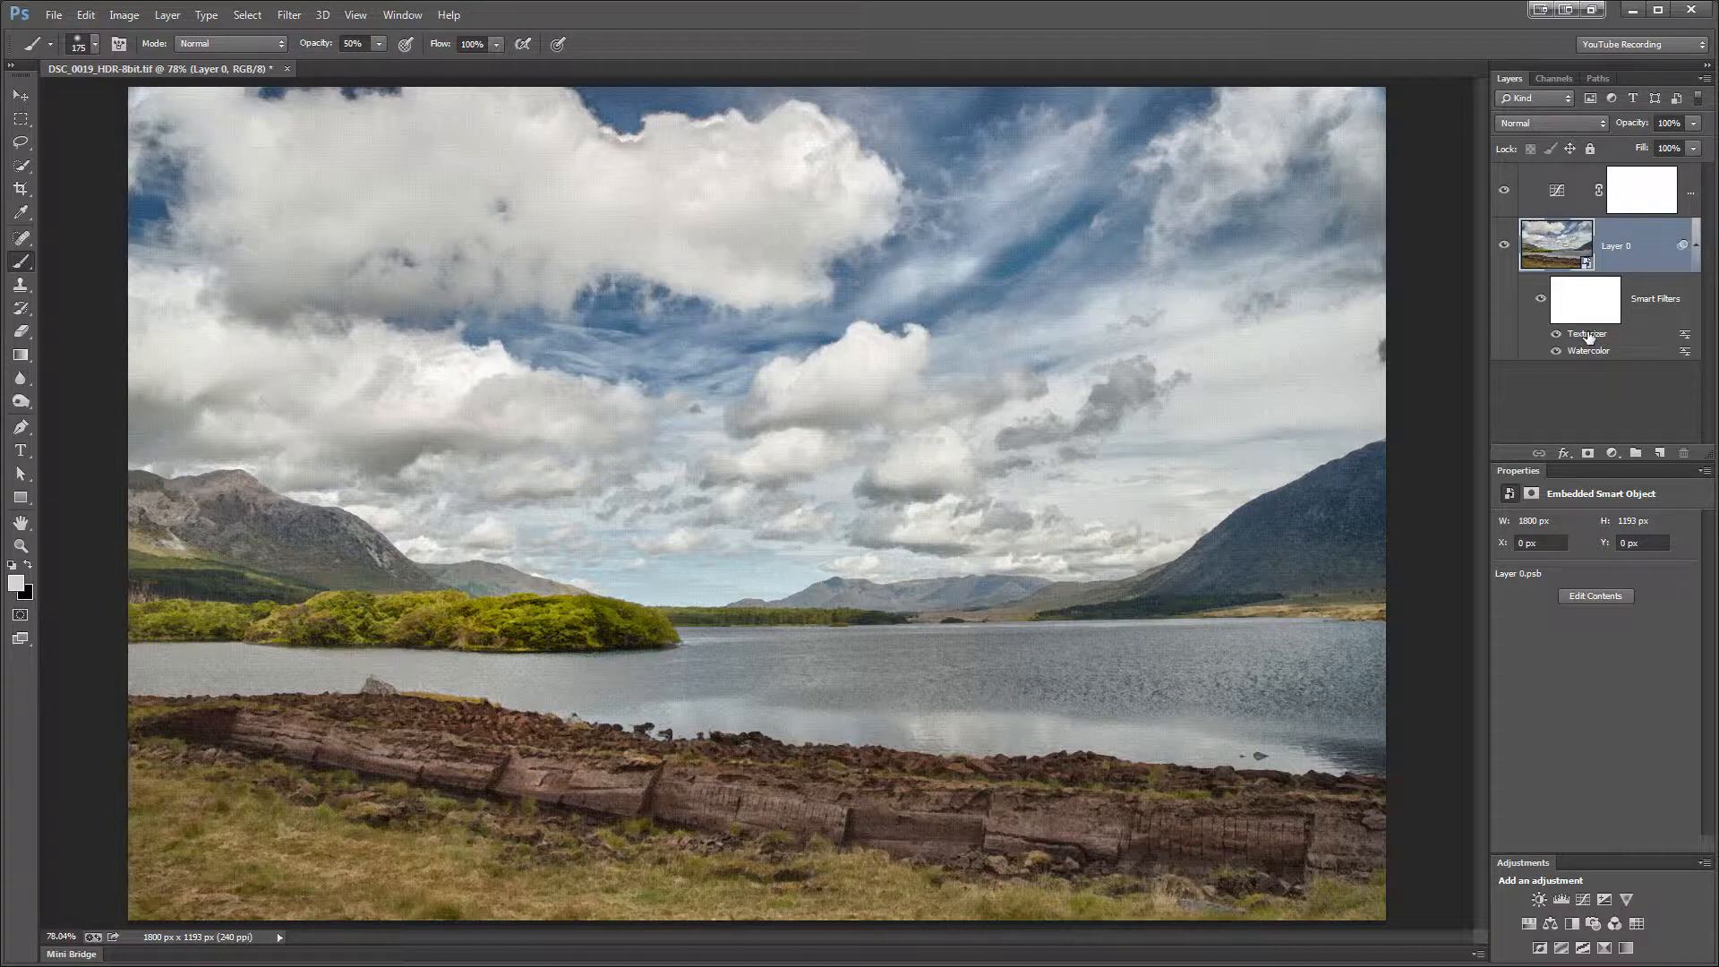
pyautogui.moveTo(1586, 334)
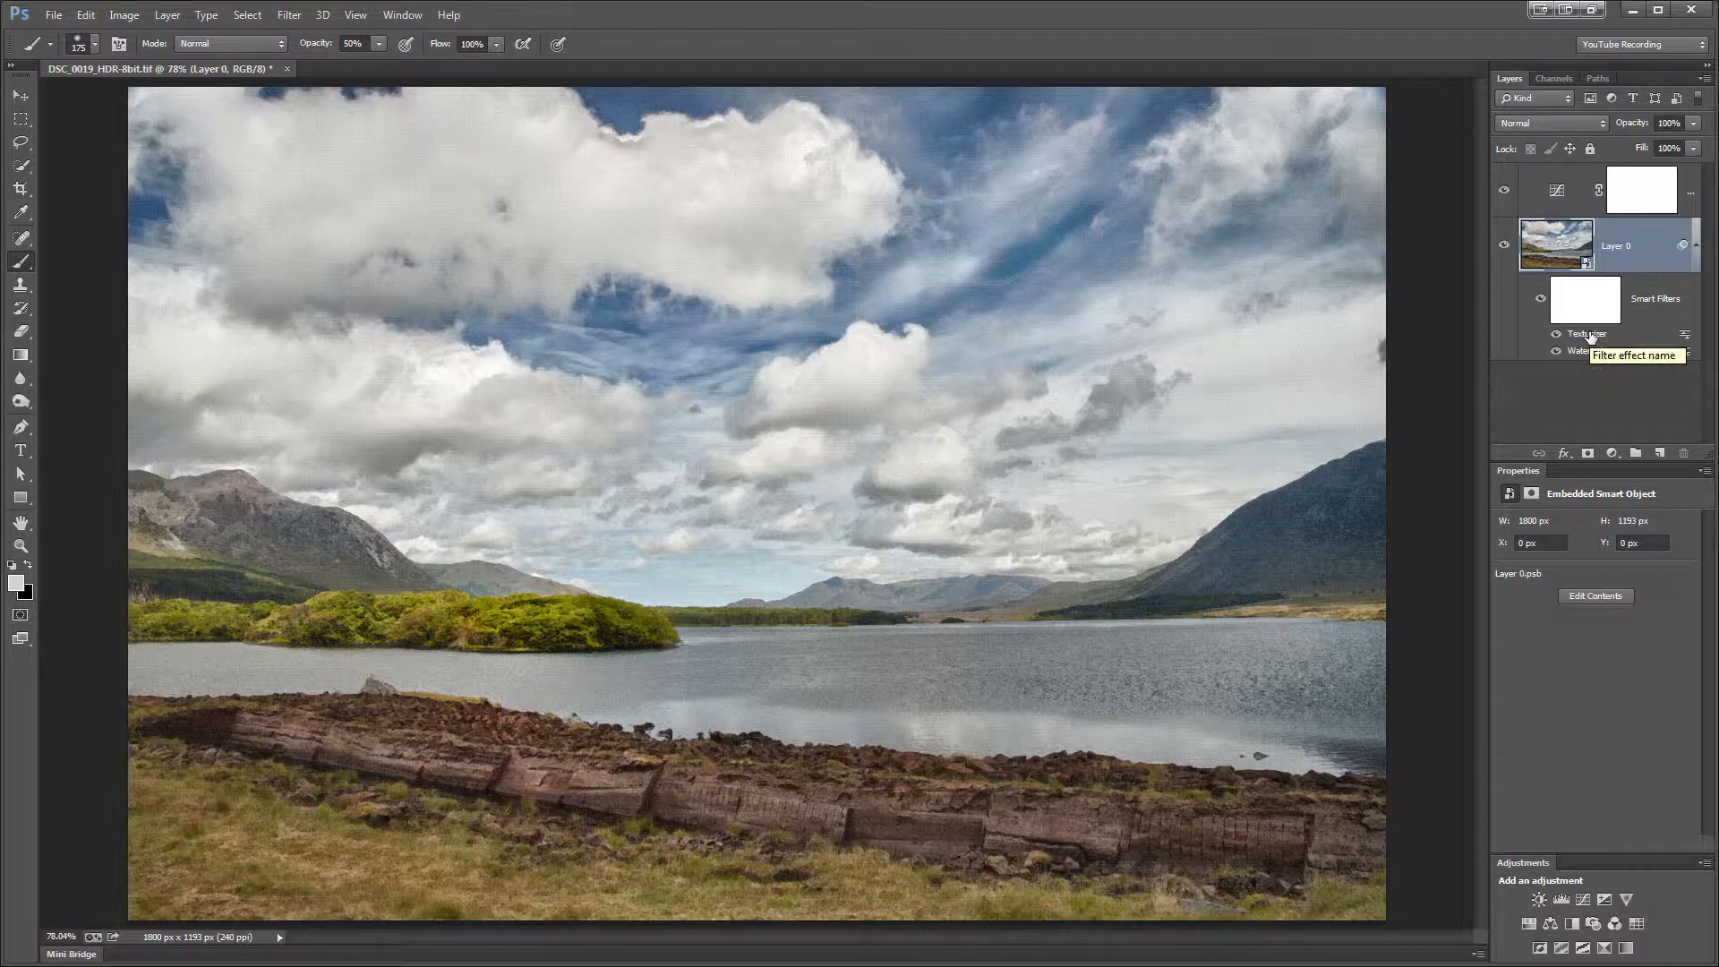
pyautogui.moveTo(1561, 307)
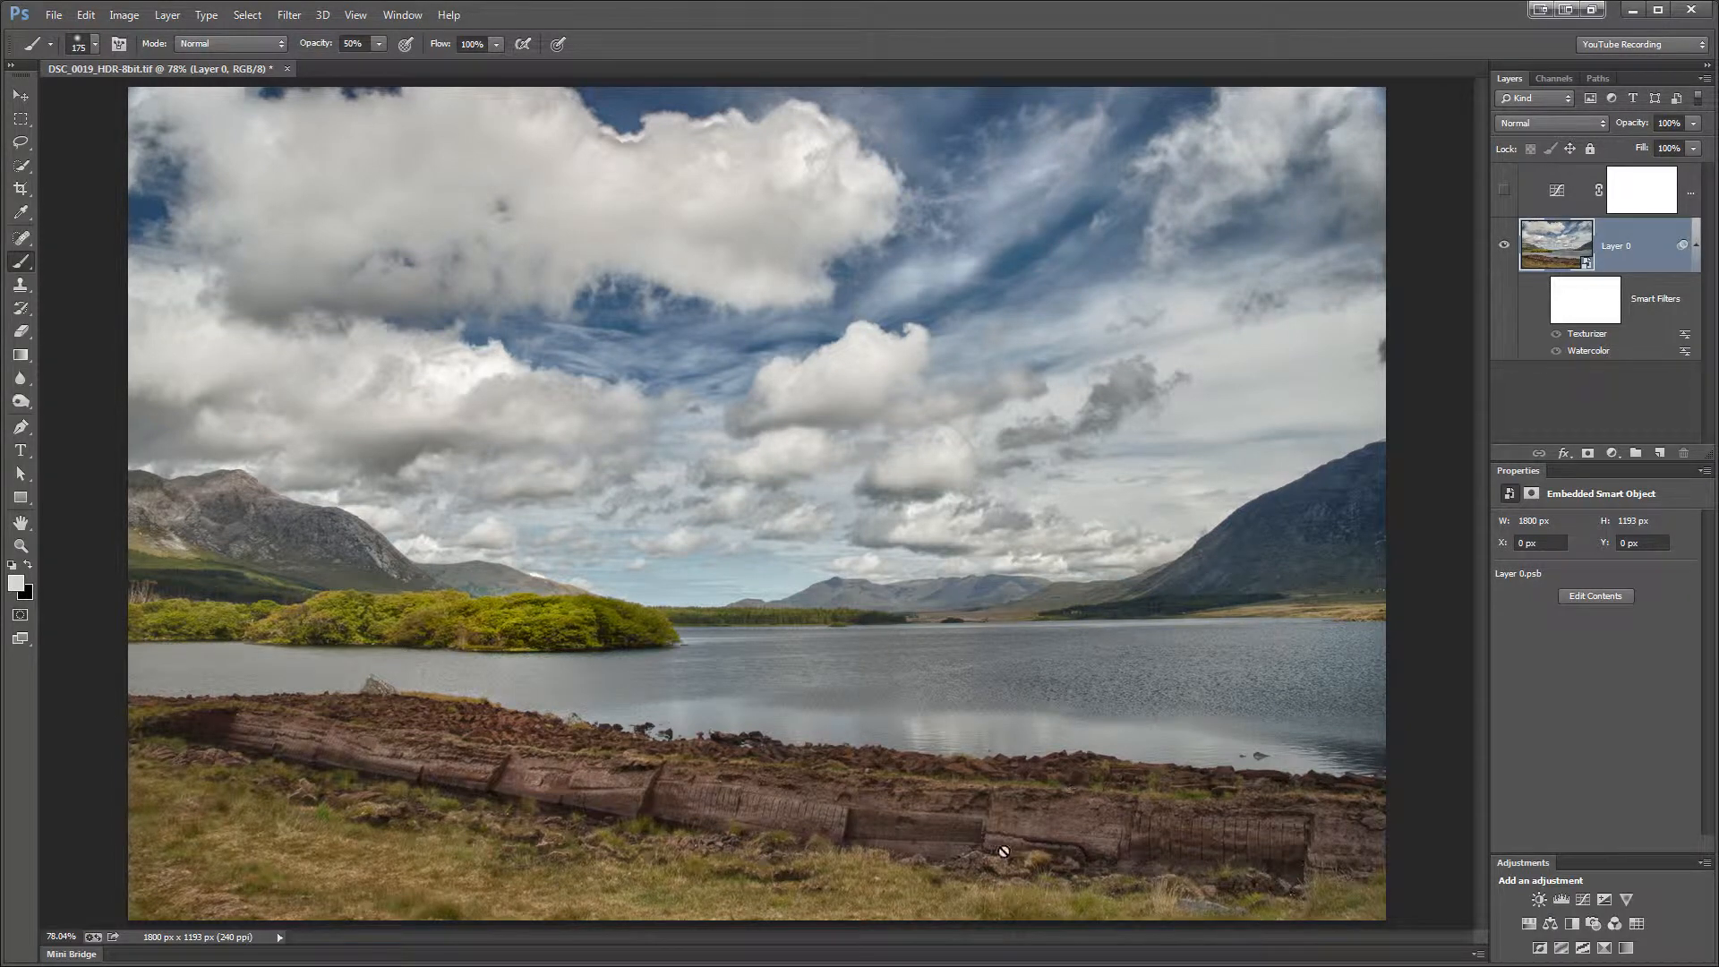
pyautogui.moveTo(764, 487)
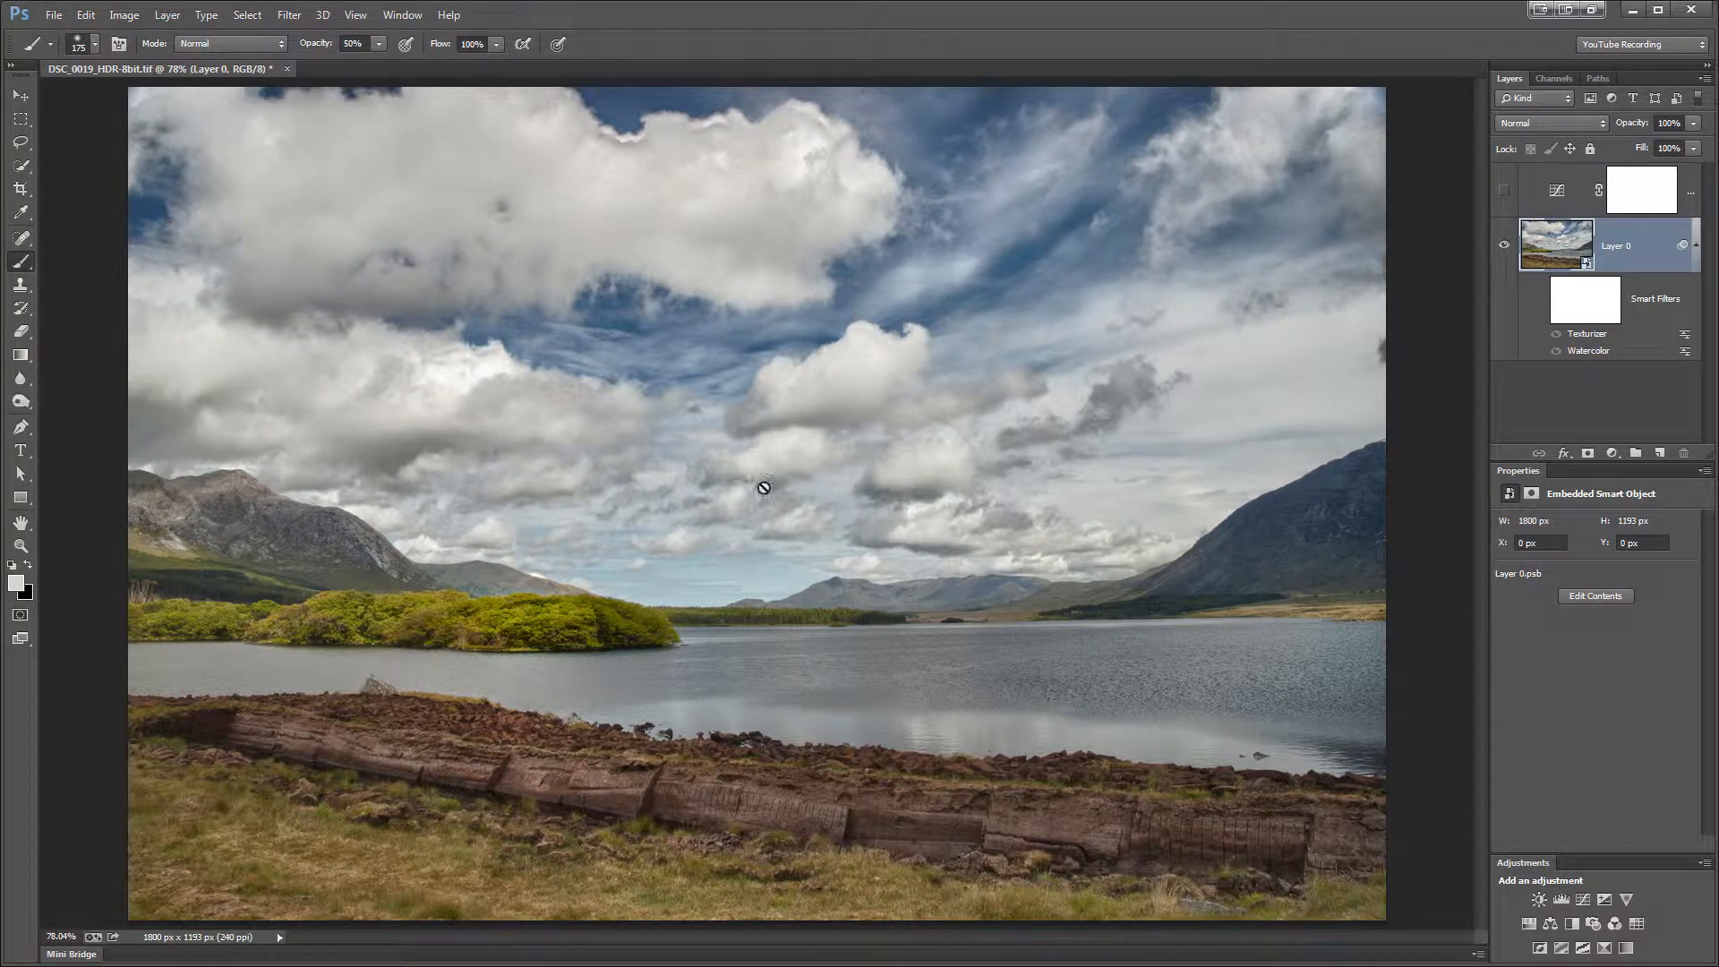
pyautogui.moveTo(1375, 231)
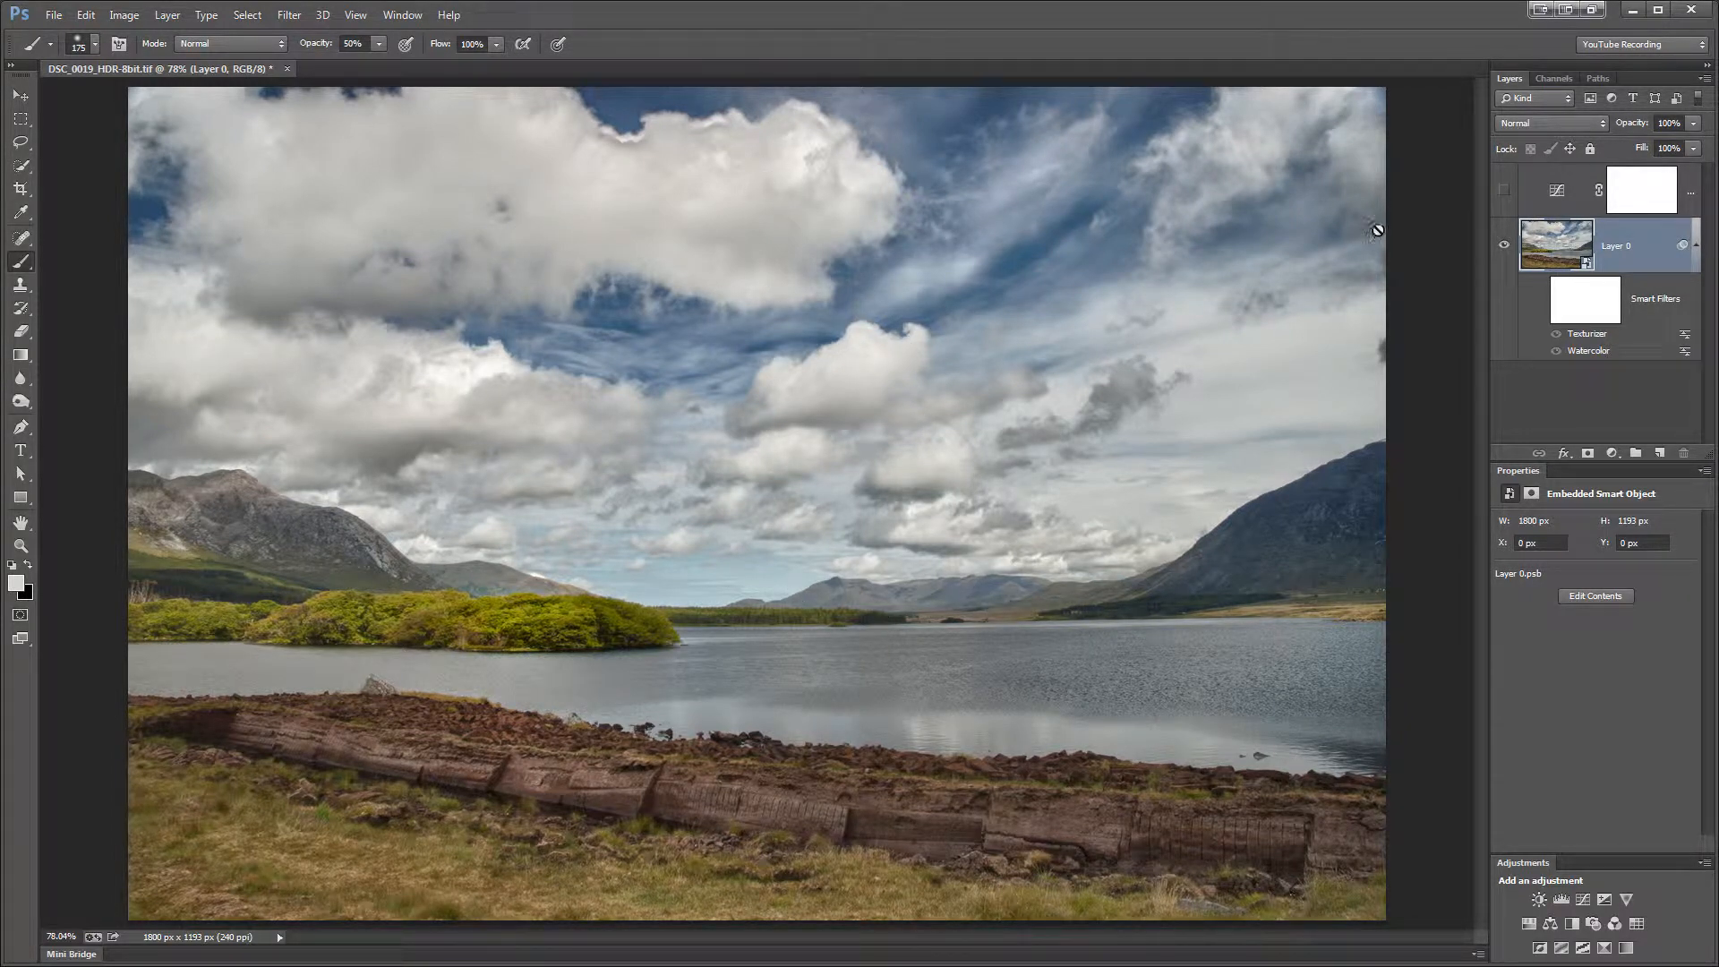
pyautogui.moveTo(1418, 238)
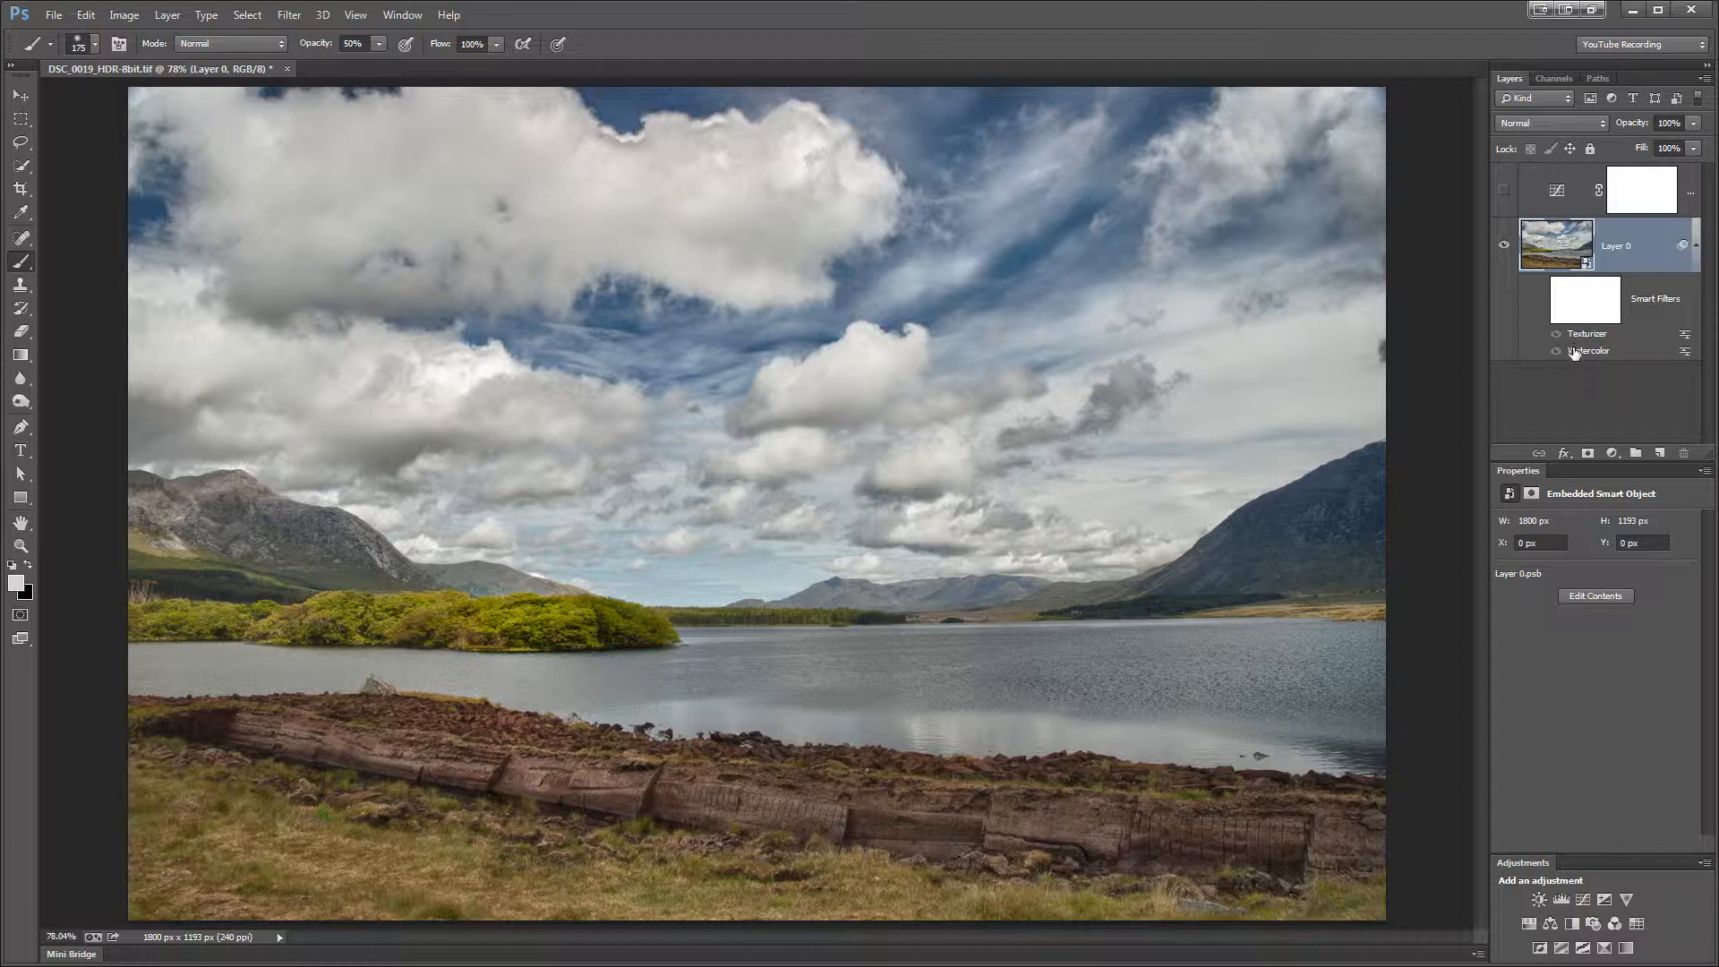
pyautogui.moveTo(1568, 355)
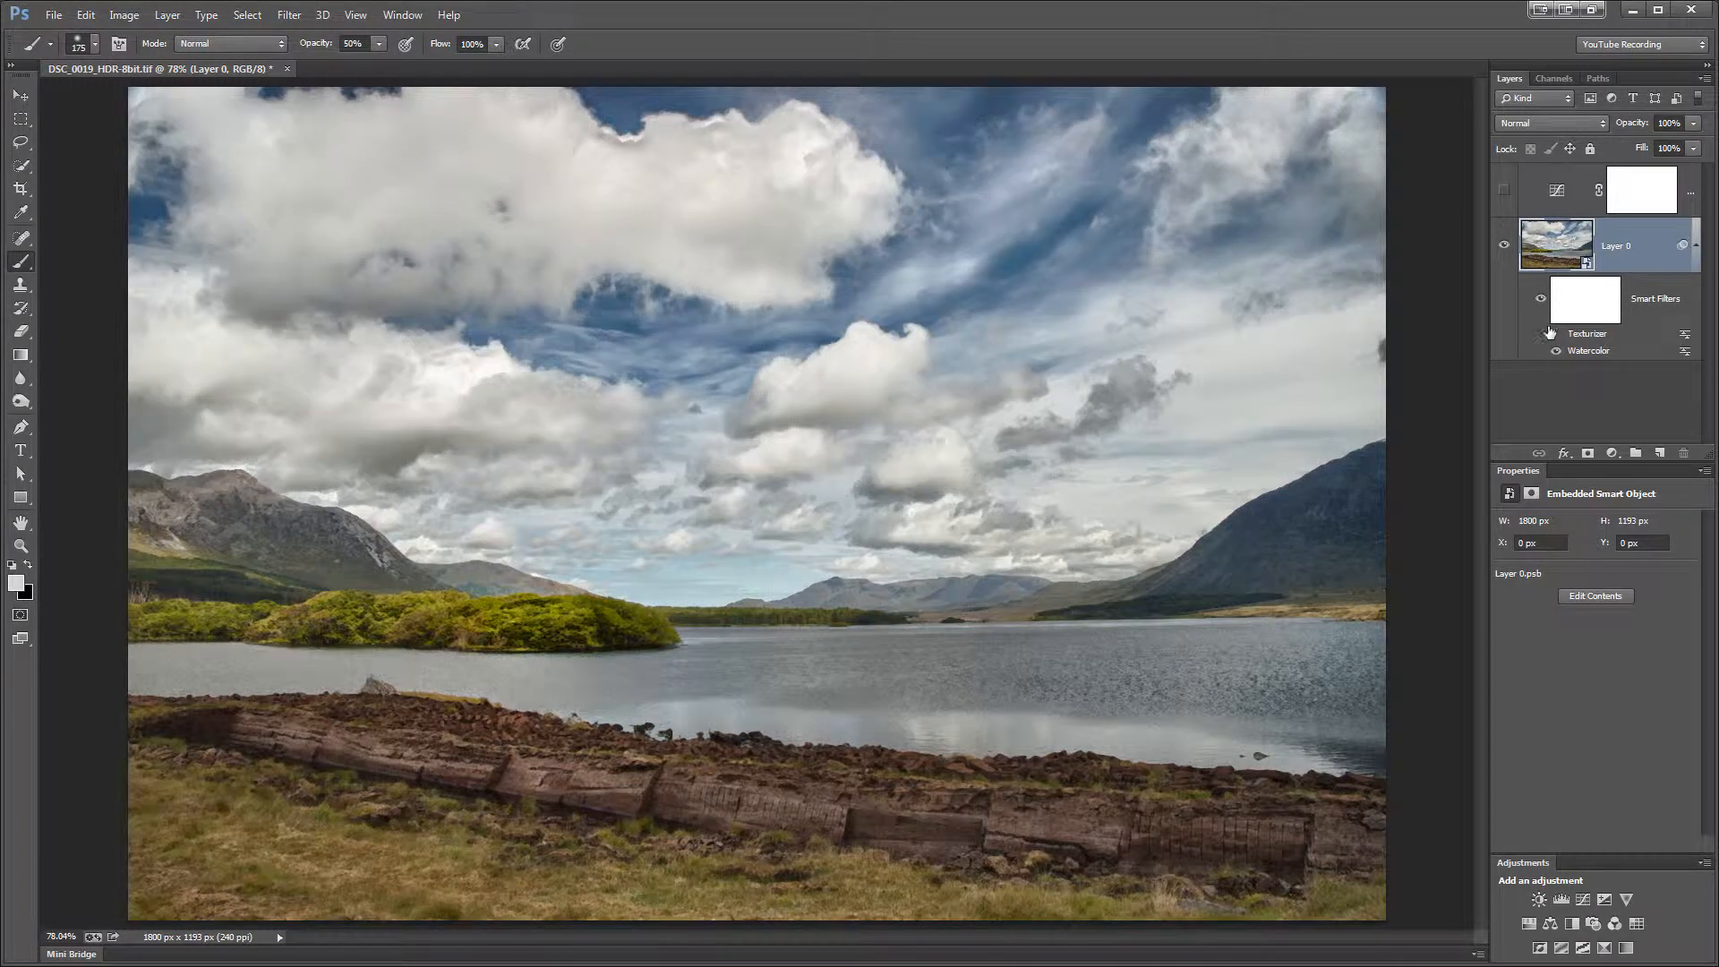
# Reopen the Watercolor smart filter past the stacked-filters notice, review it in the Filter Gallery, and close it.
pyautogui.click(1554, 333)
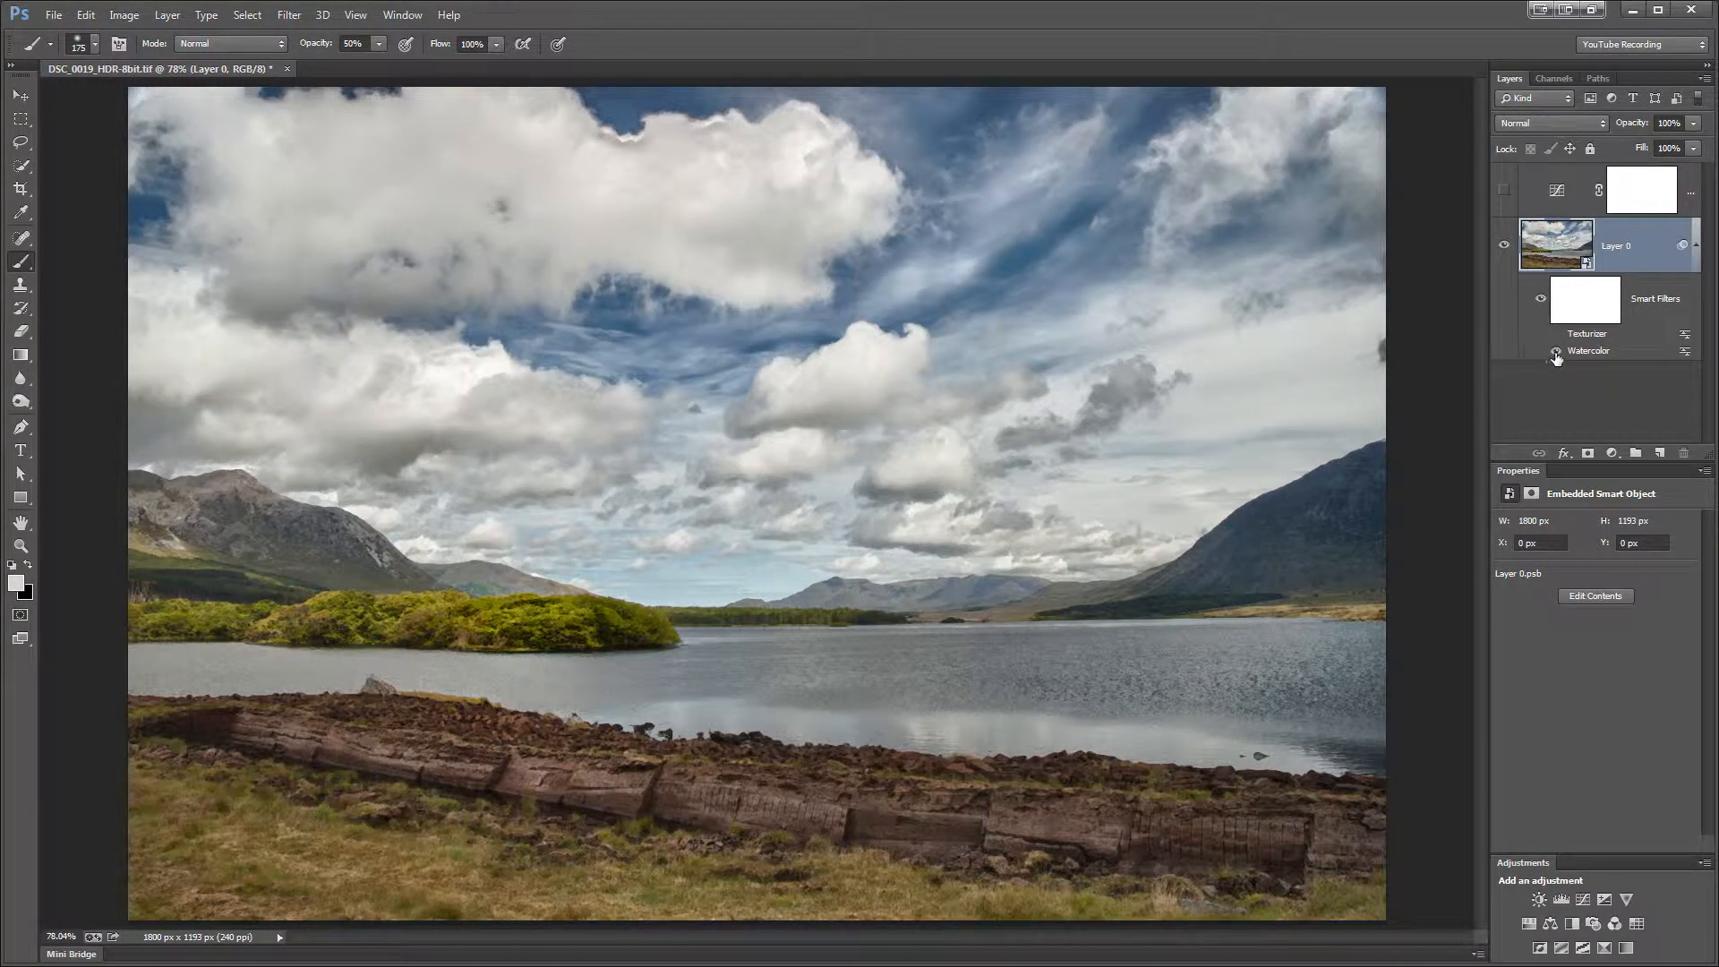
pyautogui.click(1554, 351)
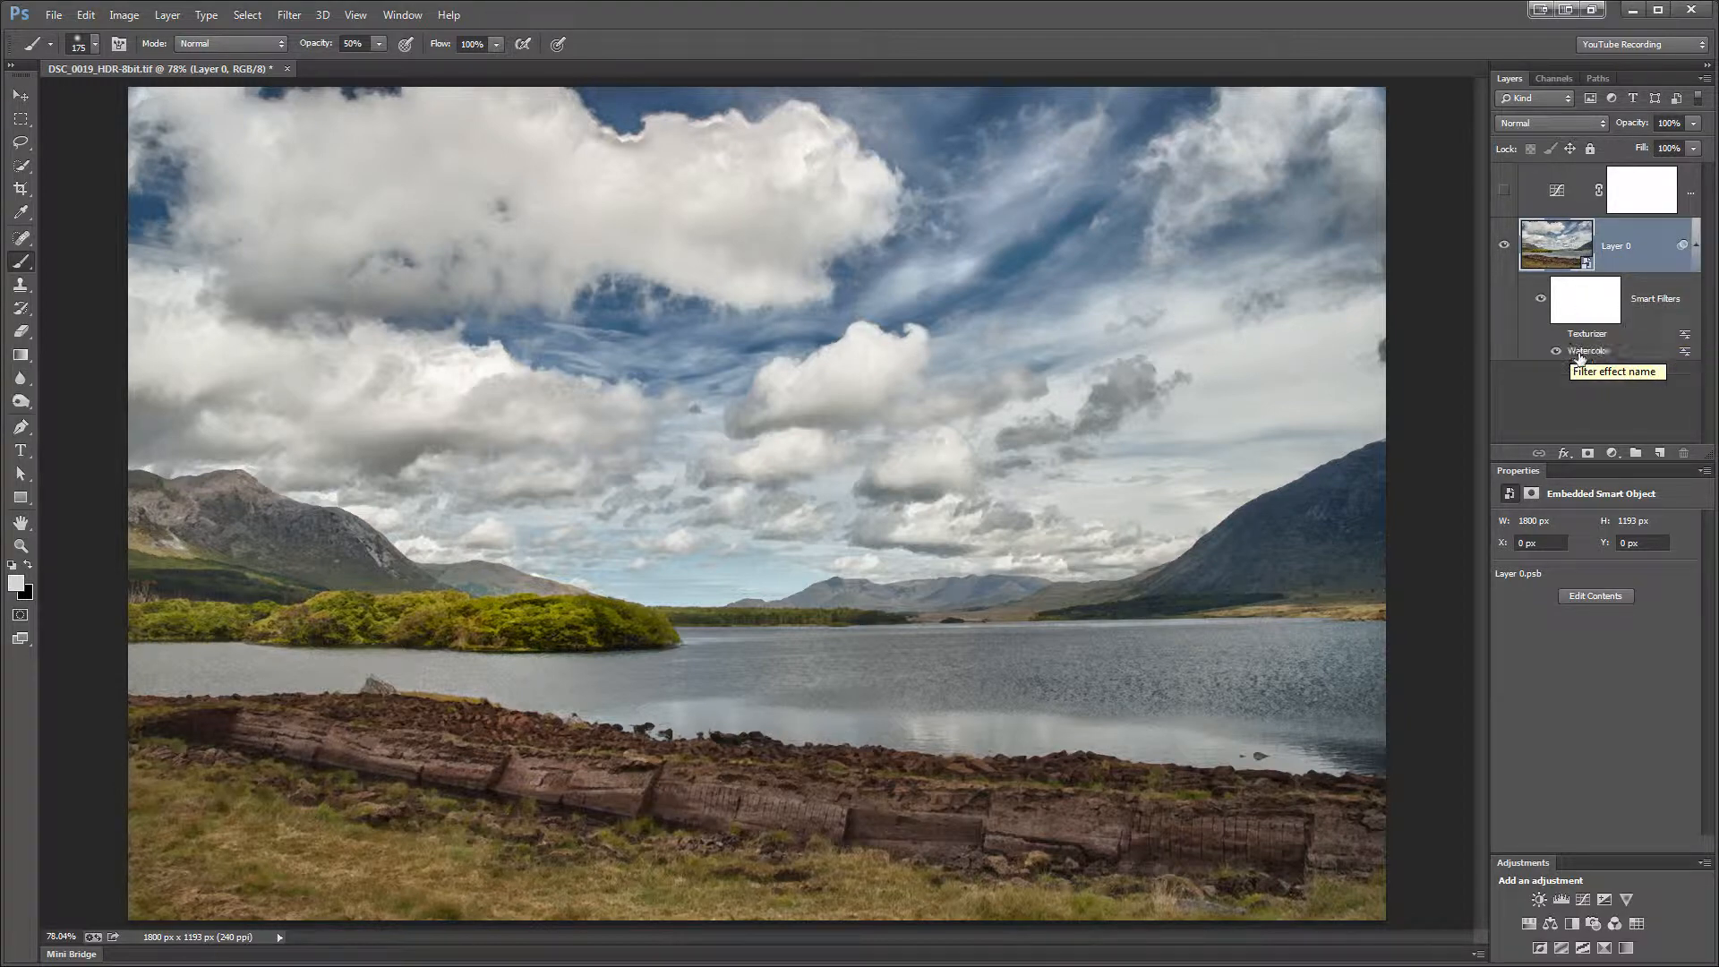
pyautogui.doubleClick(1589, 351)
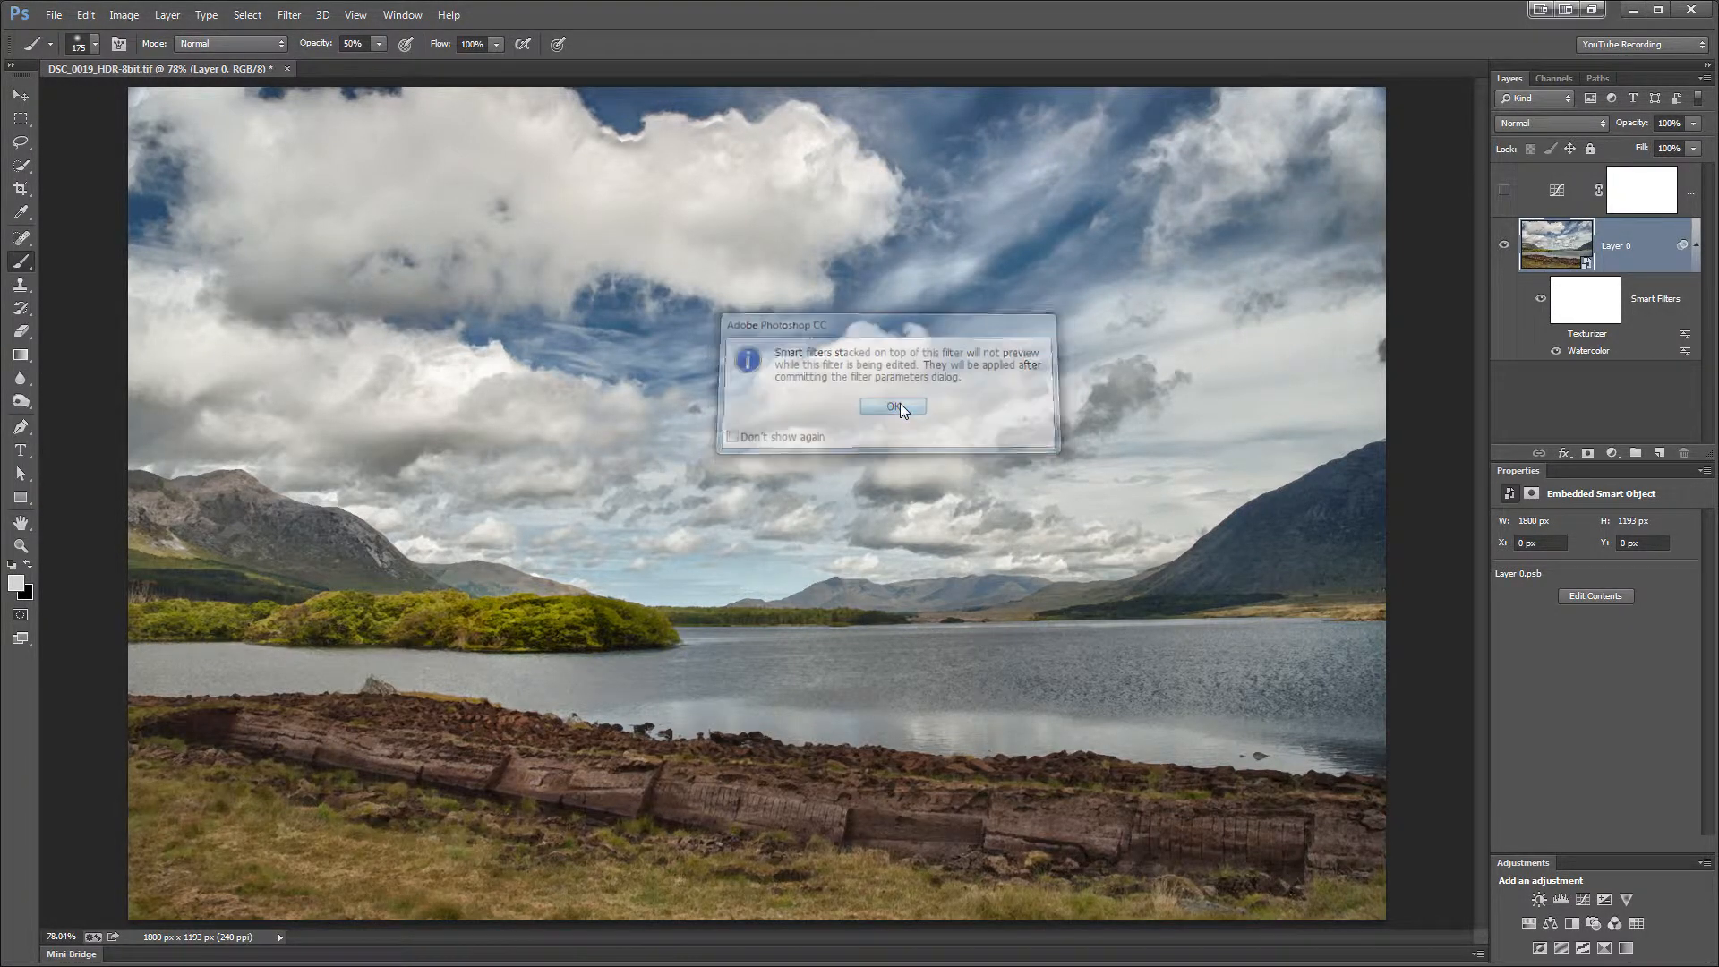
pyautogui.click(892, 406)
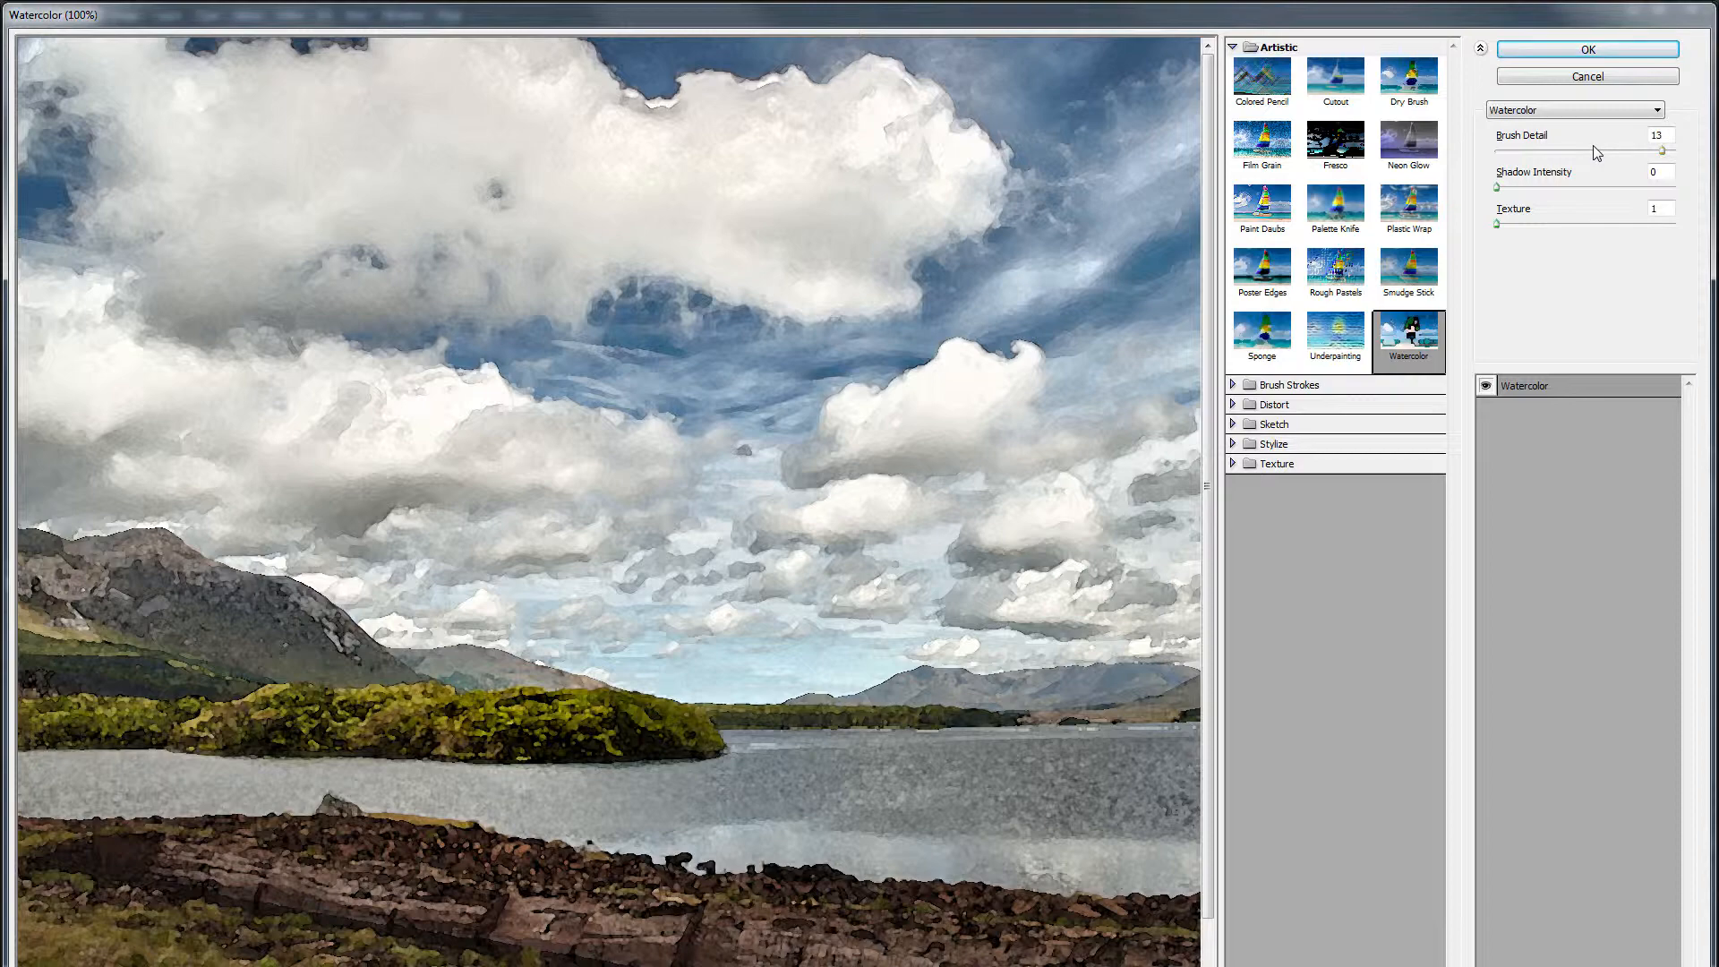
pyautogui.moveTo(878, 310)
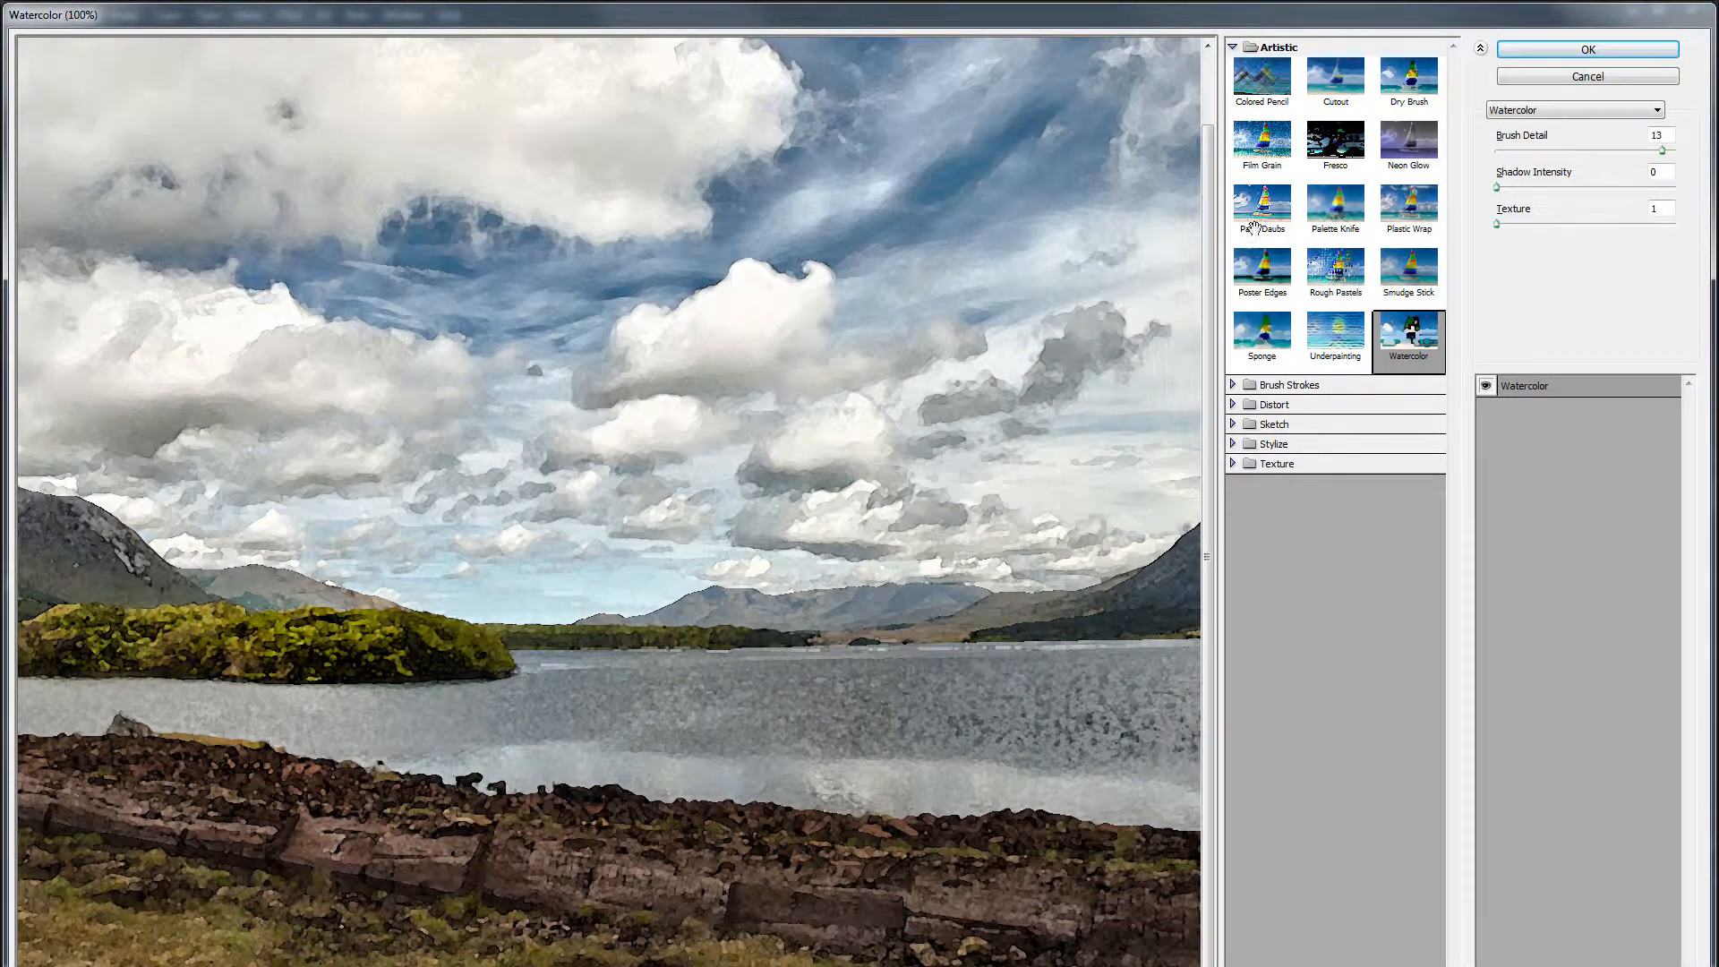
pyautogui.click(1585, 50)
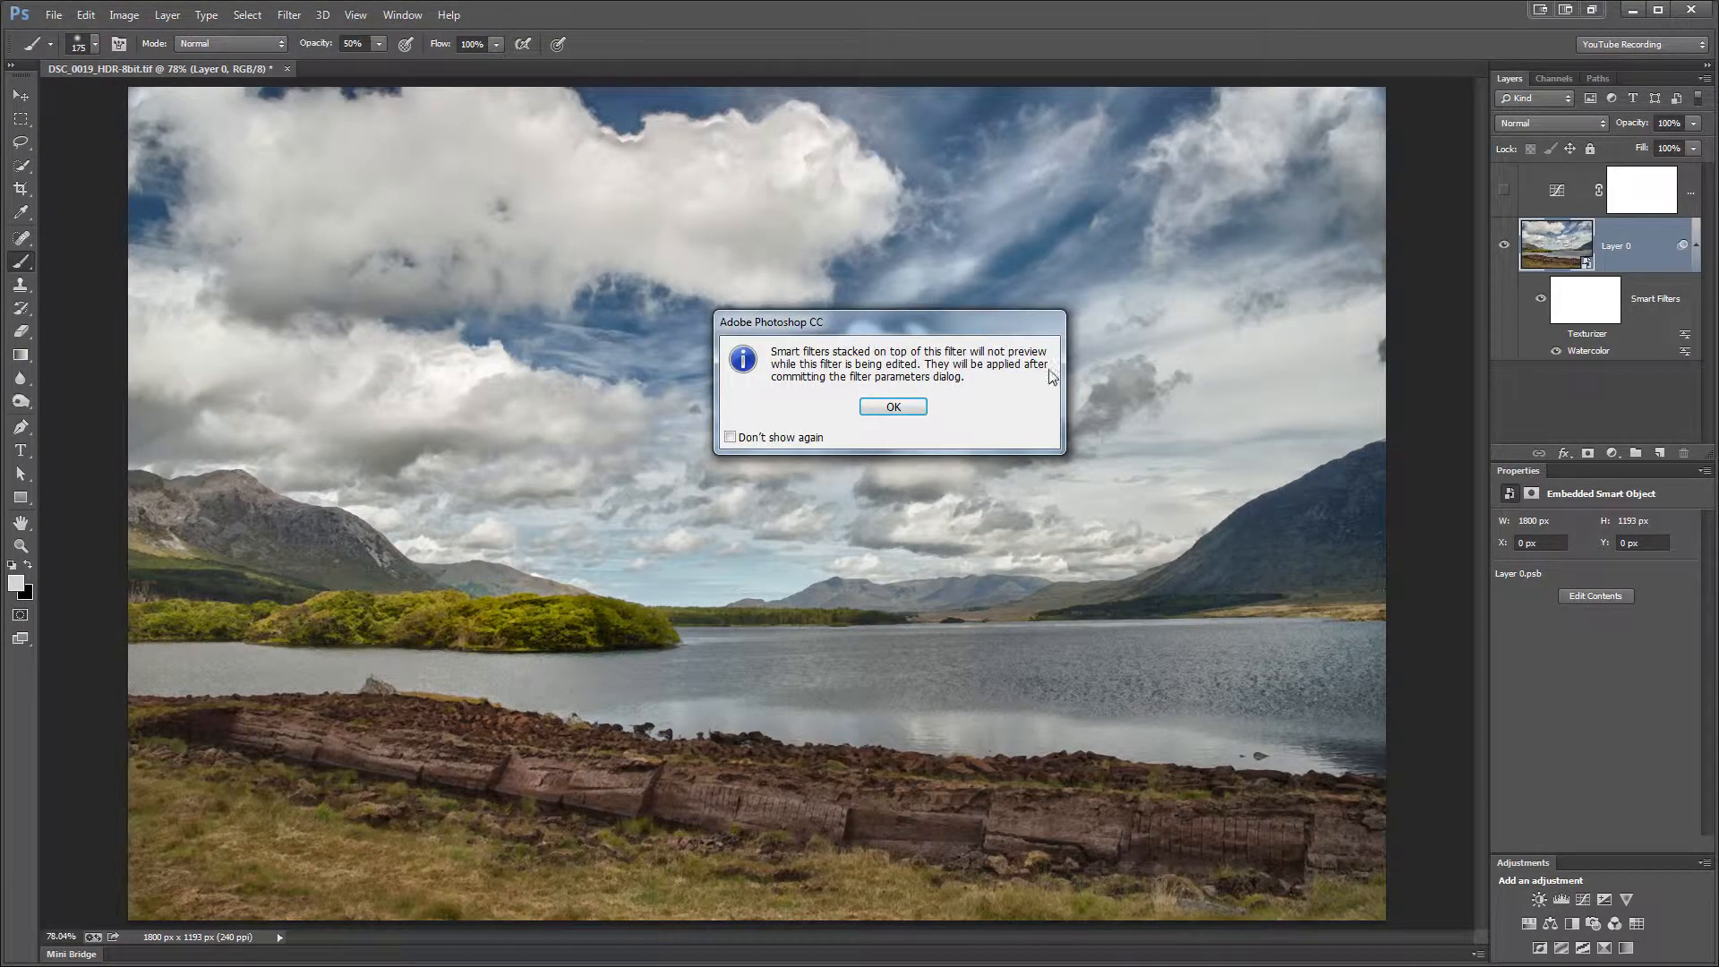
# In Watercolor's blending options try opacity 30%, restore 100%, toggle preview, and cancel without changes.
pyautogui.click(892, 406)
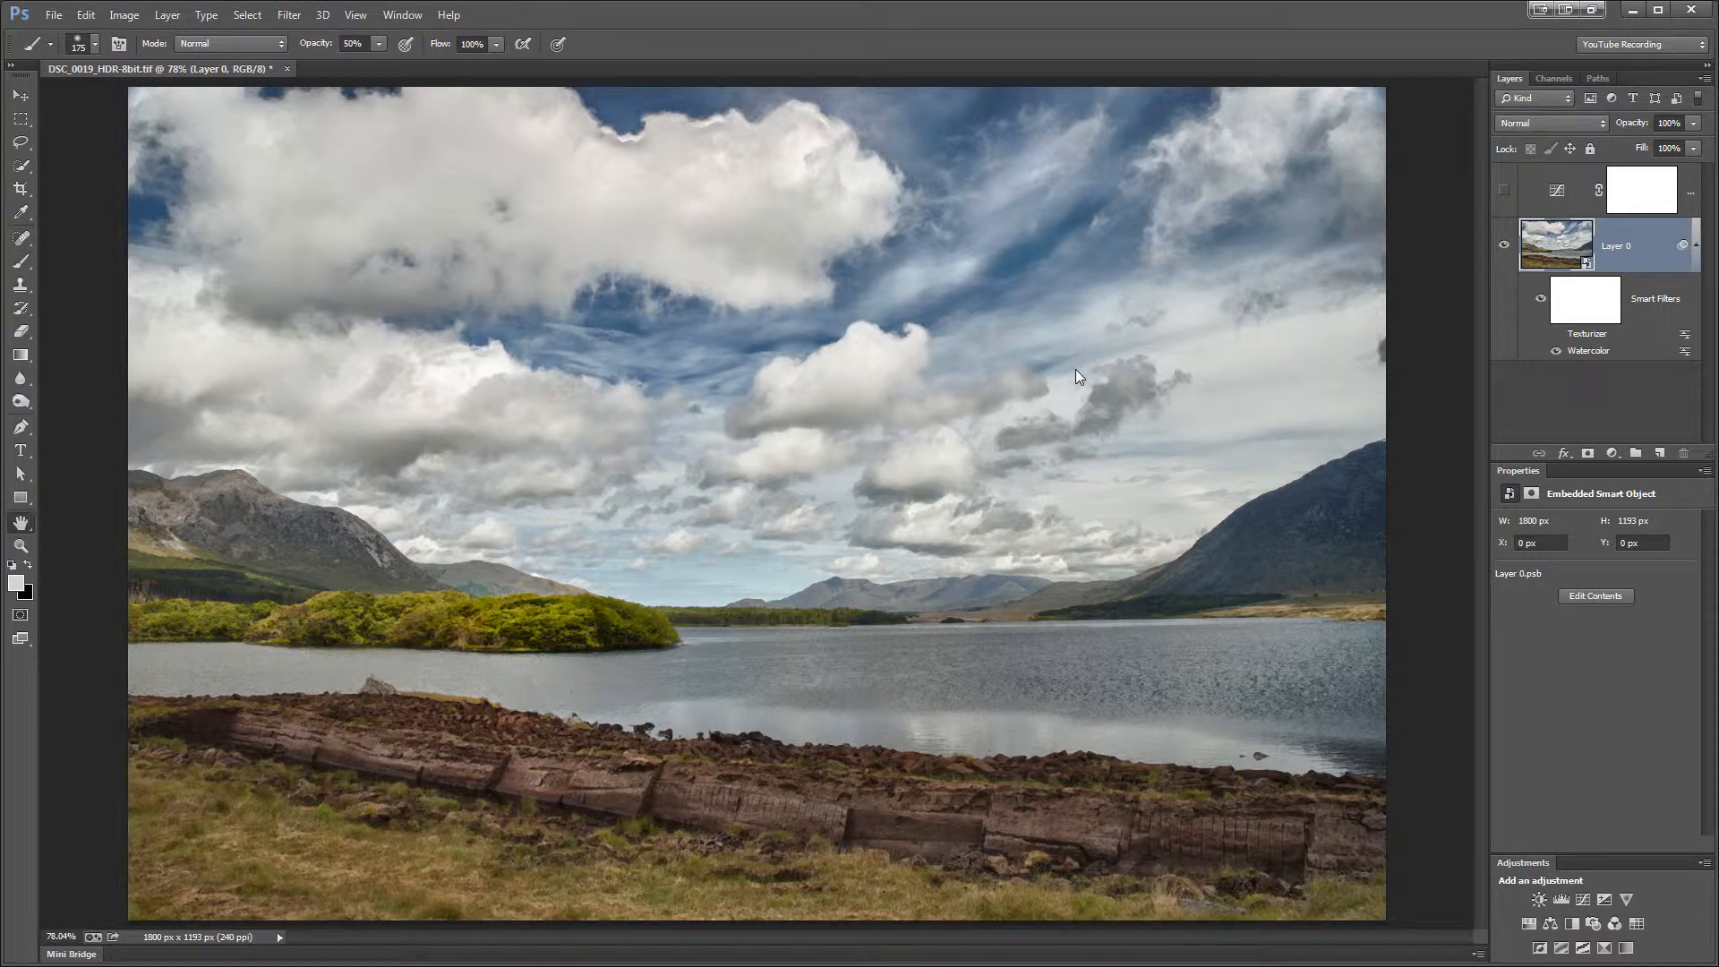
pyautogui.doubleClick(1588, 349)
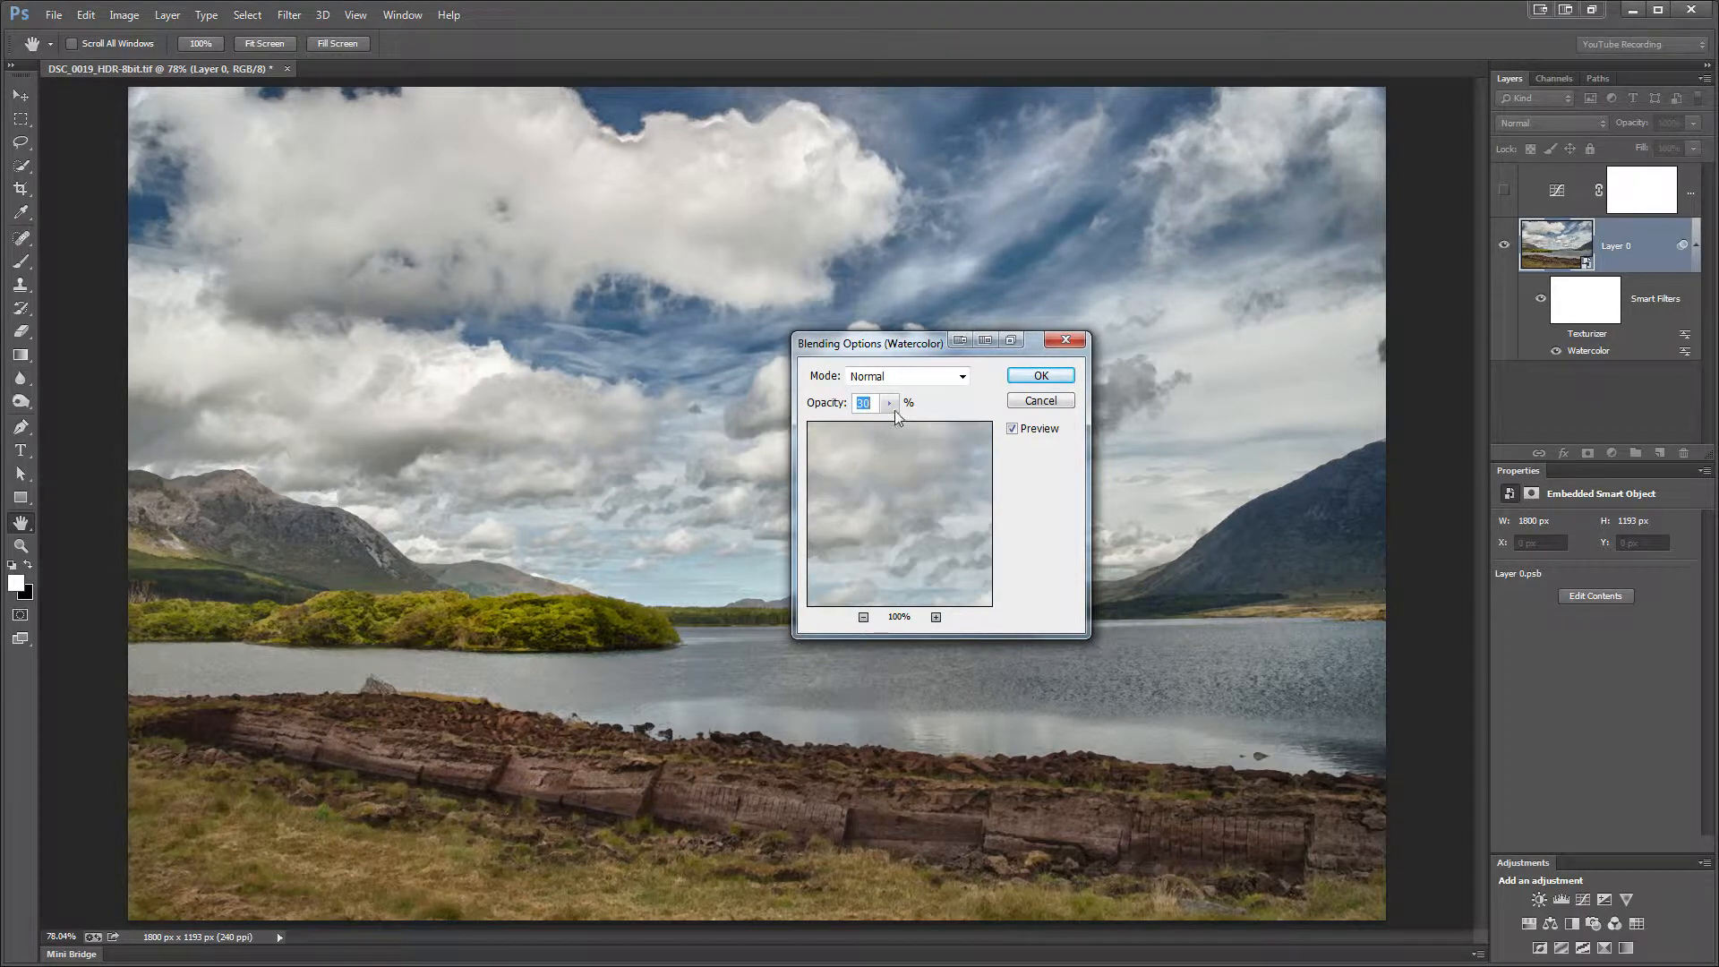
pyautogui.moveTo(870, 343); pyautogui.dragTo(951, 516)
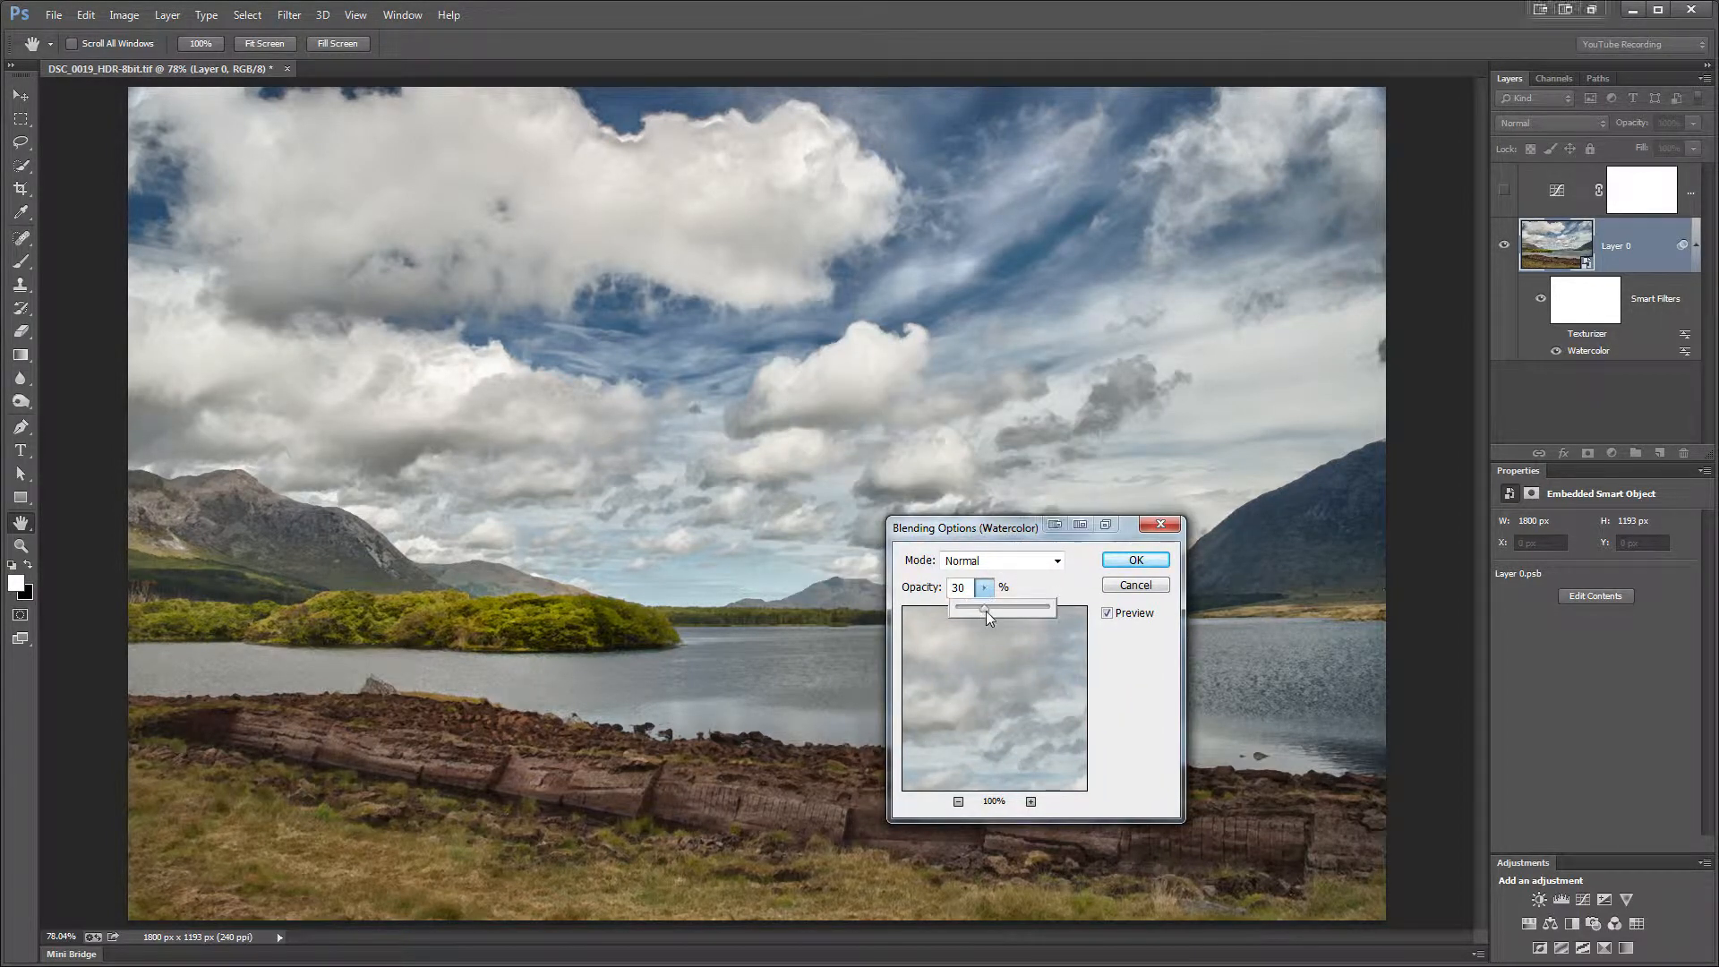
pyautogui.moveTo(985, 607); pyautogui.dragTo(1053, 607)
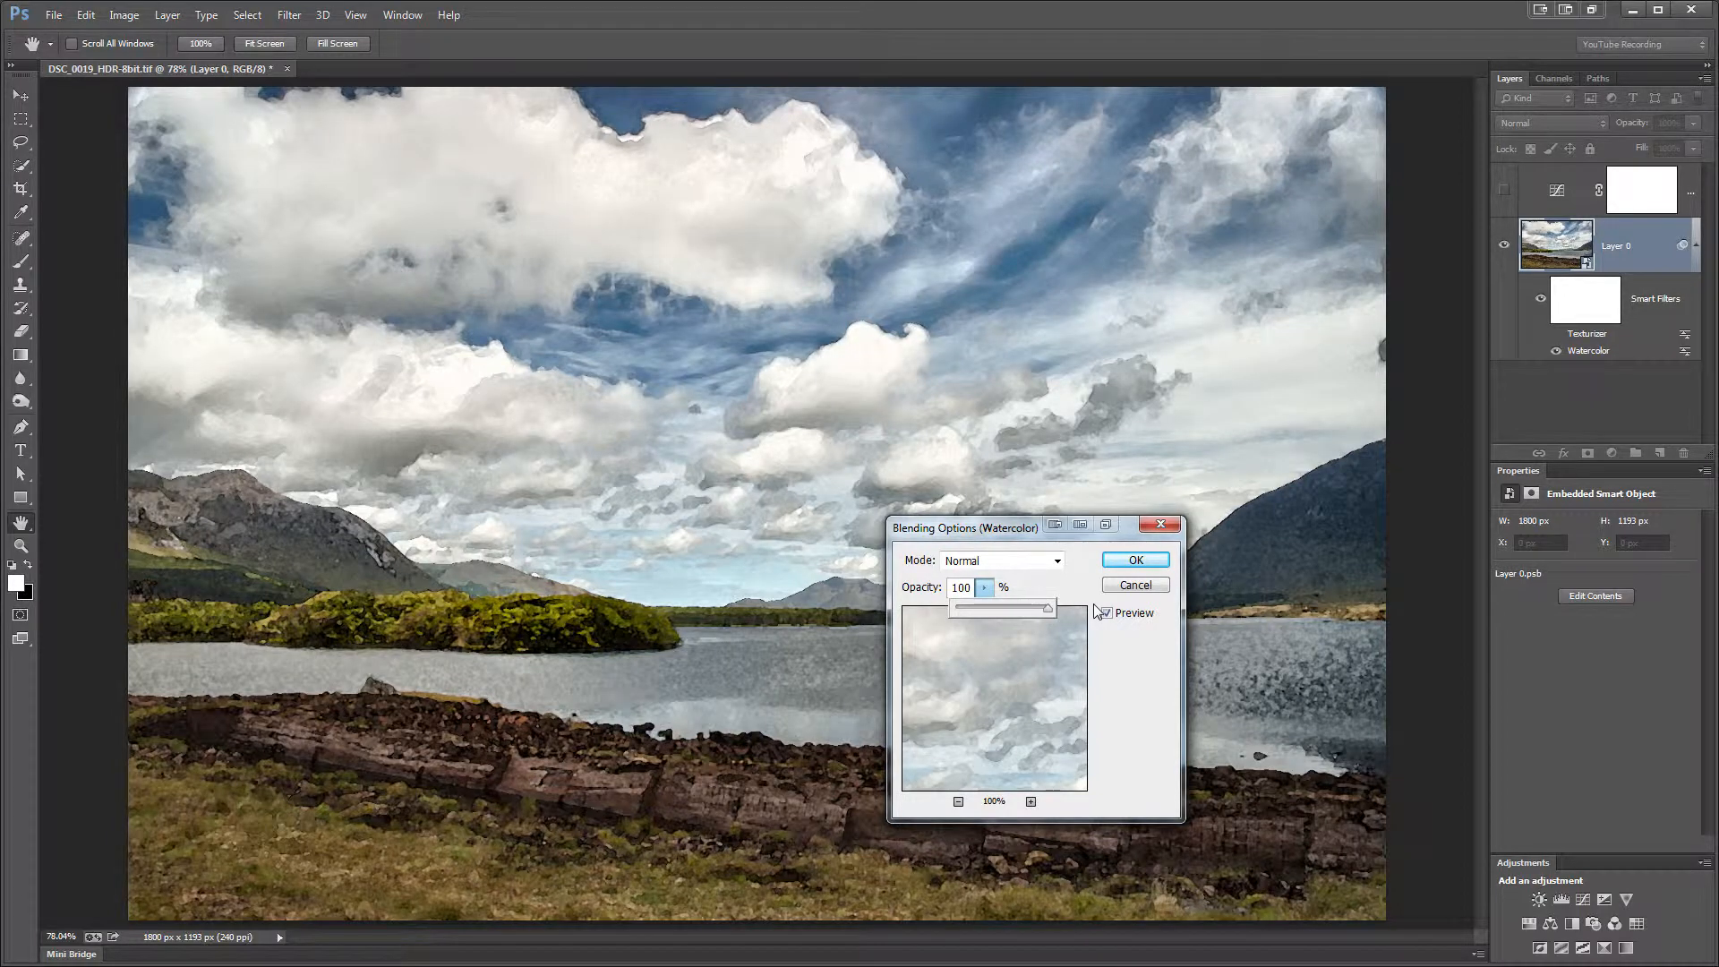
pyautogui.click(1106, 613)
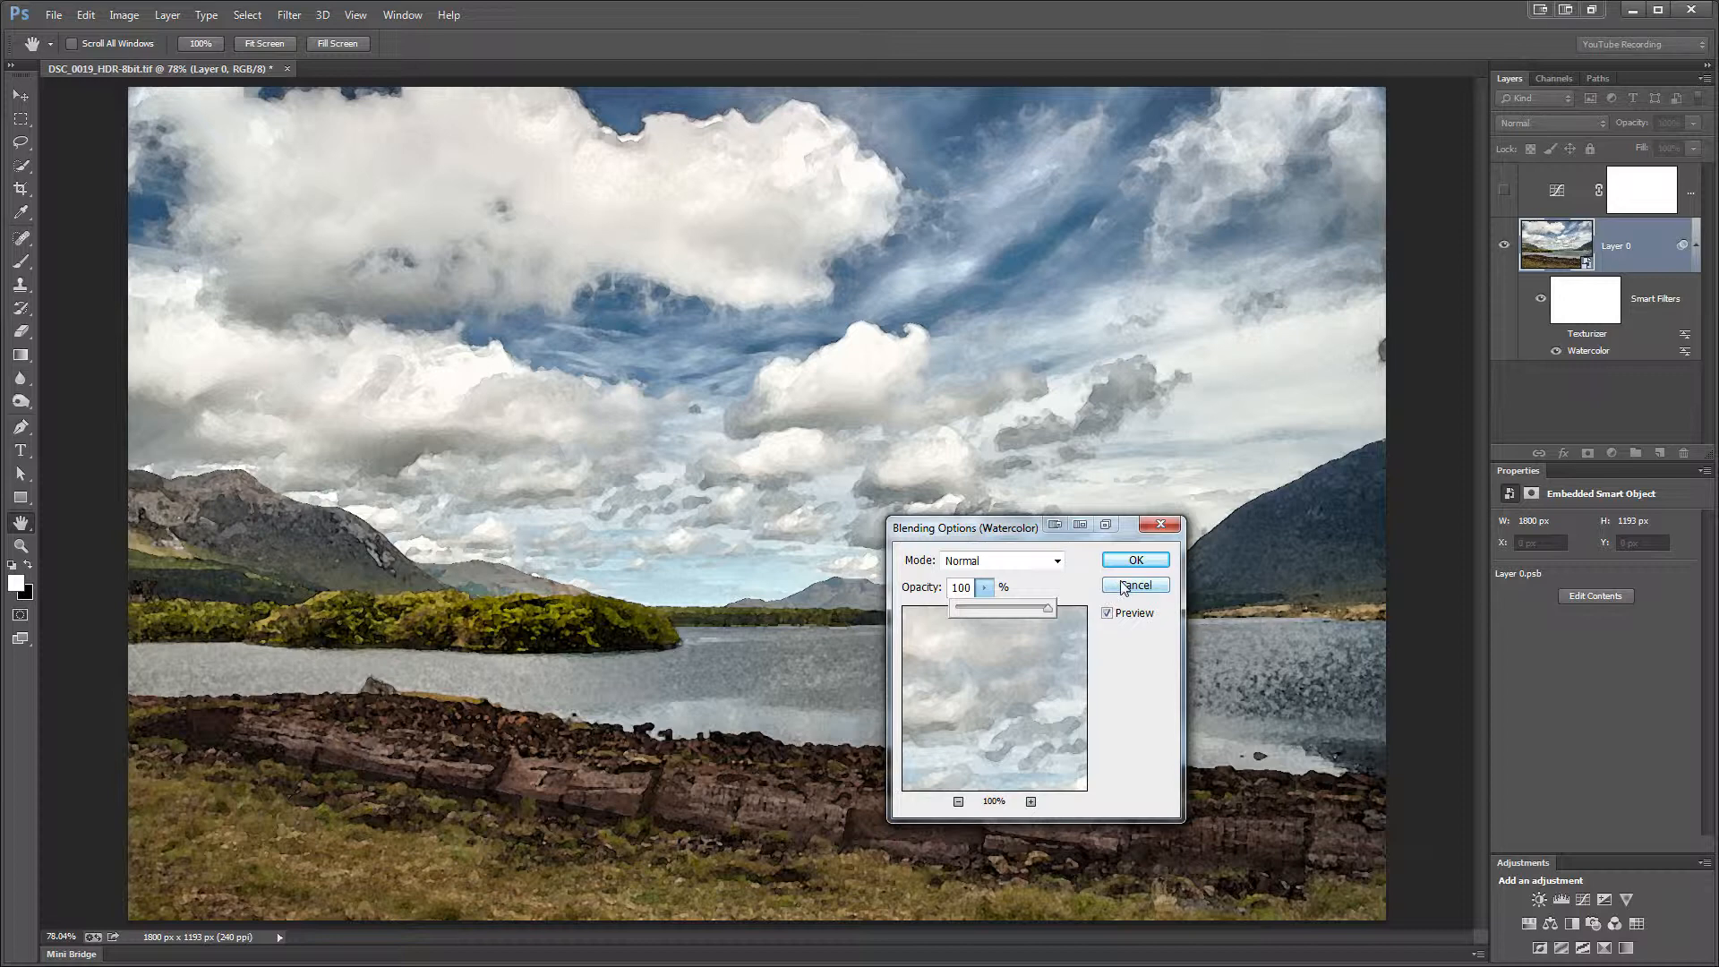
pyautogui.click(1135, 584)
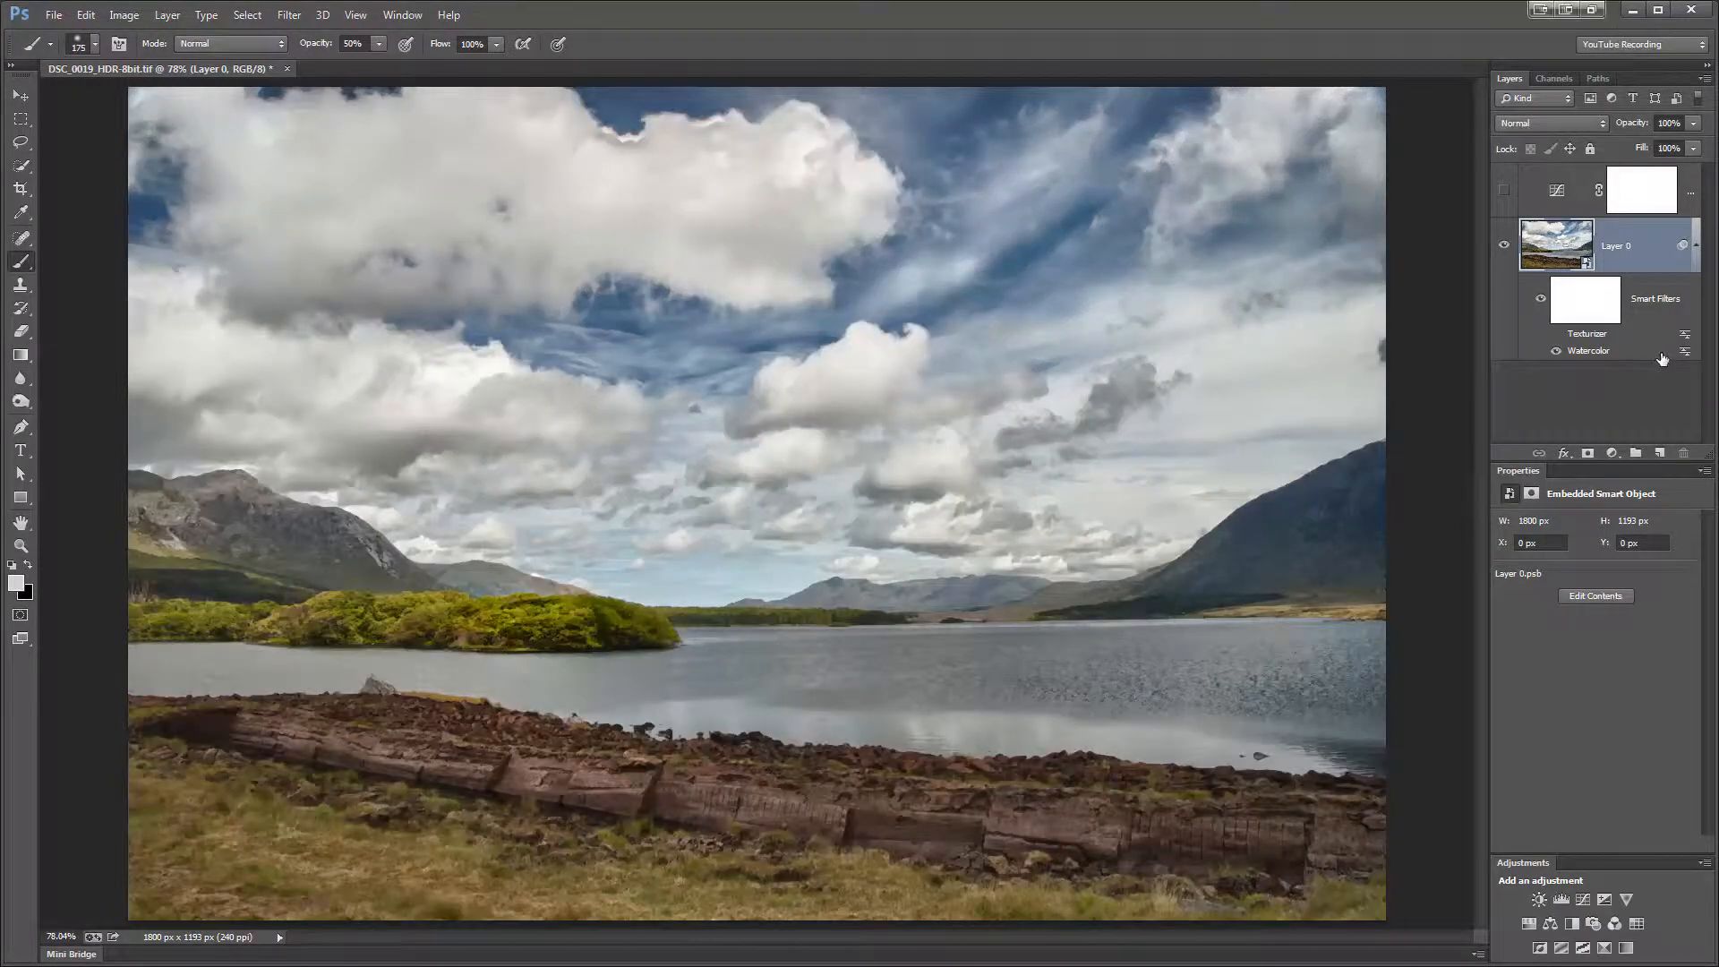
# Reopen Watercolor, raise brush detail to 14 with adjusted Texture, and apply it to the photo.
pyautogui.doubleClick(1588, 349)
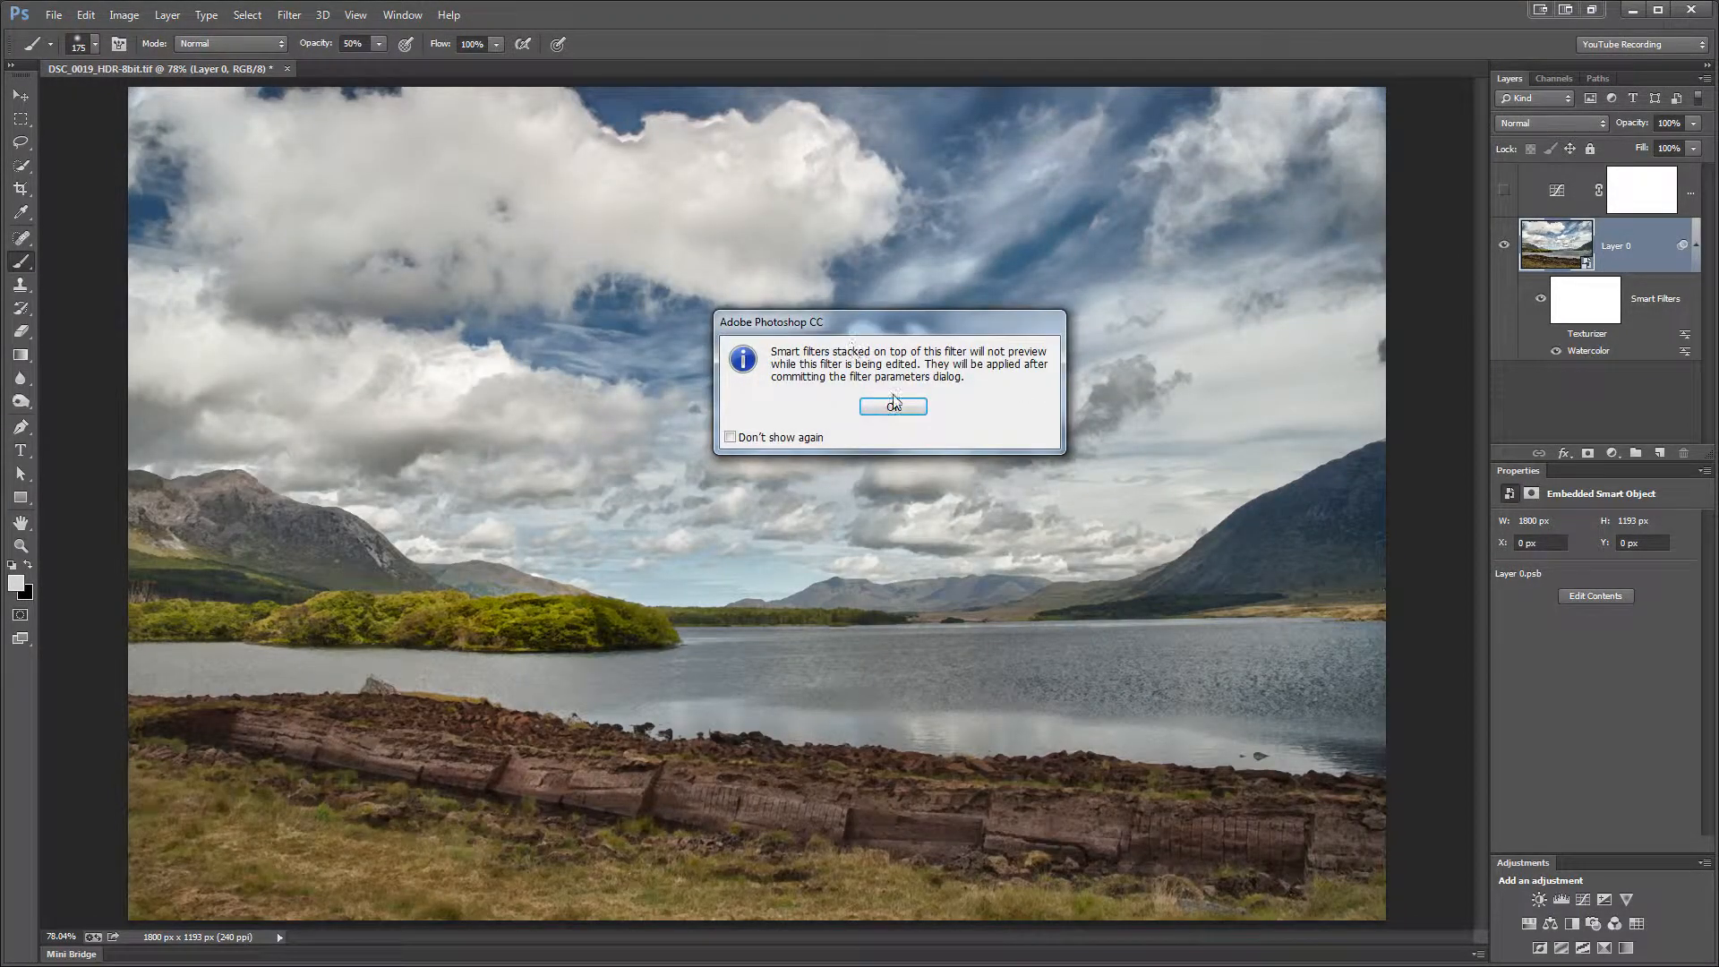
pyautogui.click(892, 406)
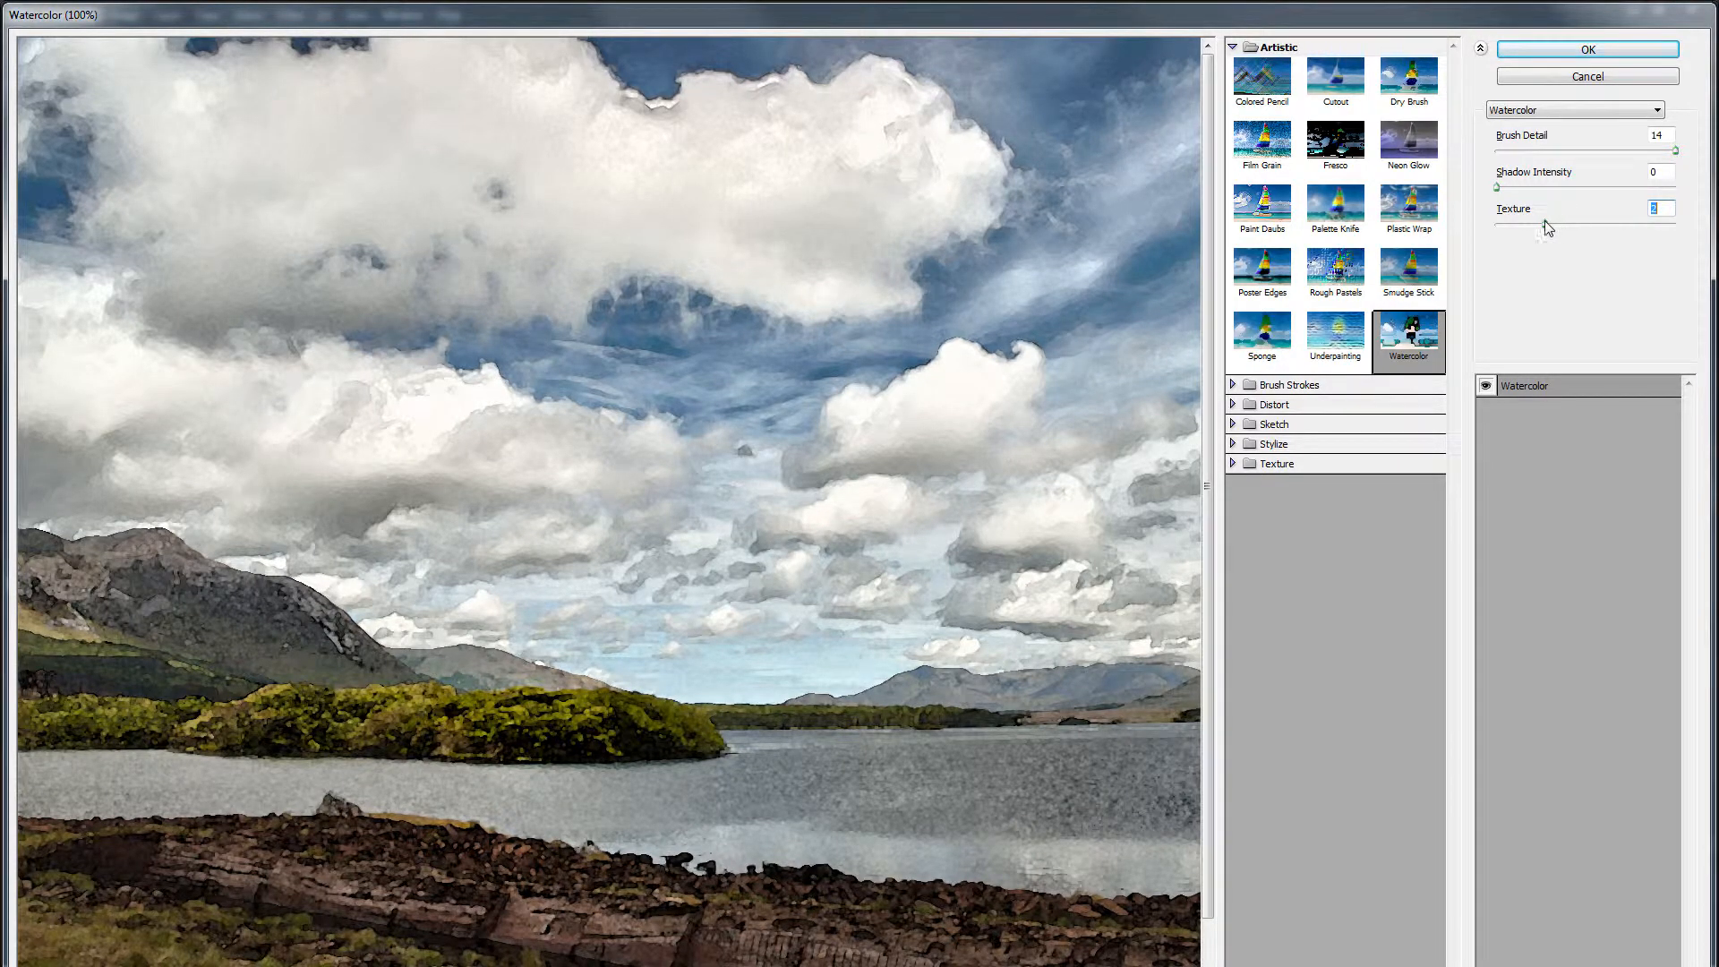
pyautogui.click(1662, 208)
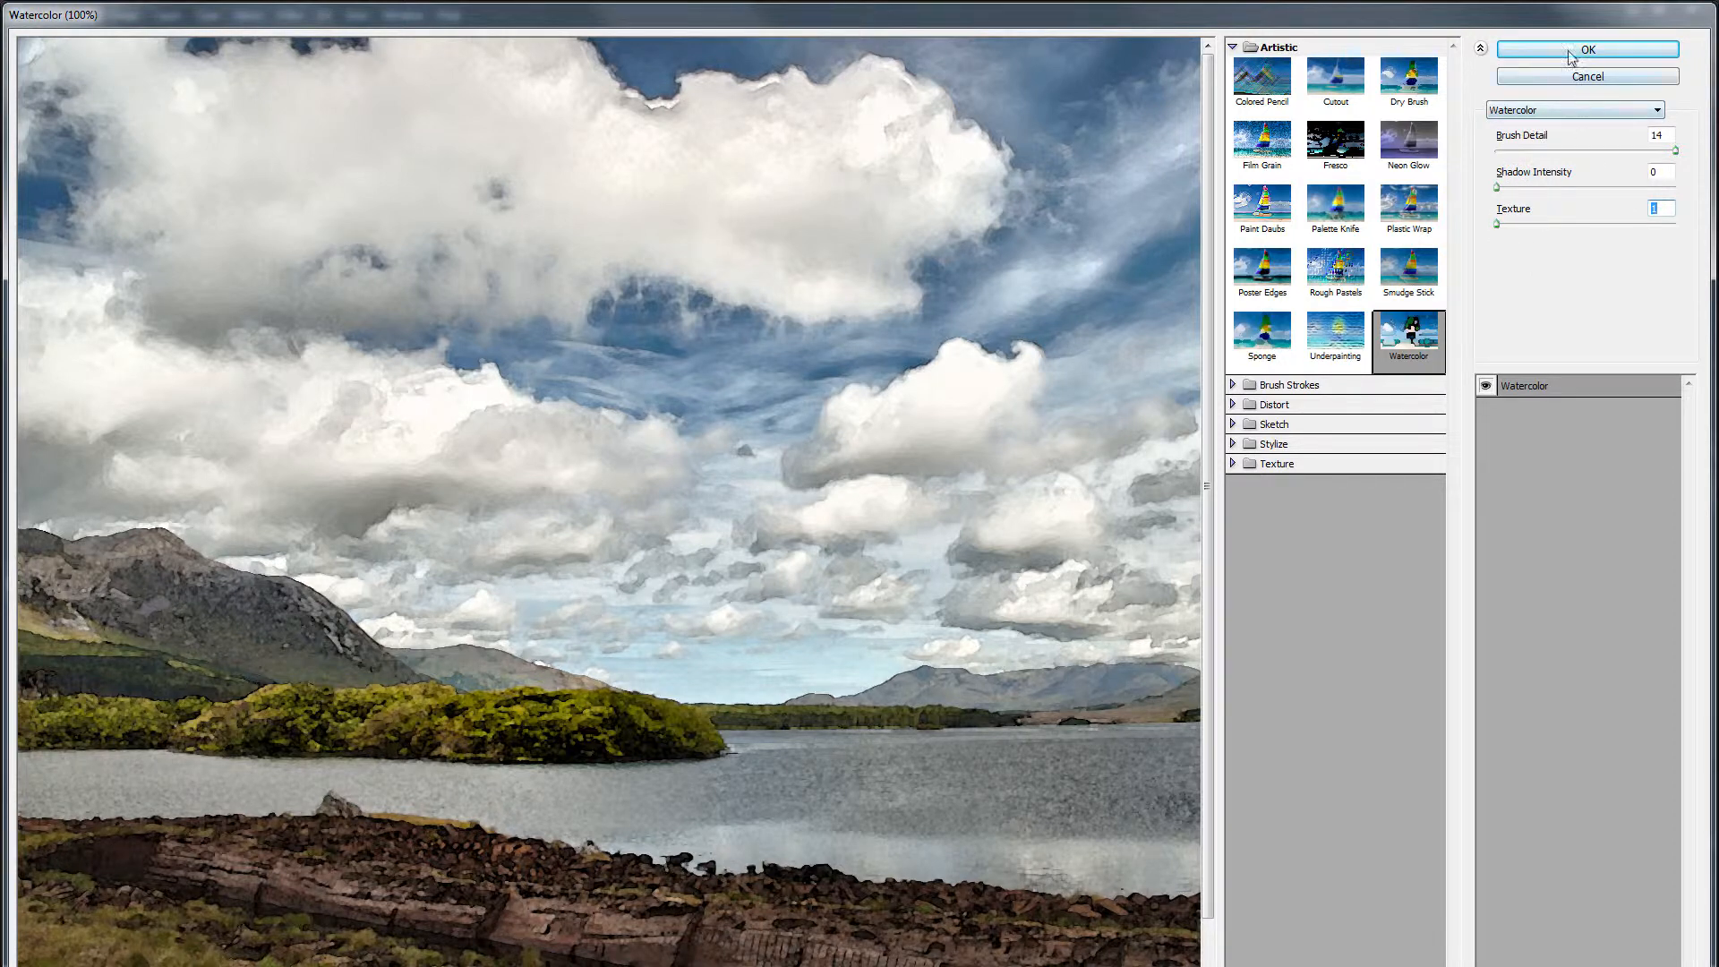
pyautogui.click(1587, 50)
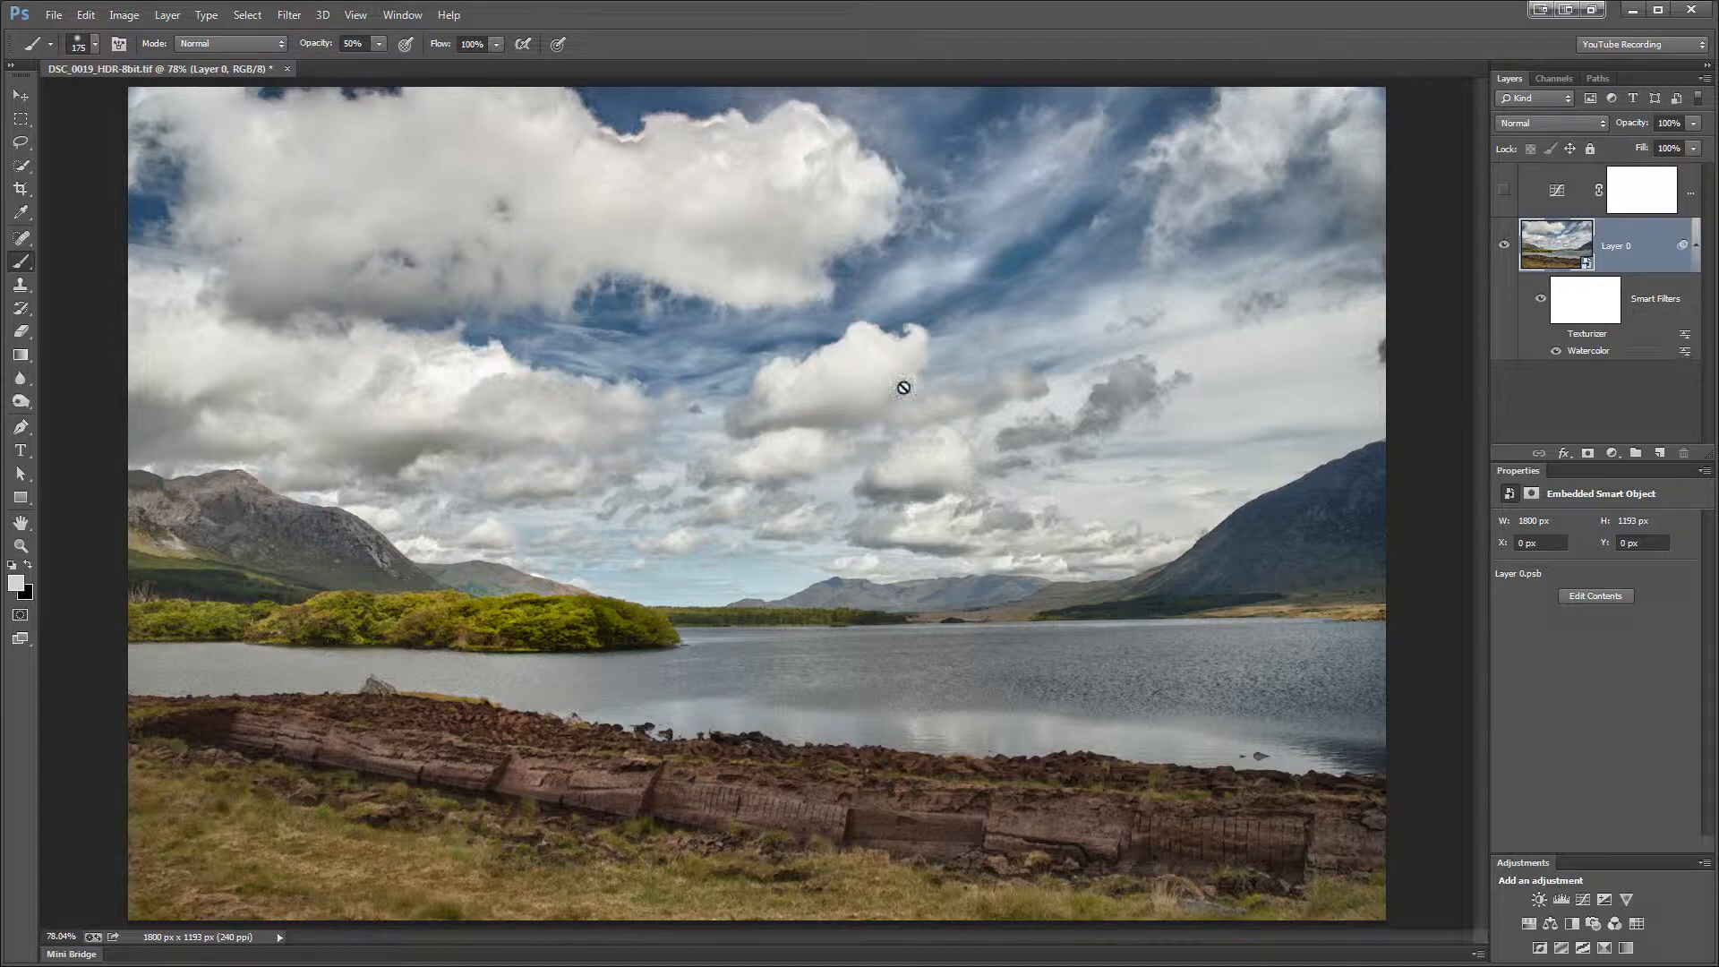
pyautogui.moveTo(843, 739)
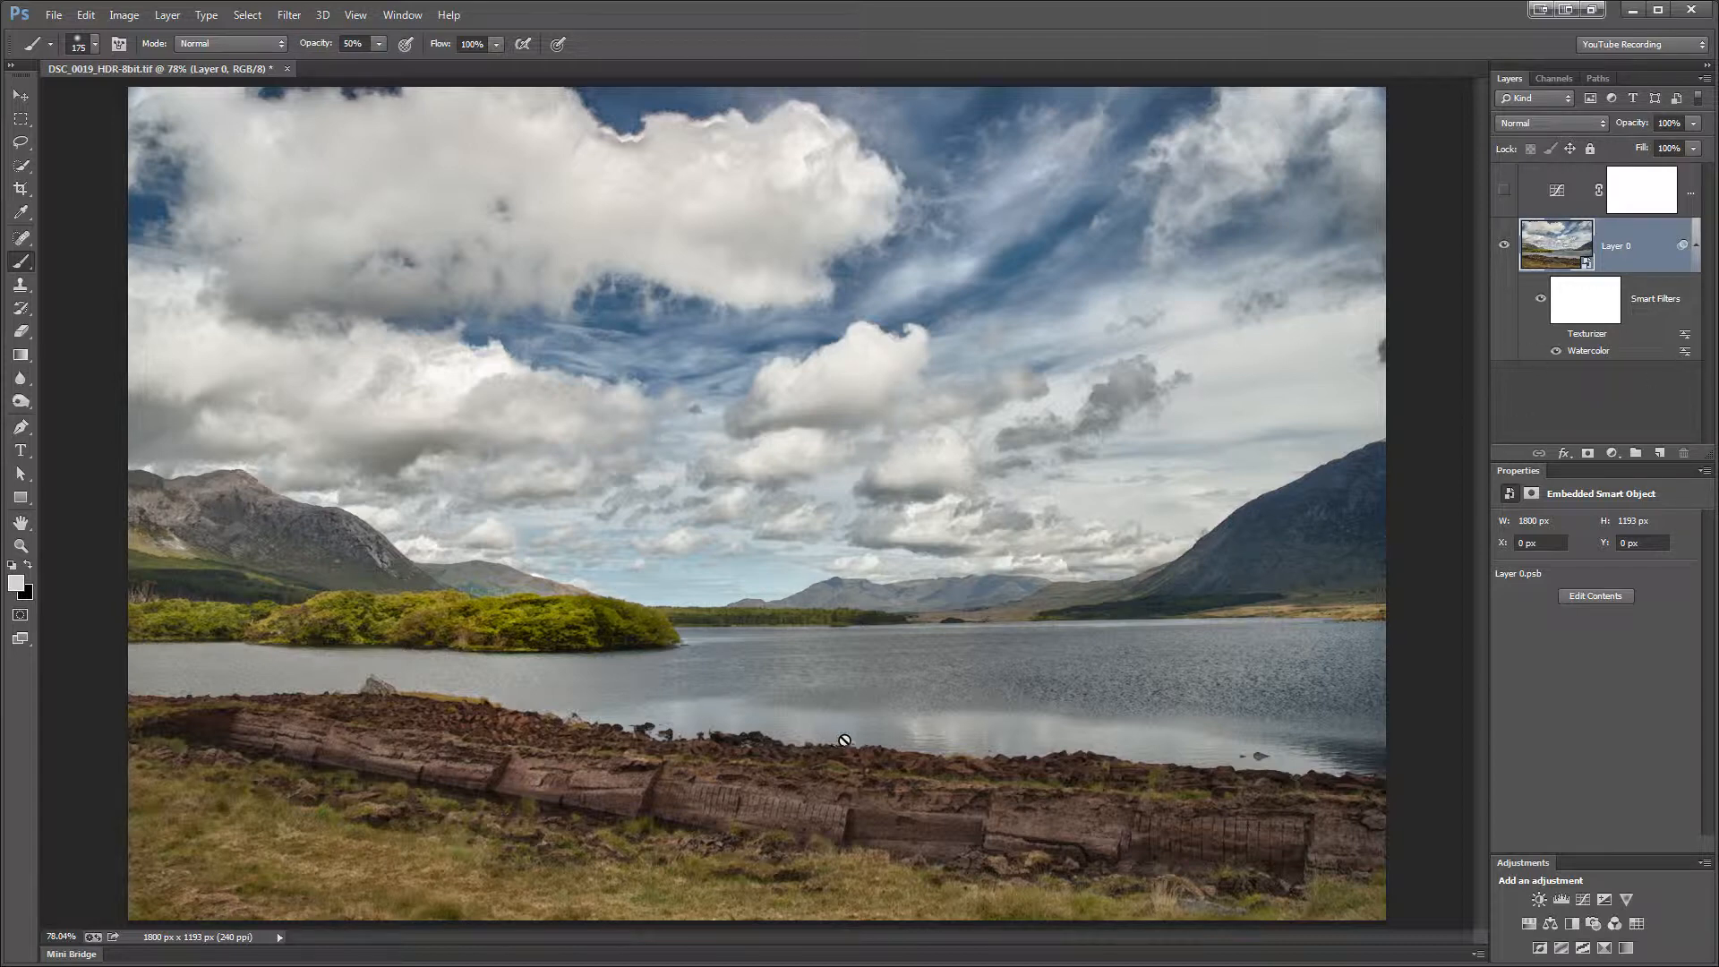
pyautogui.moveTo(877, 763)
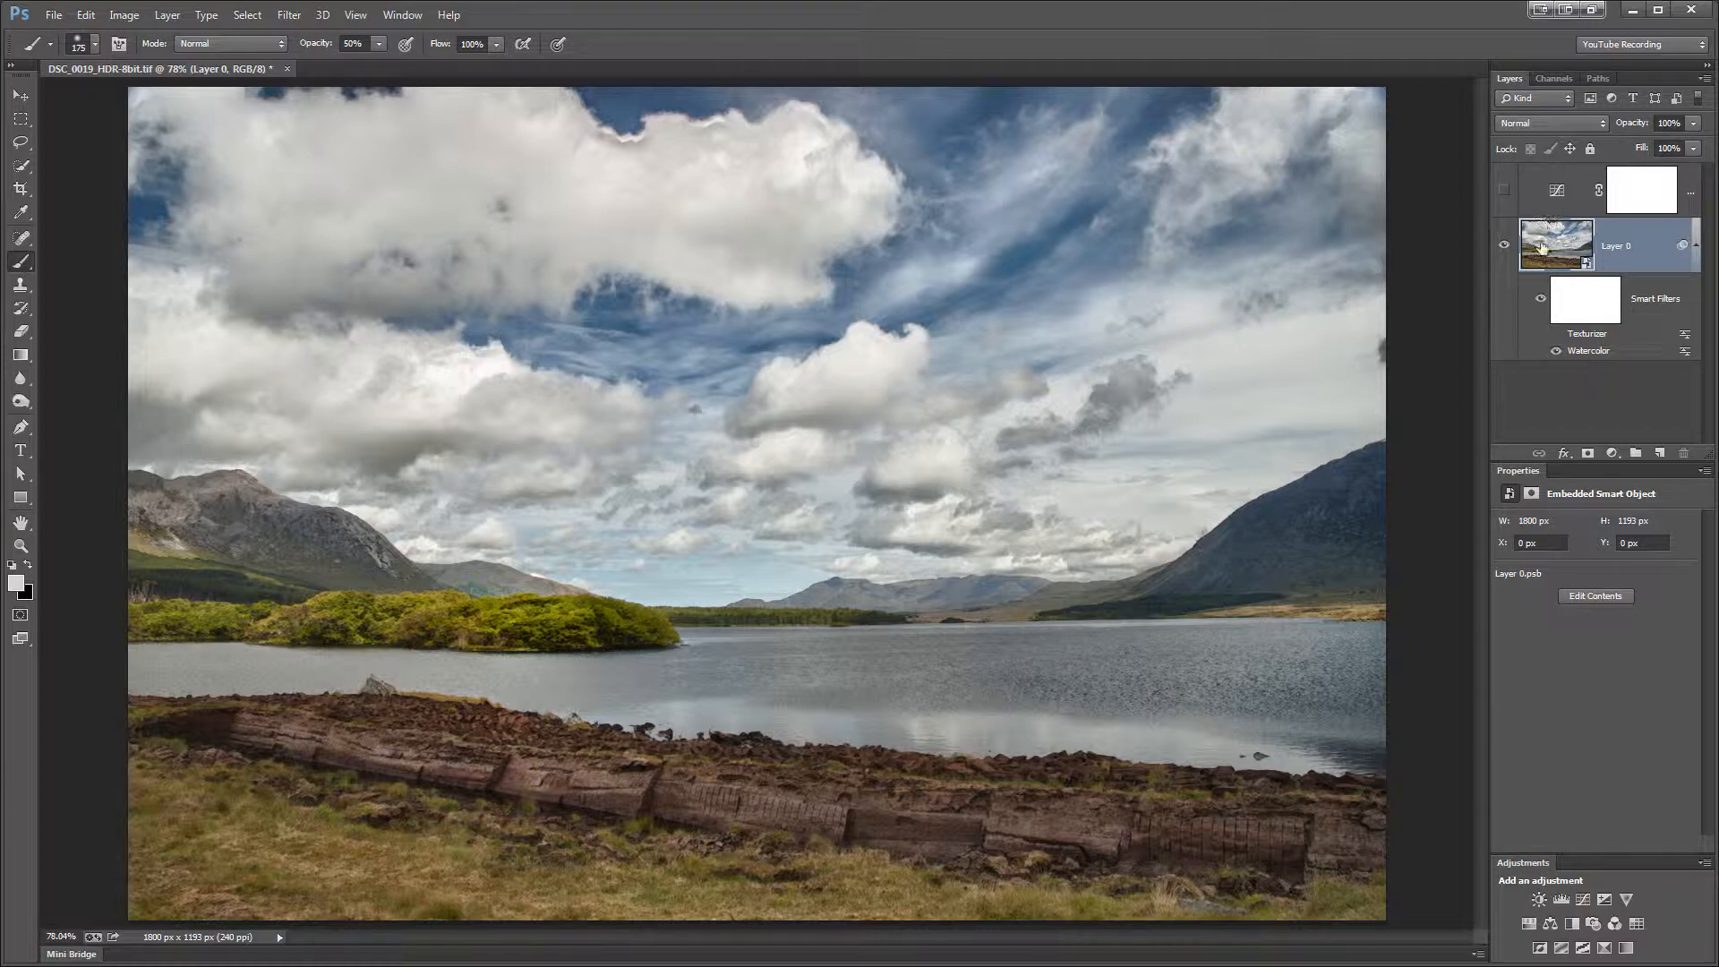
pyautogui.click(1506, 192)
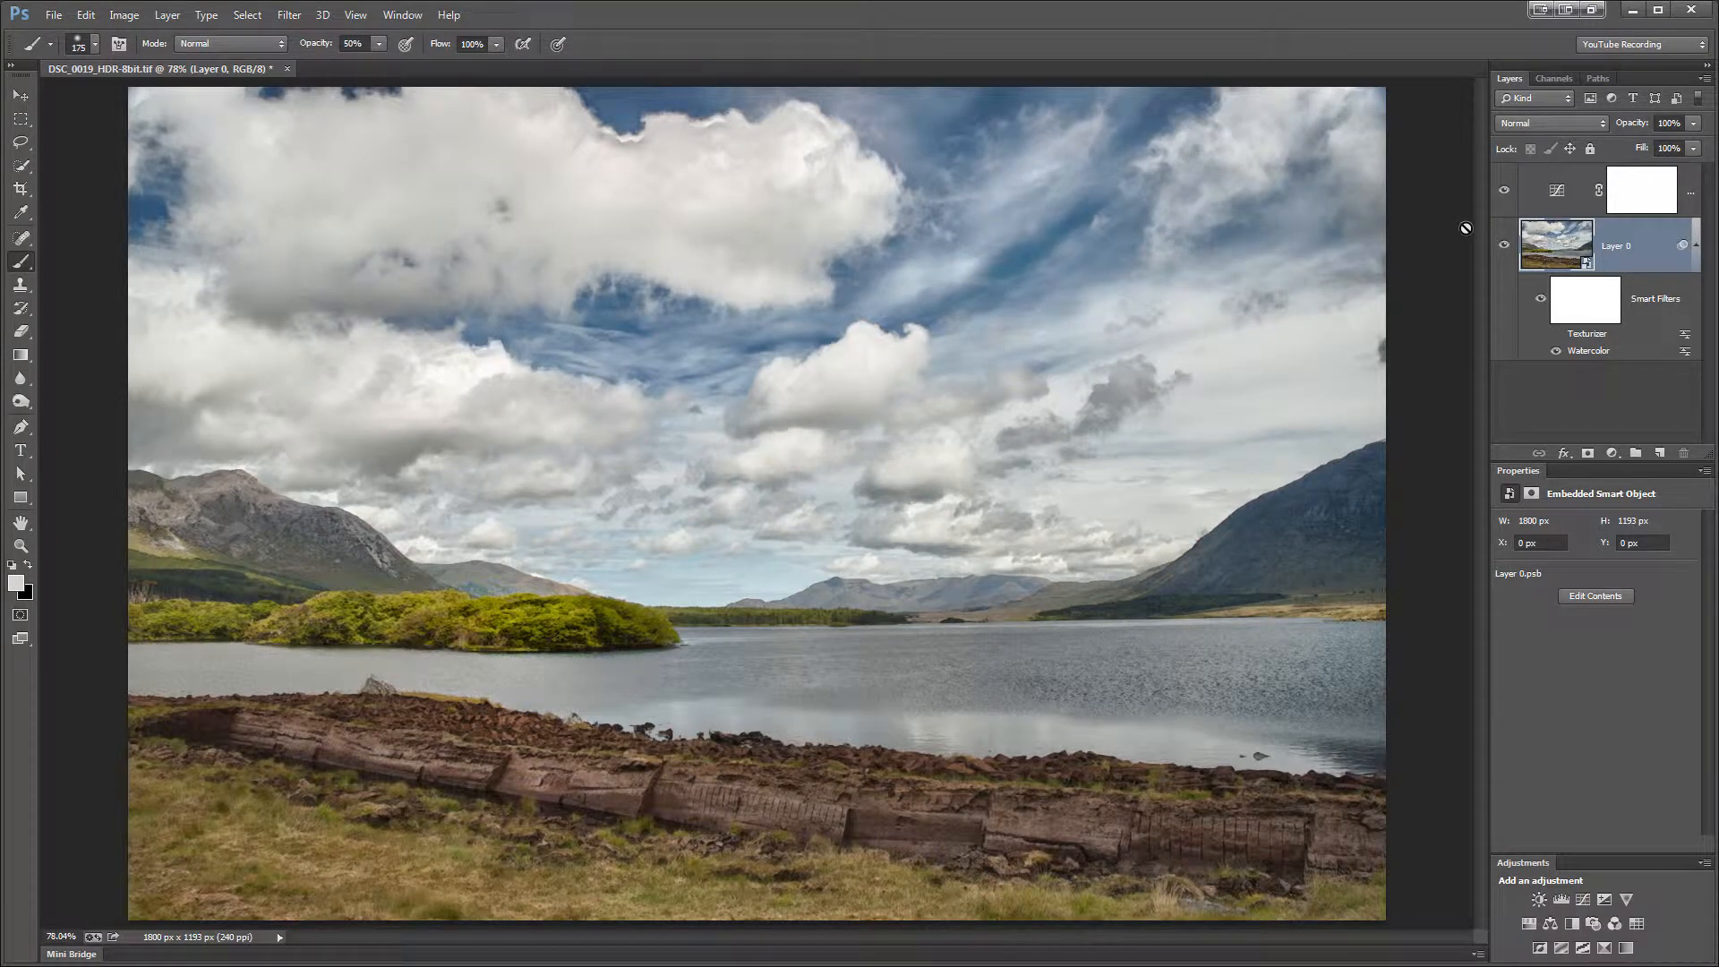
pyautogui.moveTo(890, 349)
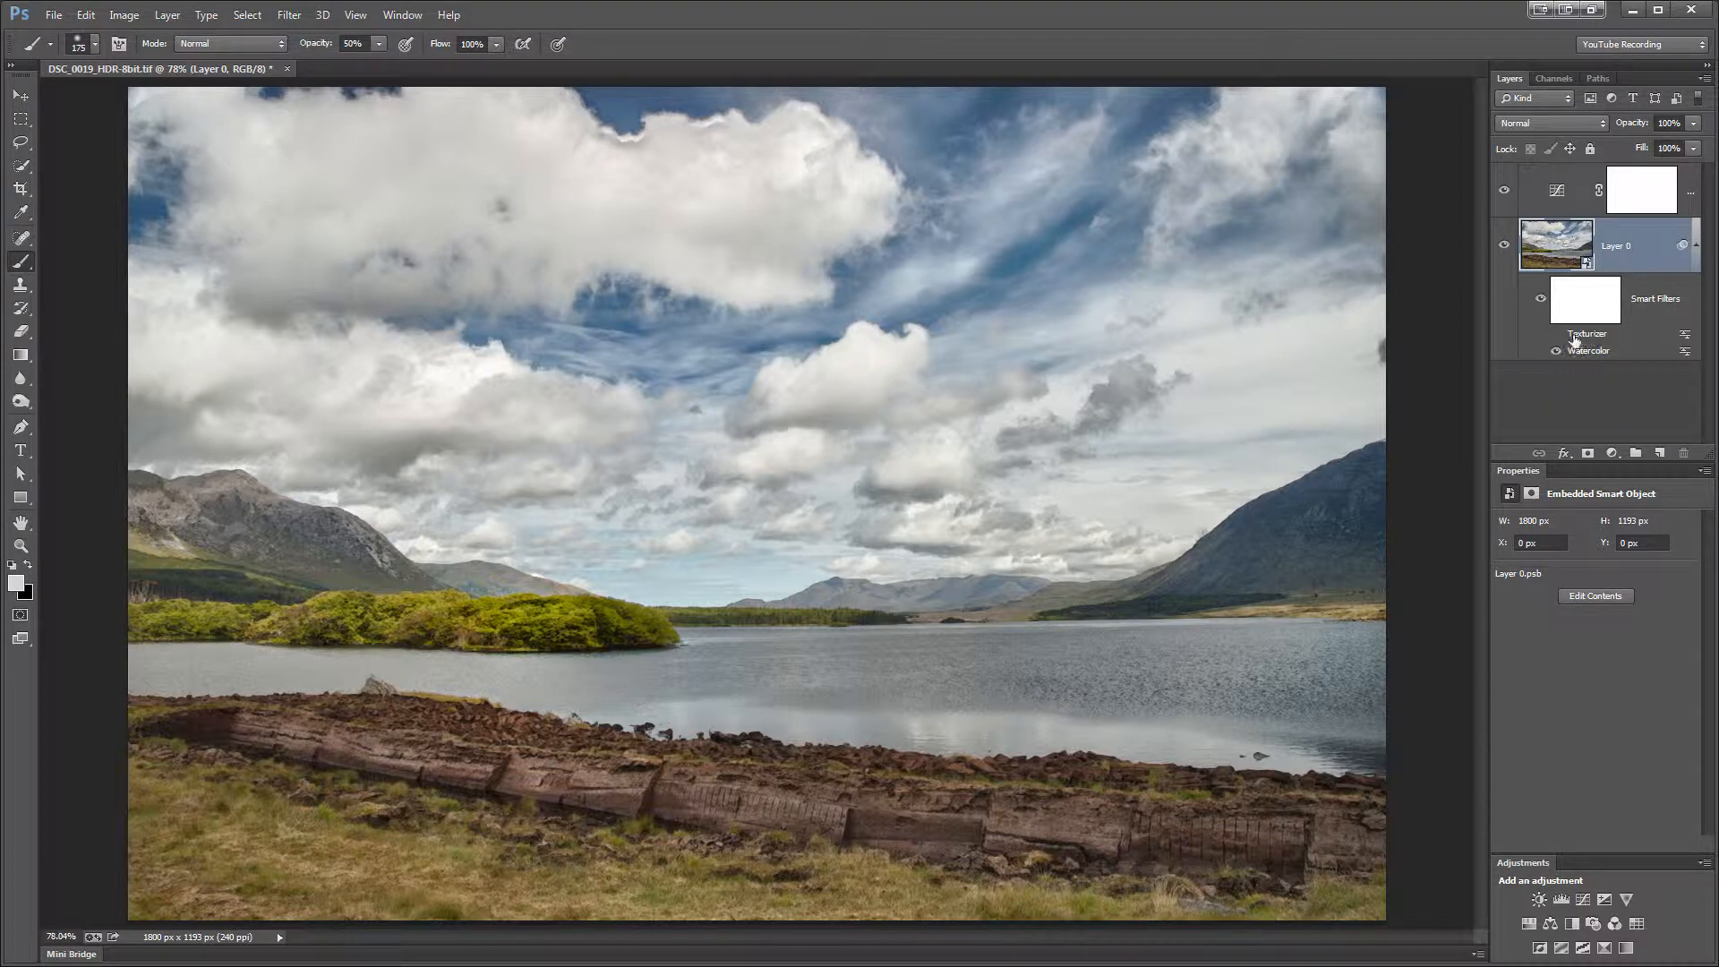
pyautogui.click(1554, 335)
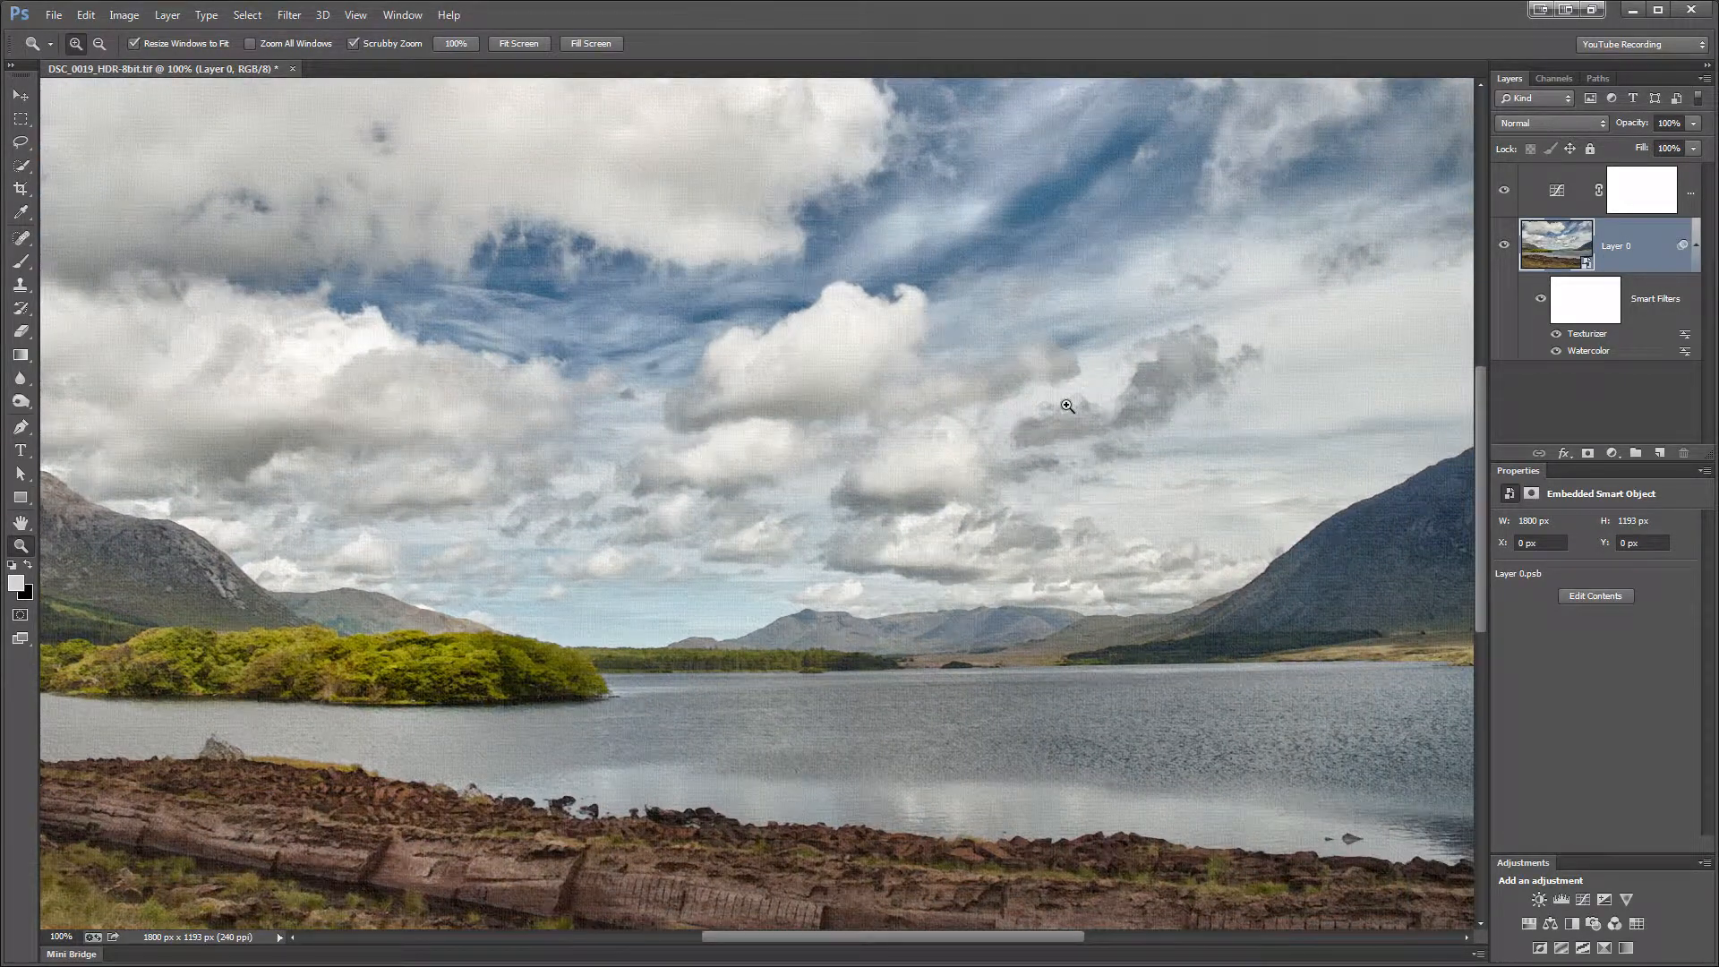
pyautogui.moveTo(908, 475)
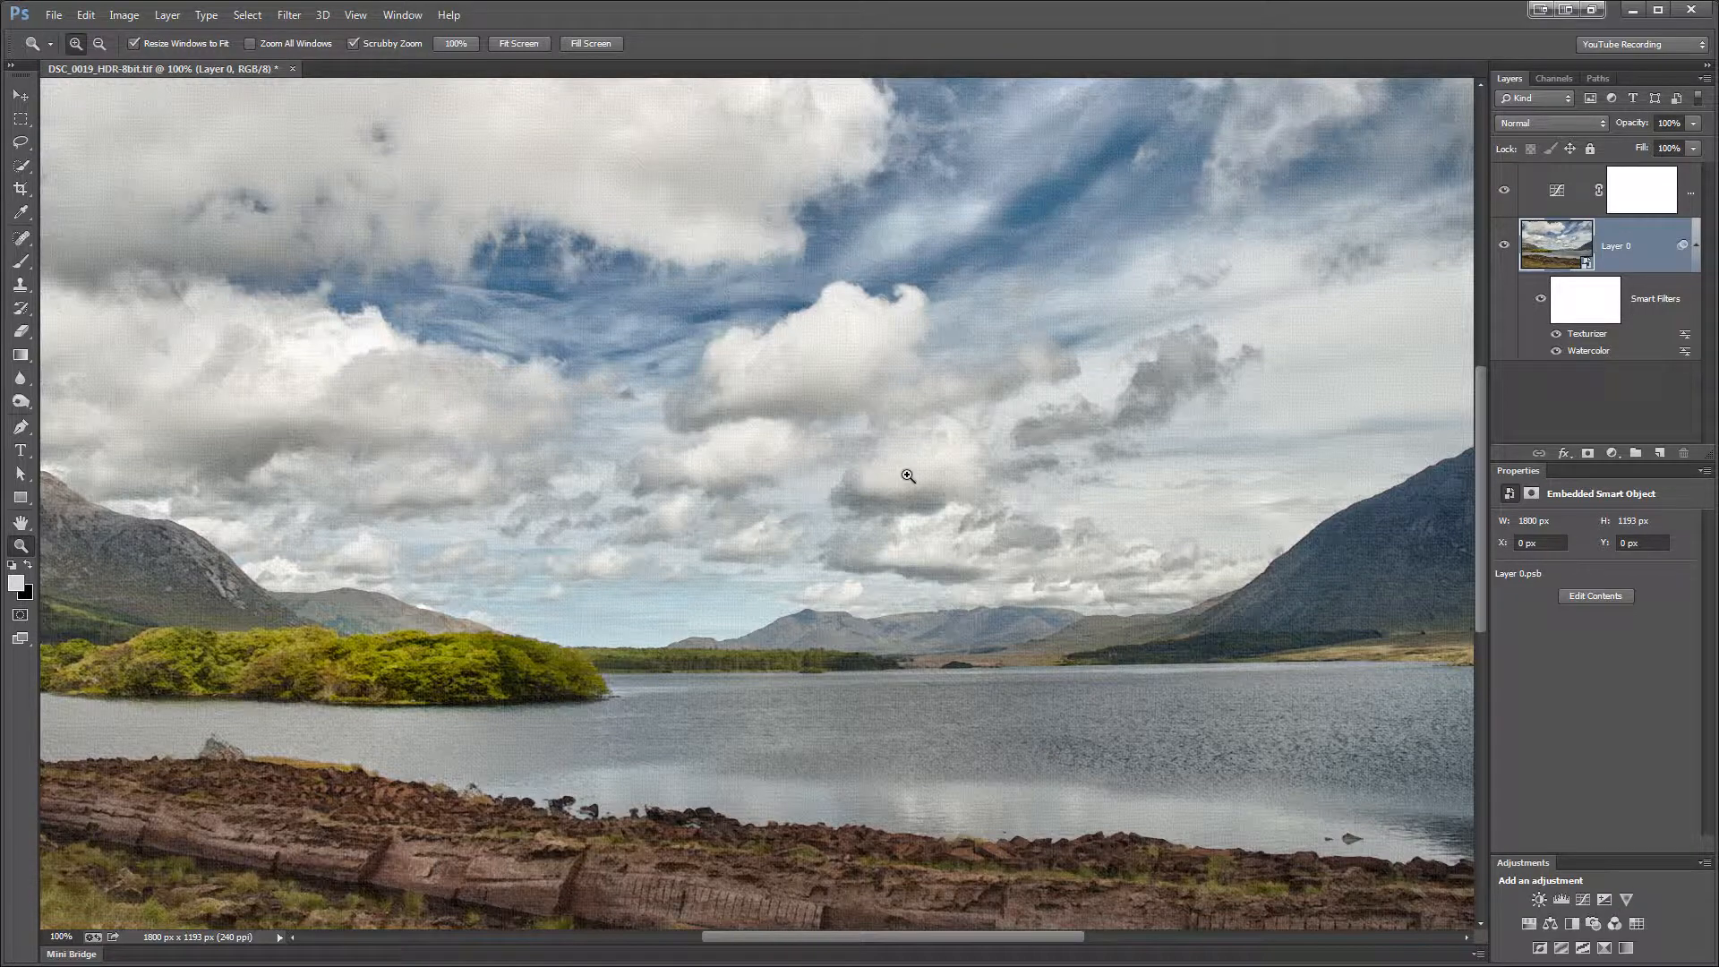
pyautogui.moveTo(940, 461)
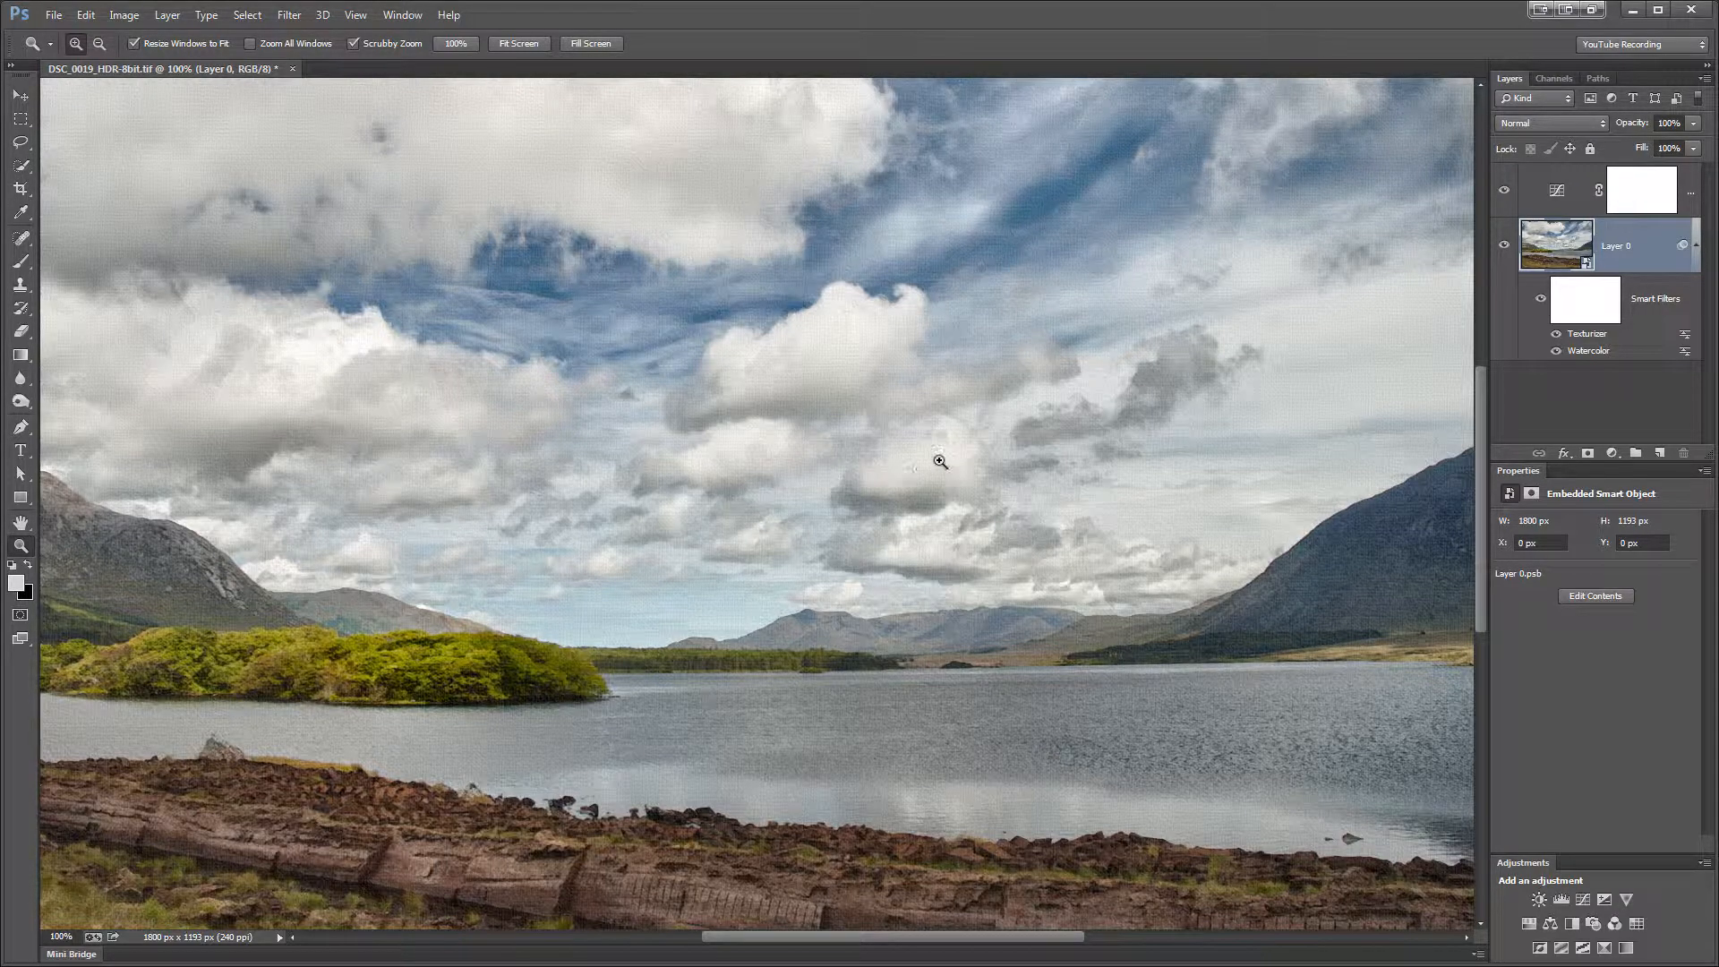
pyautogui.moveTo(1440, 307)
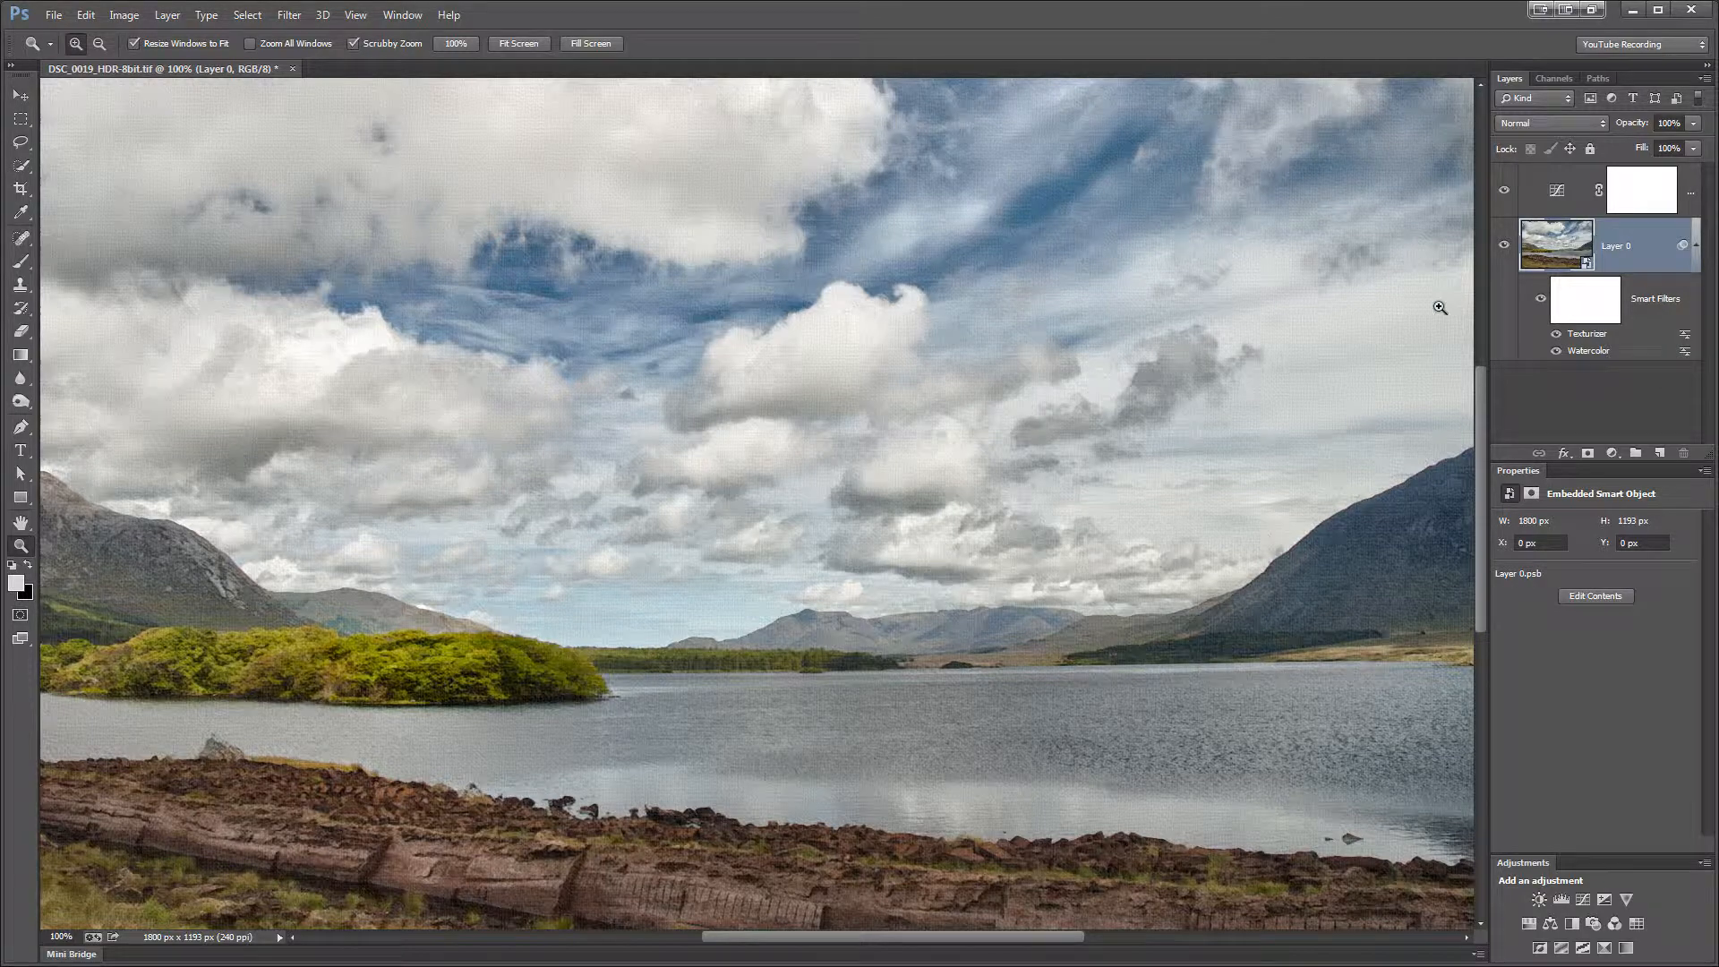
pyautogui.moveTo(1113, 238)
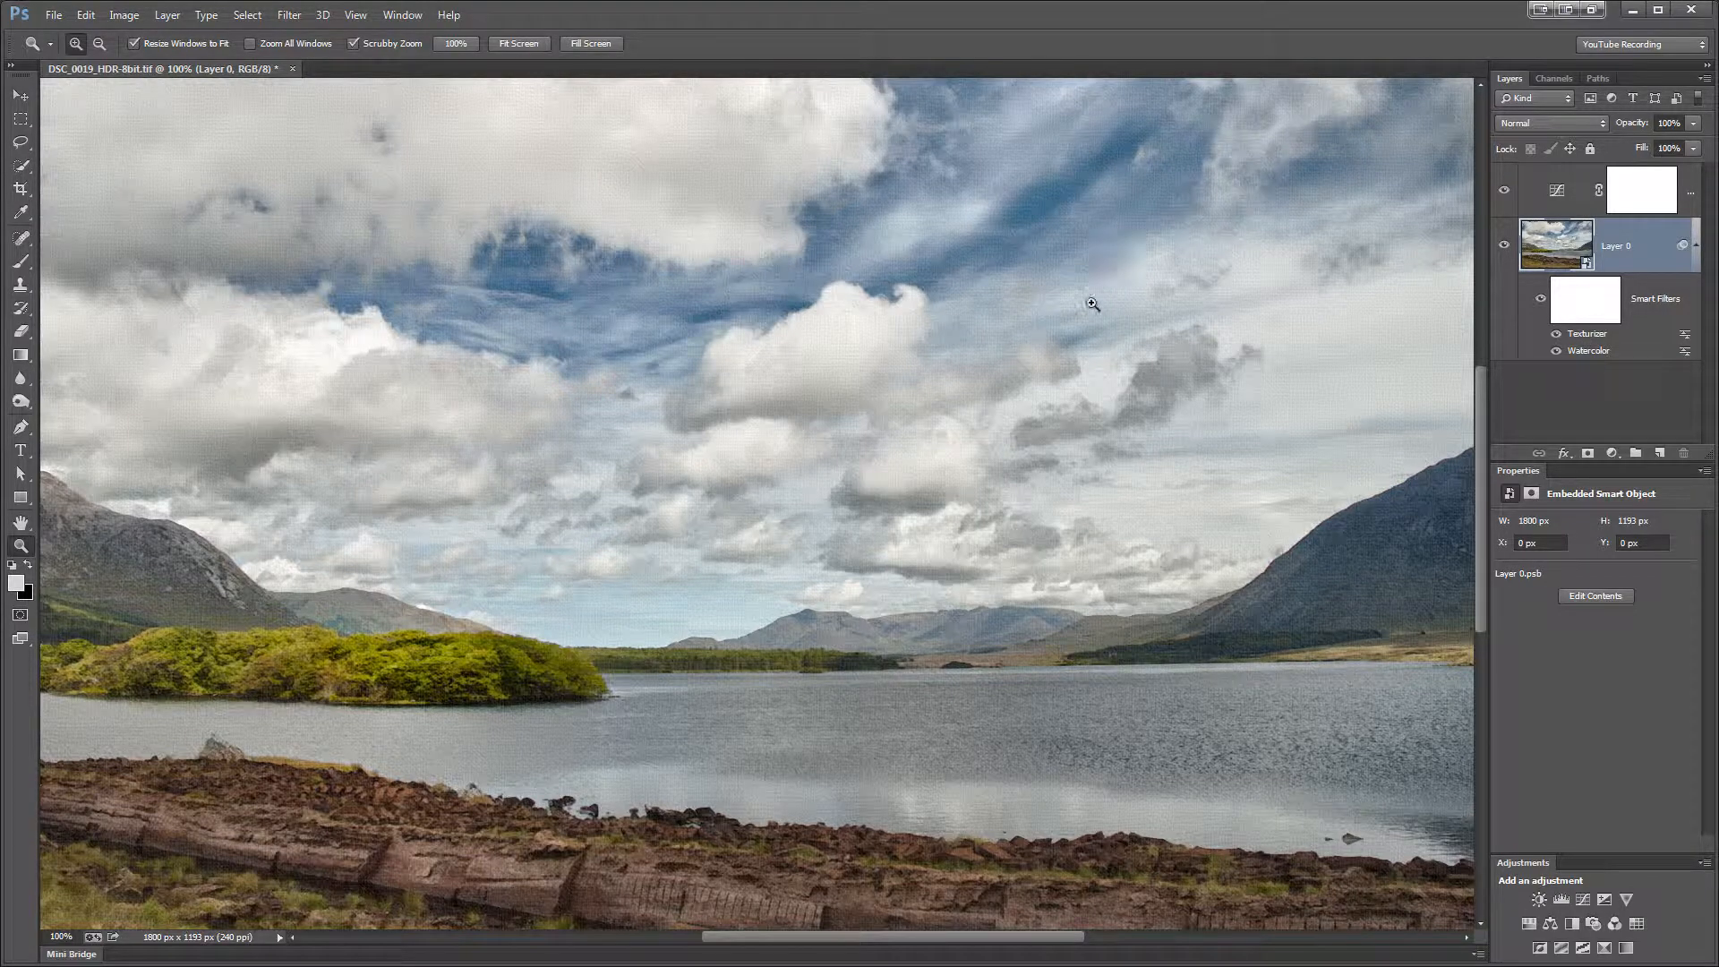
pyautogui.moveTo(1243, 462)
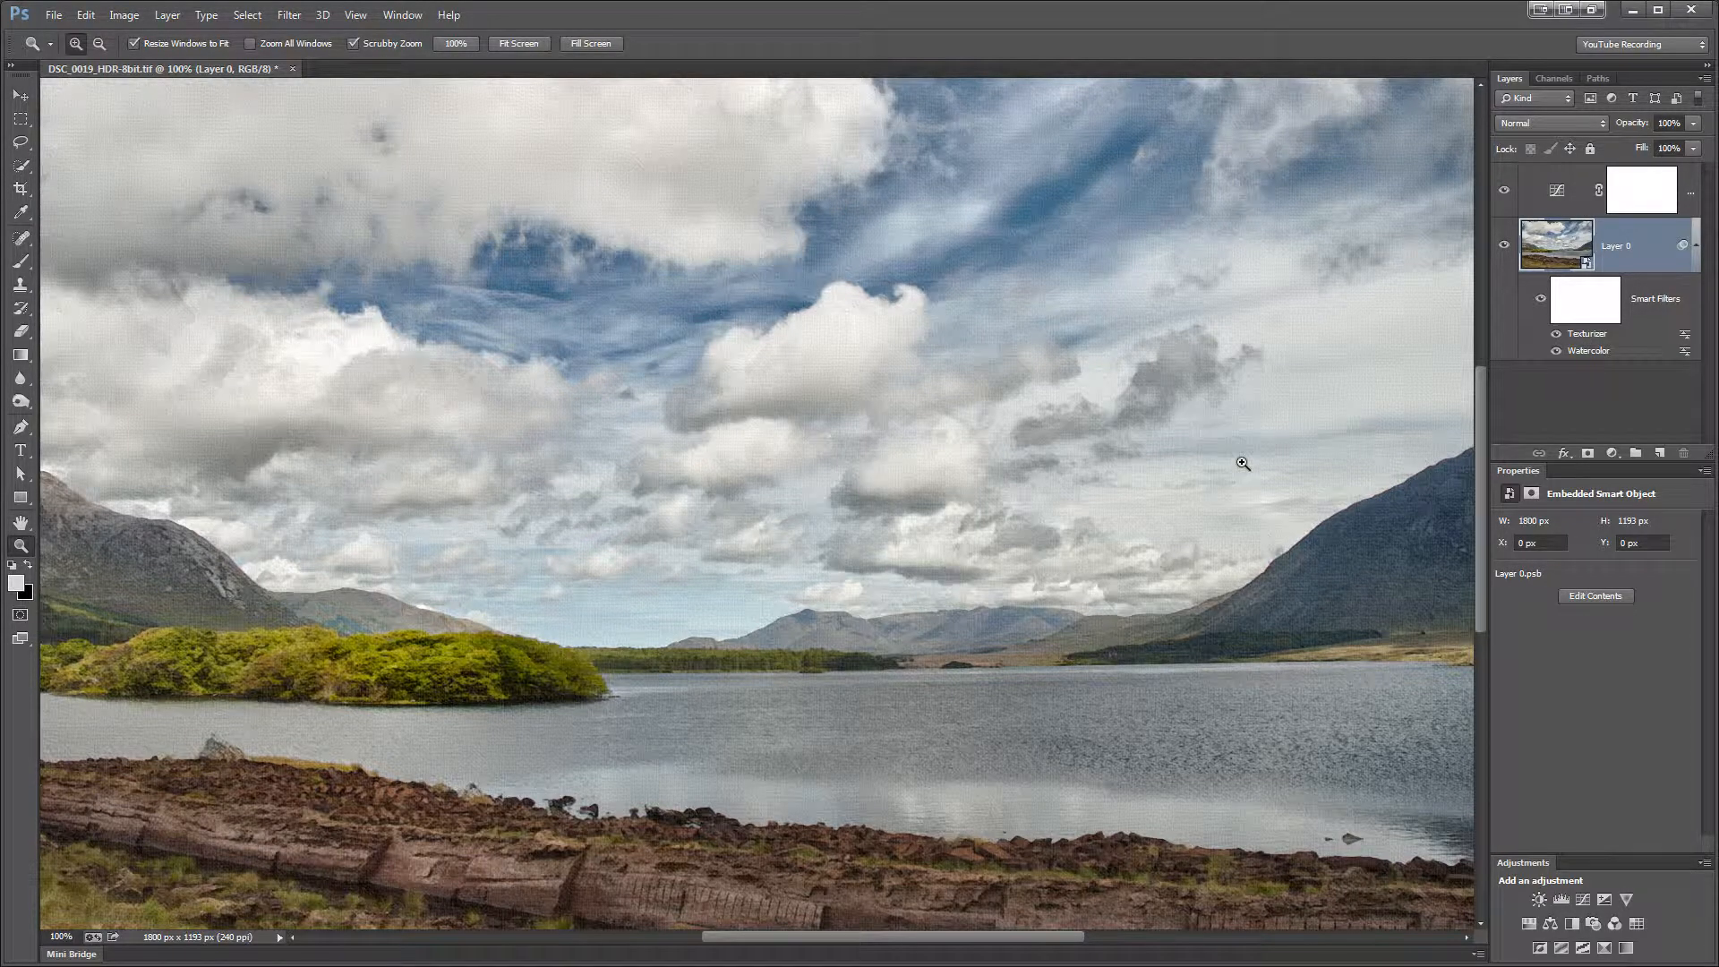
pyautogui.moveTo(1154, 280)
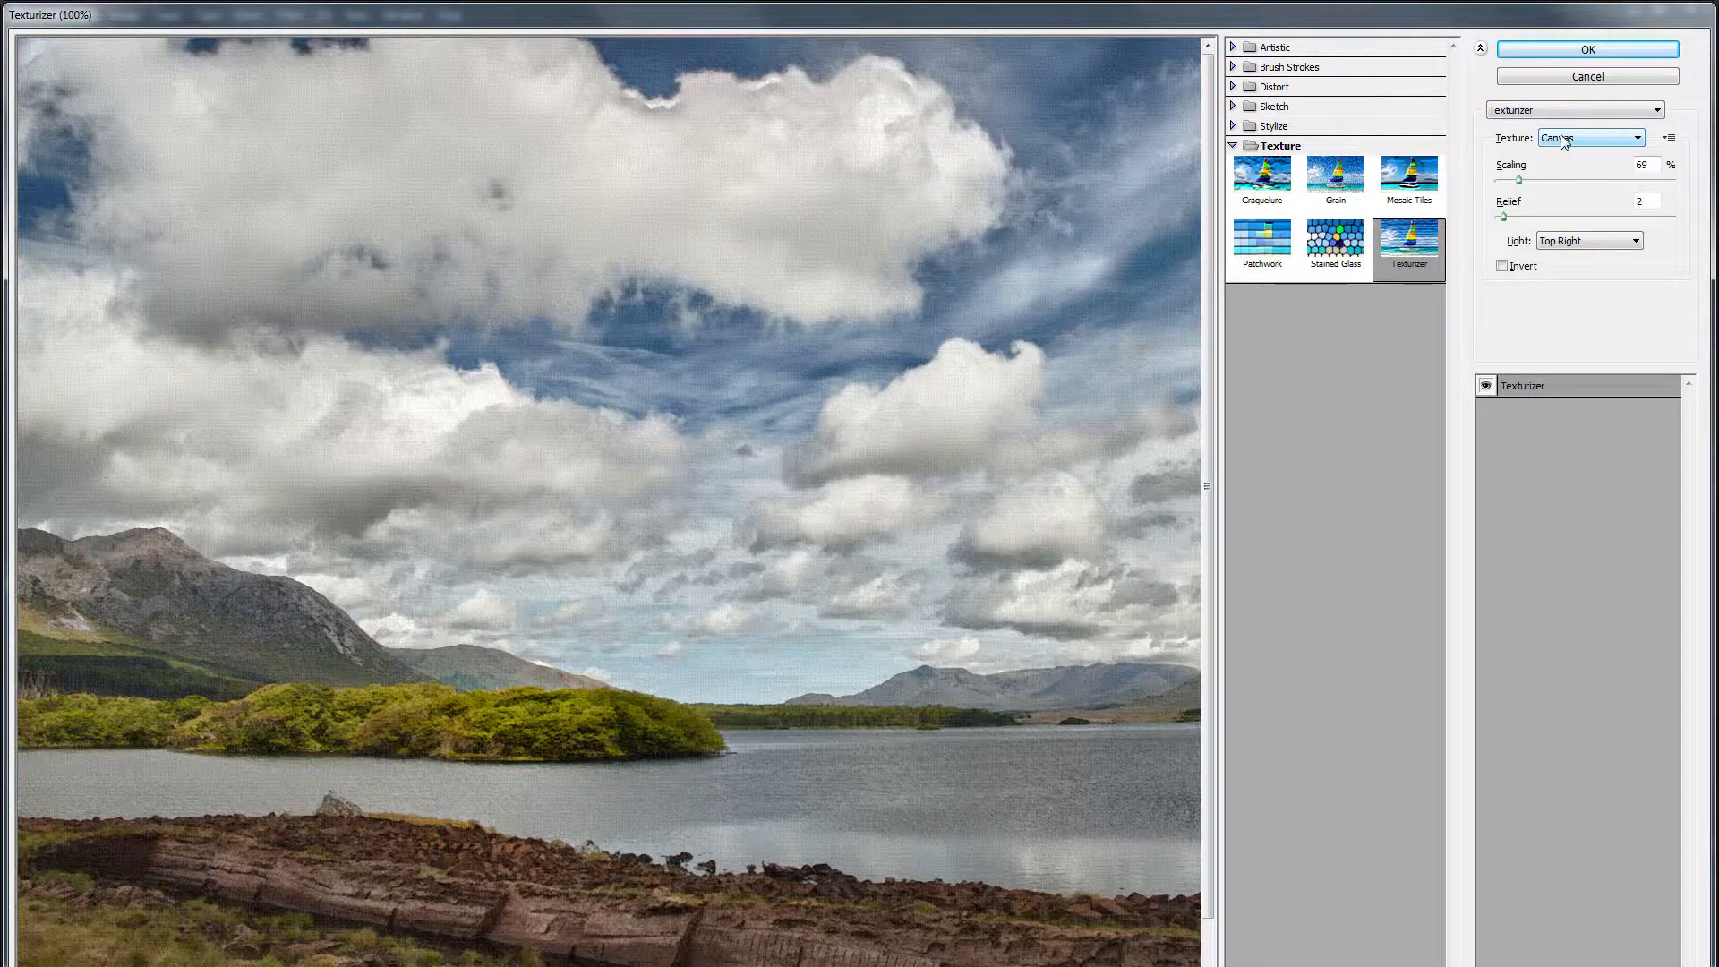
# Compare Brick, Burlap and Sandstone texture types in the Texturizer, then return to Canvas.
pyautogui.click(1588, 138)
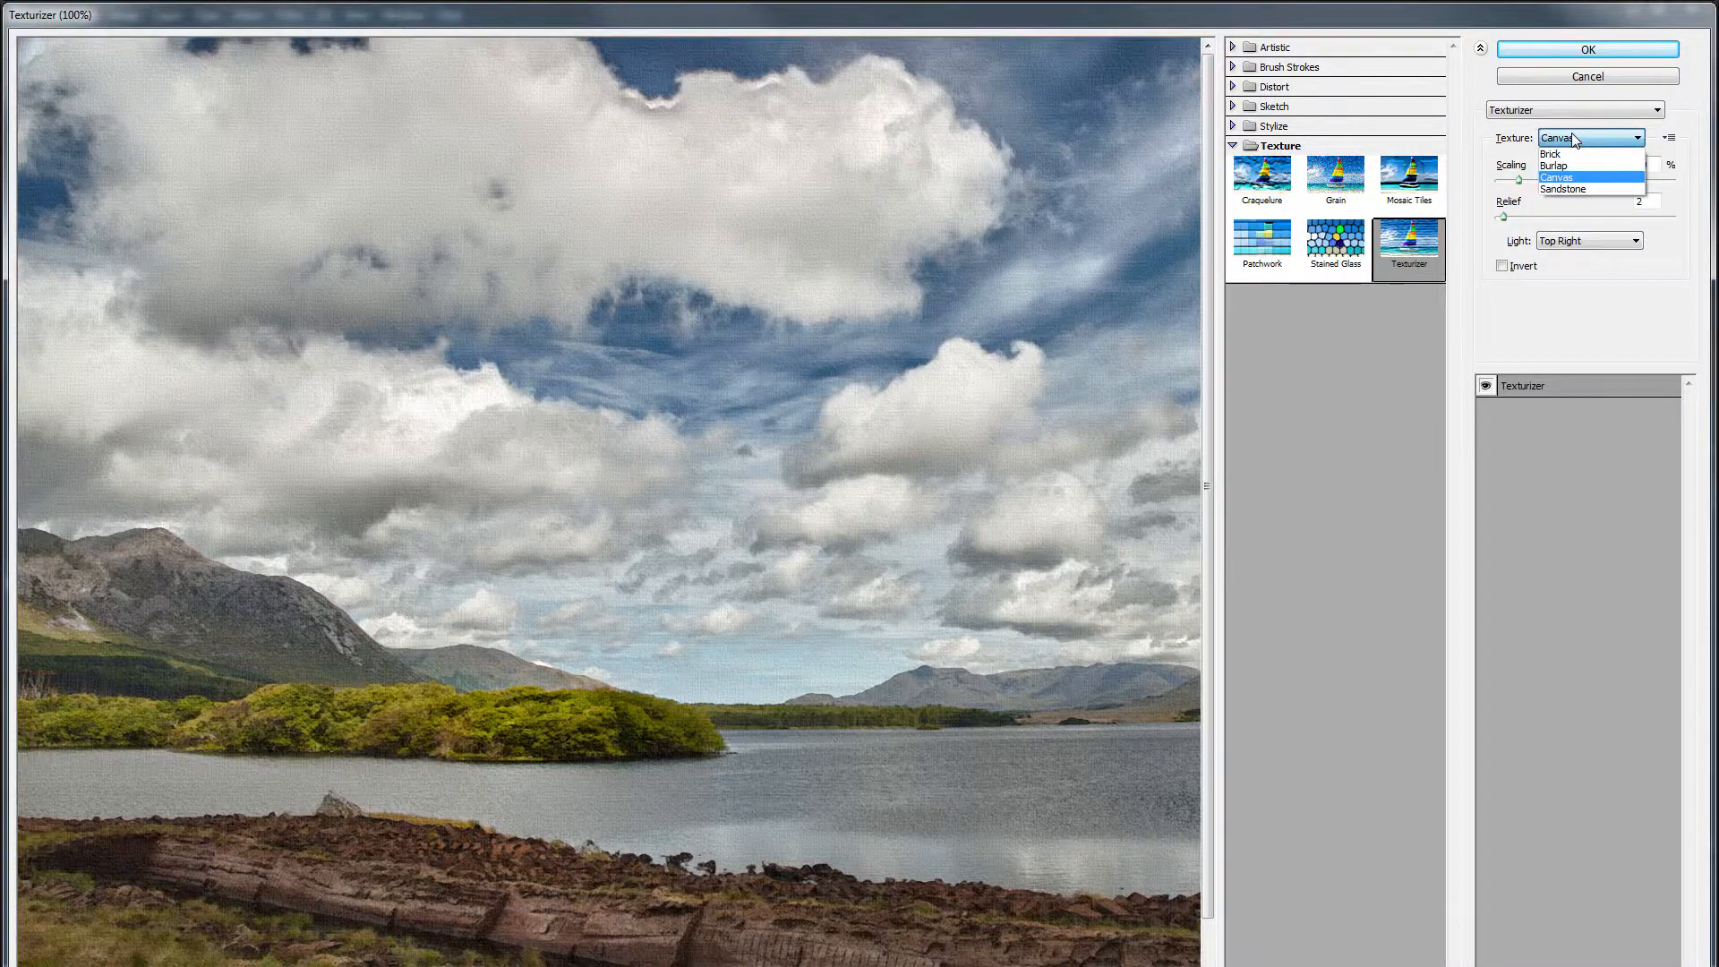
pyautogui.click(1548, 152)
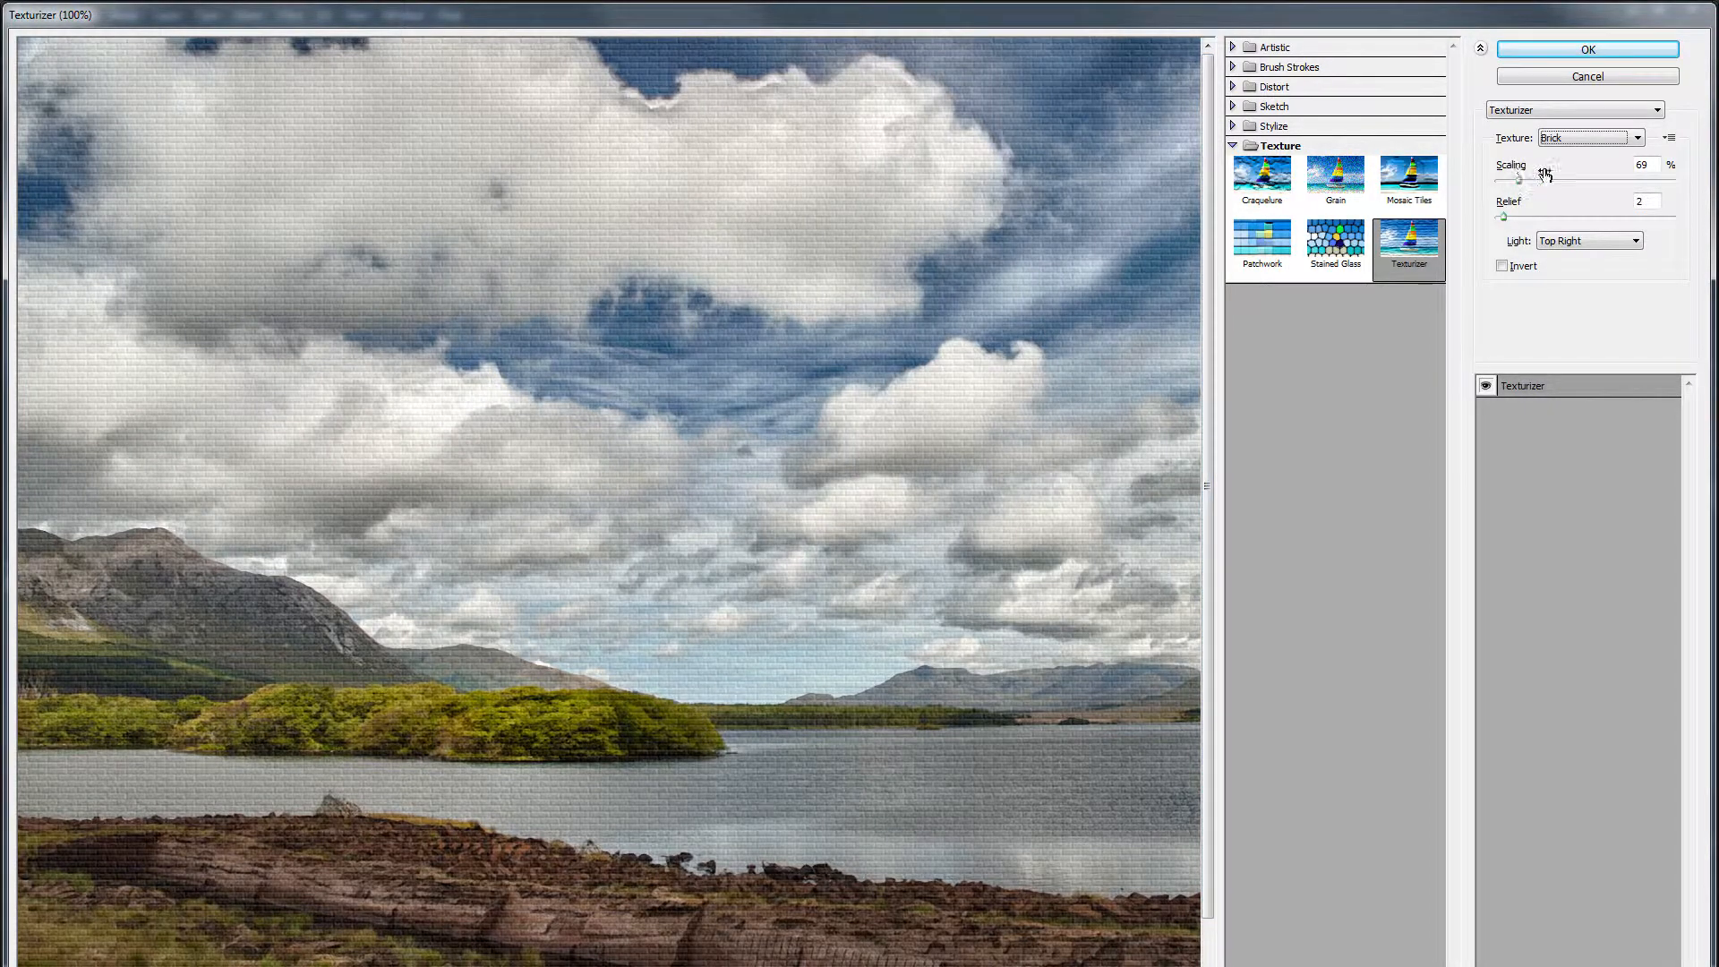
pyautogui.click(1635, 138)
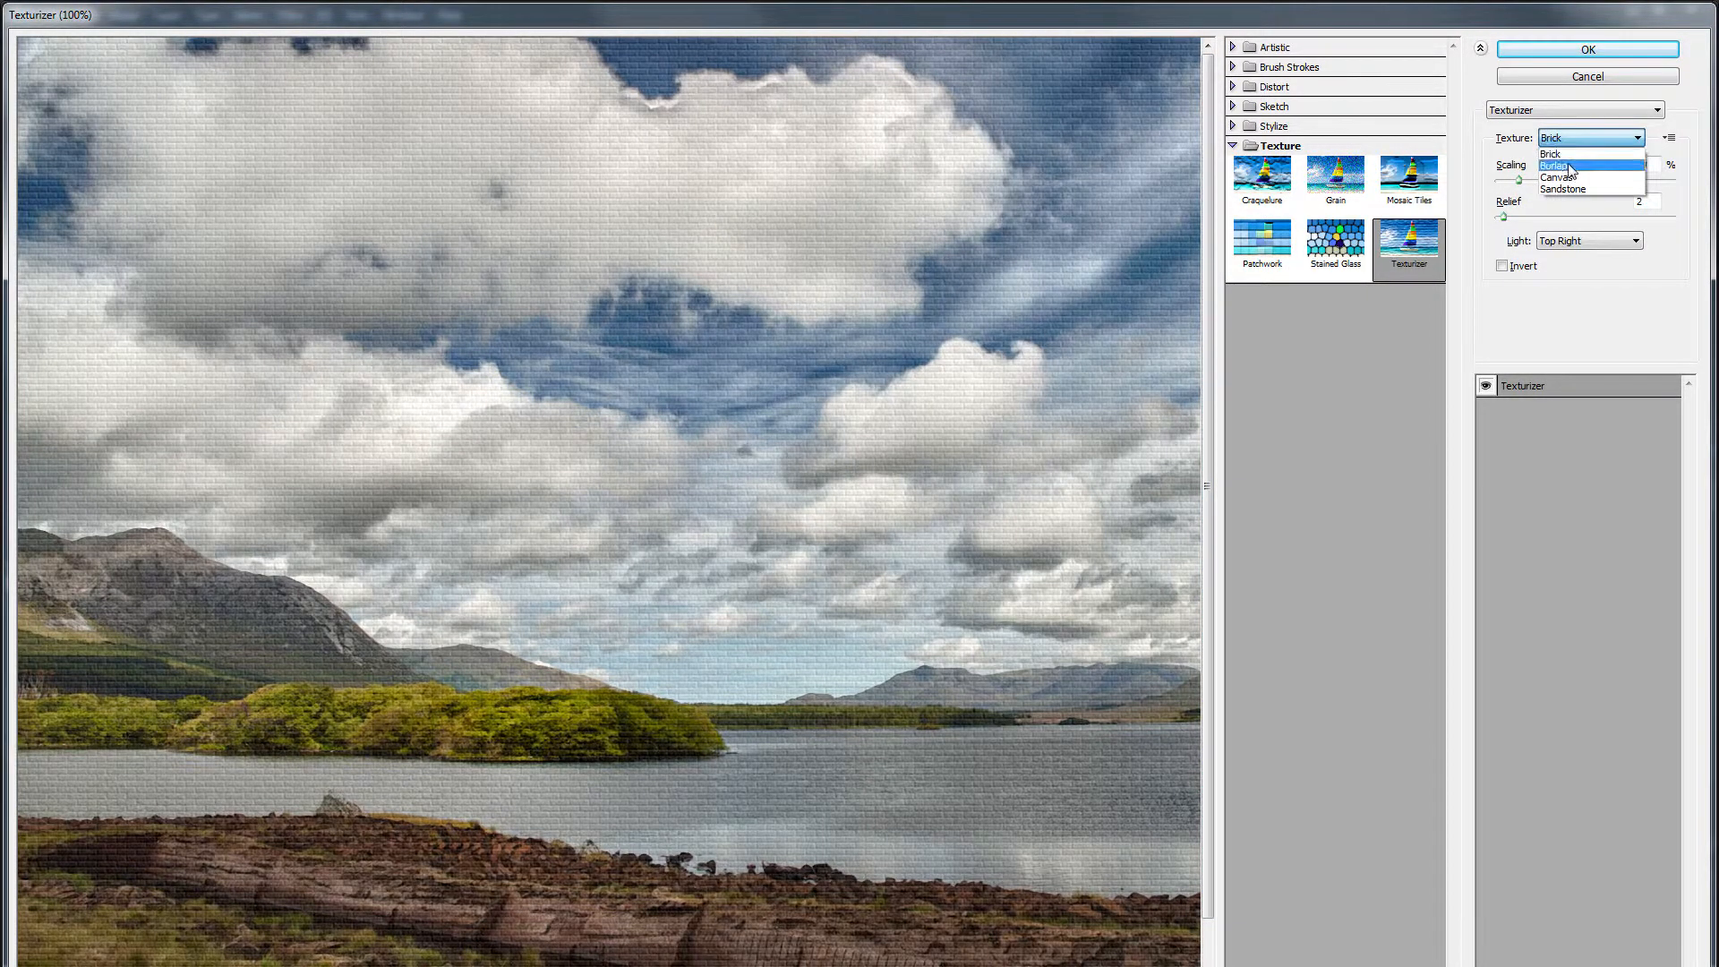
pyautogui.click(1584, 165)
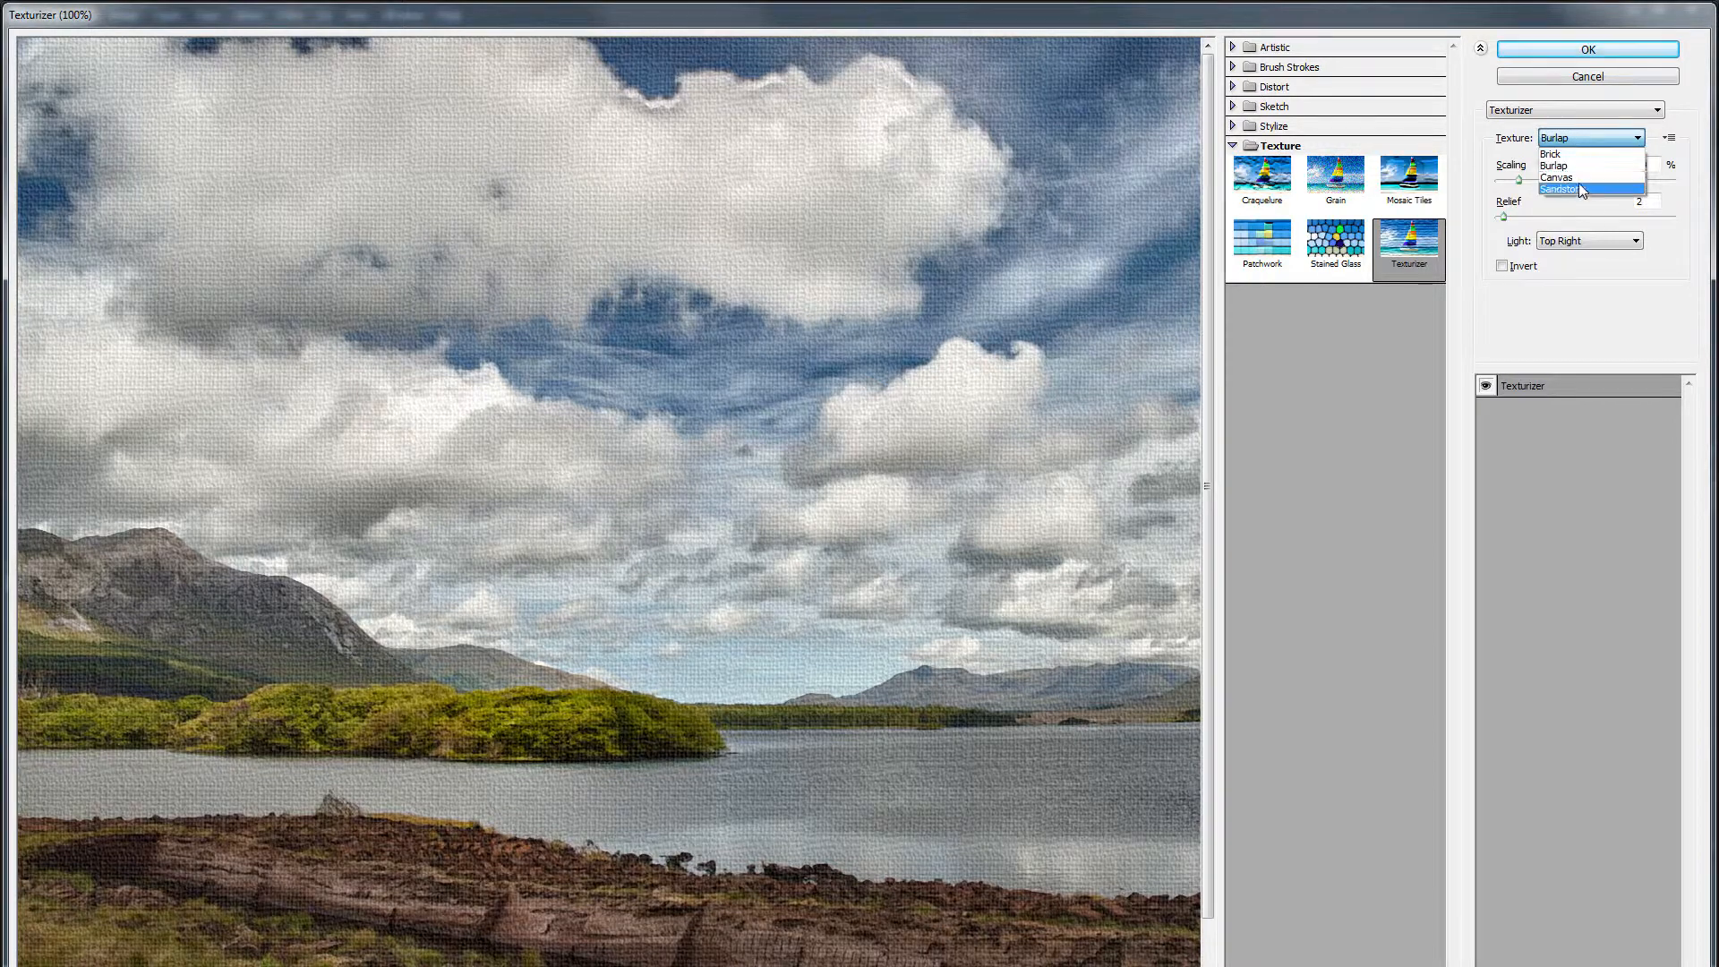
pyautogui.click(1558, 188)
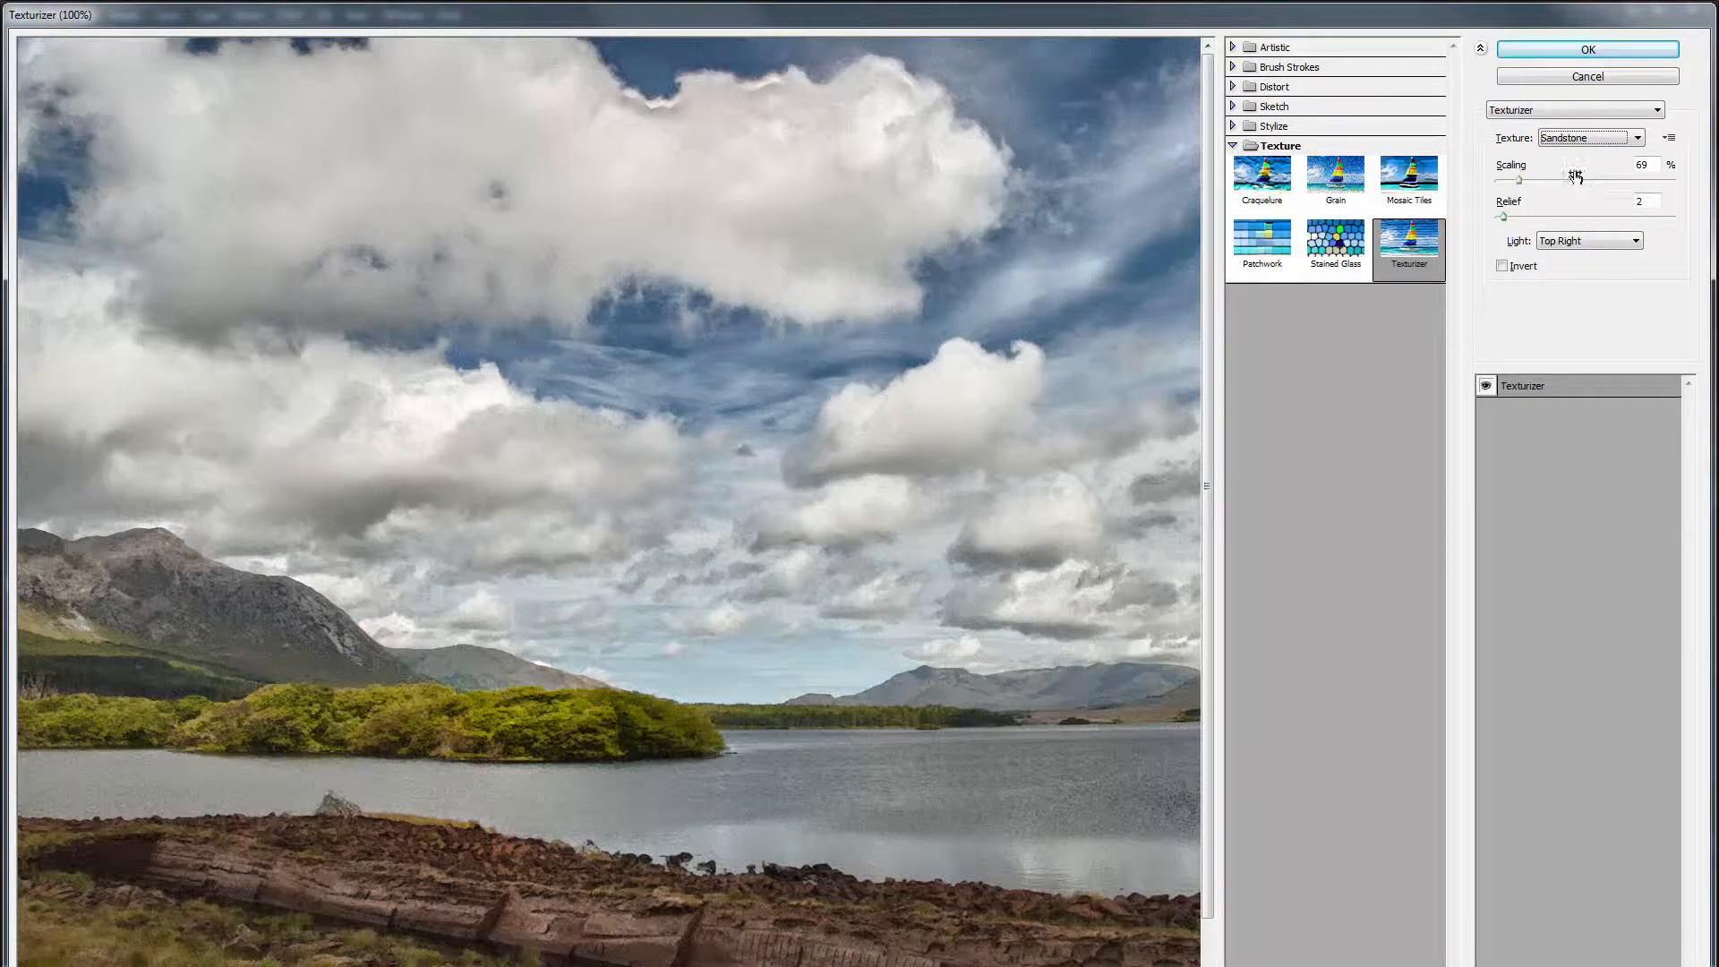
pyautogui.click(1588, 138)
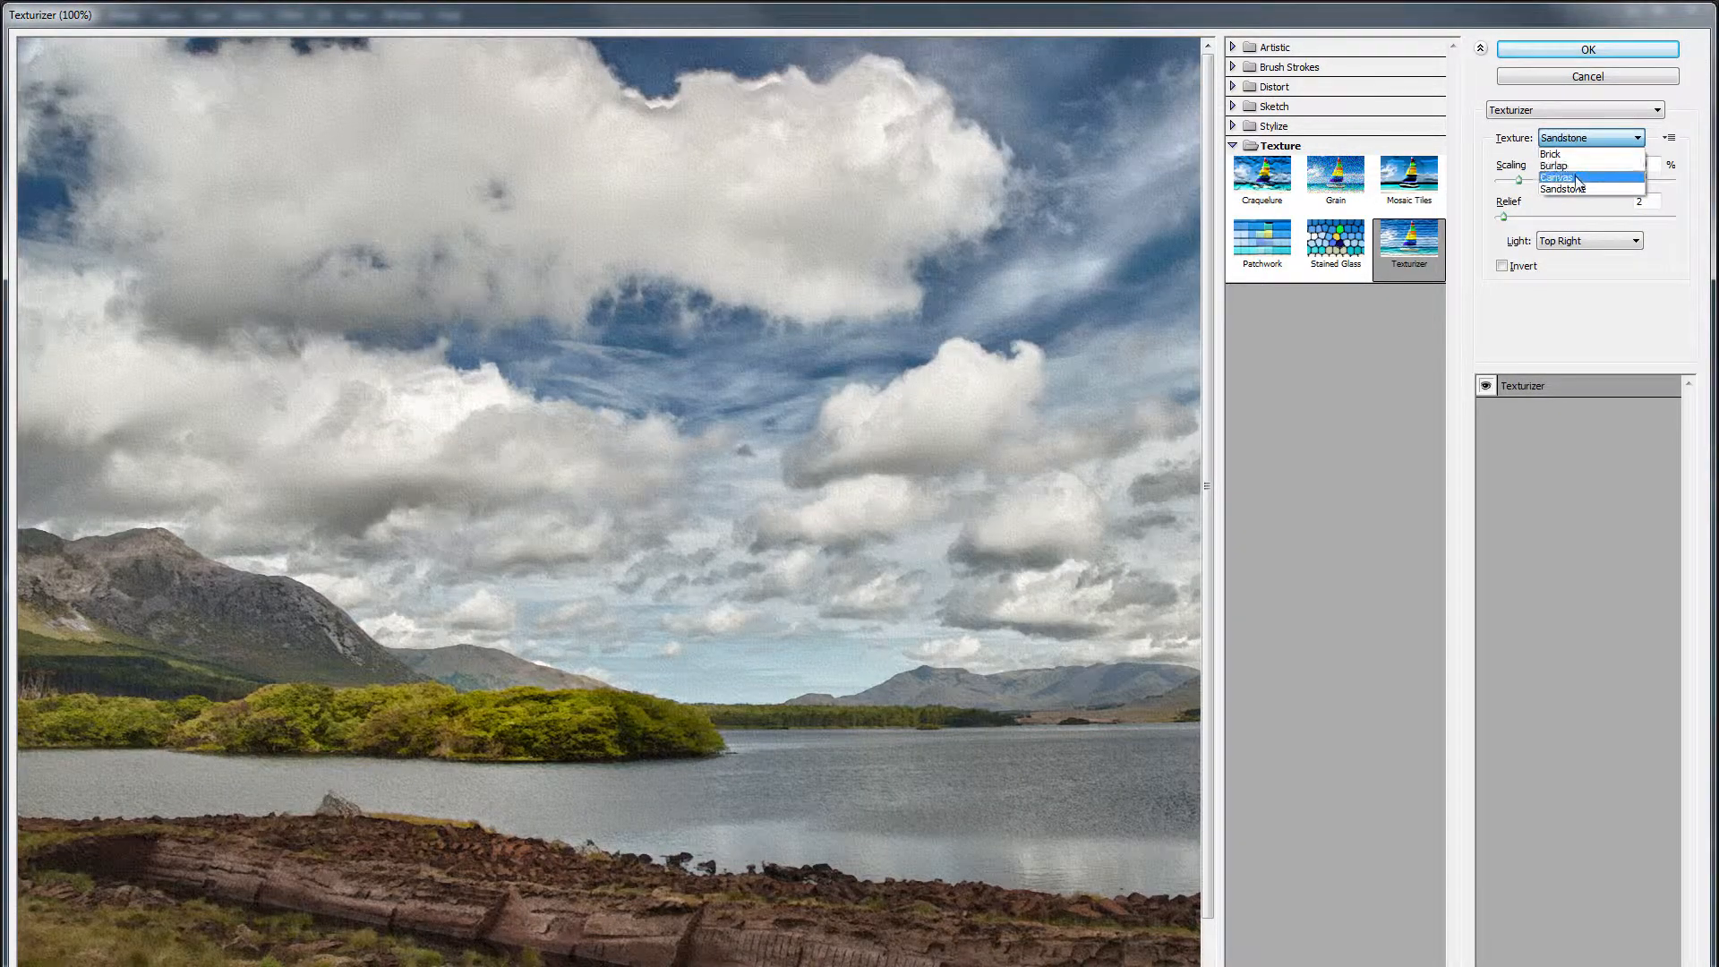
pyautogui.click(1556, 178)
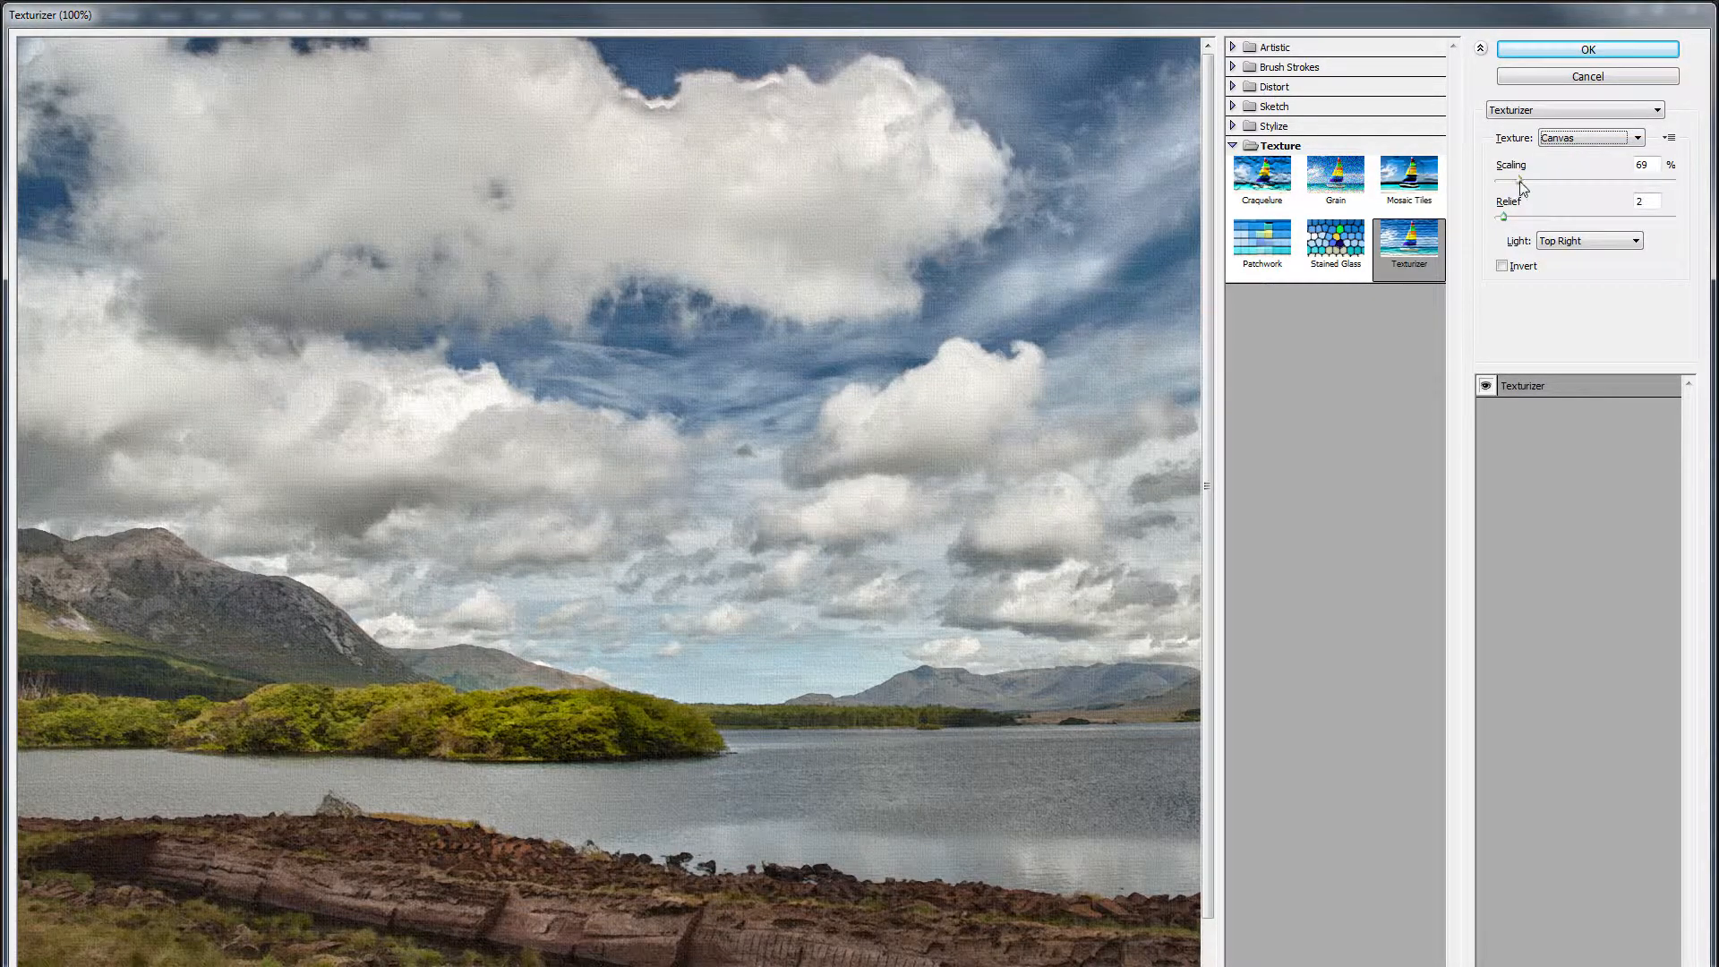
# Set canvas scaling to 74% with relief 2 and light direction Top.
pyautogui.moveTo(1520, 181); pyautogui.dragTo(1558, 181)
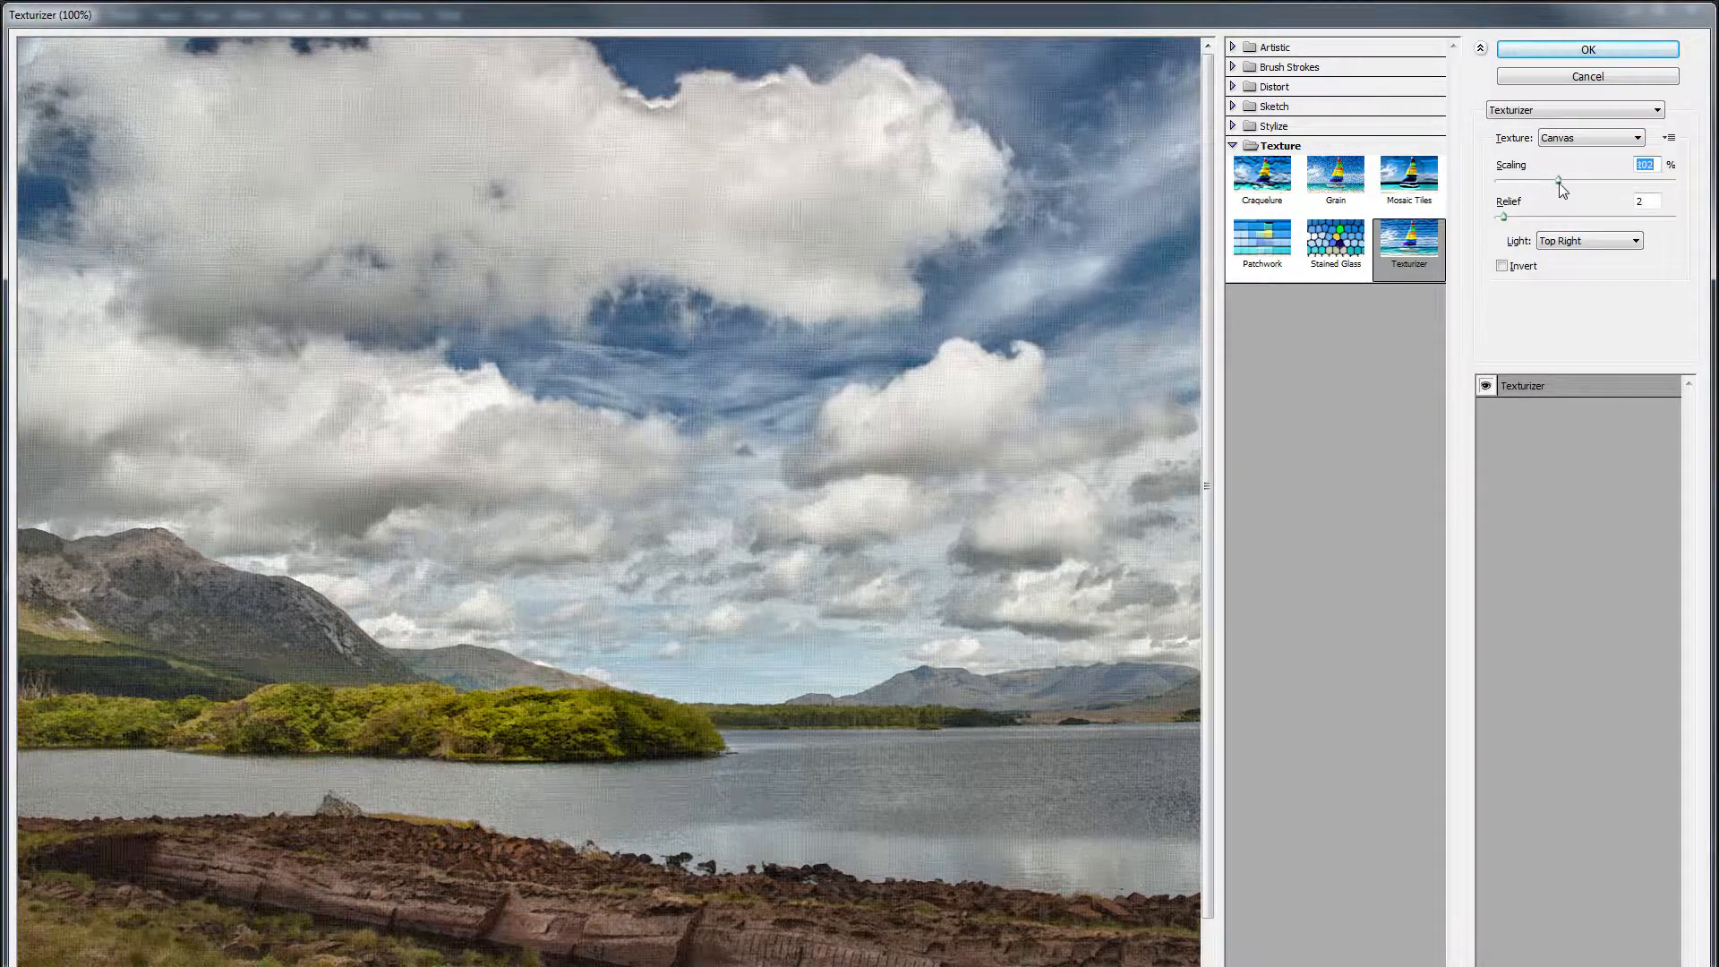
pyautogui.moveTo(1560, 181); pyautogui.dragTo(1611, 181)
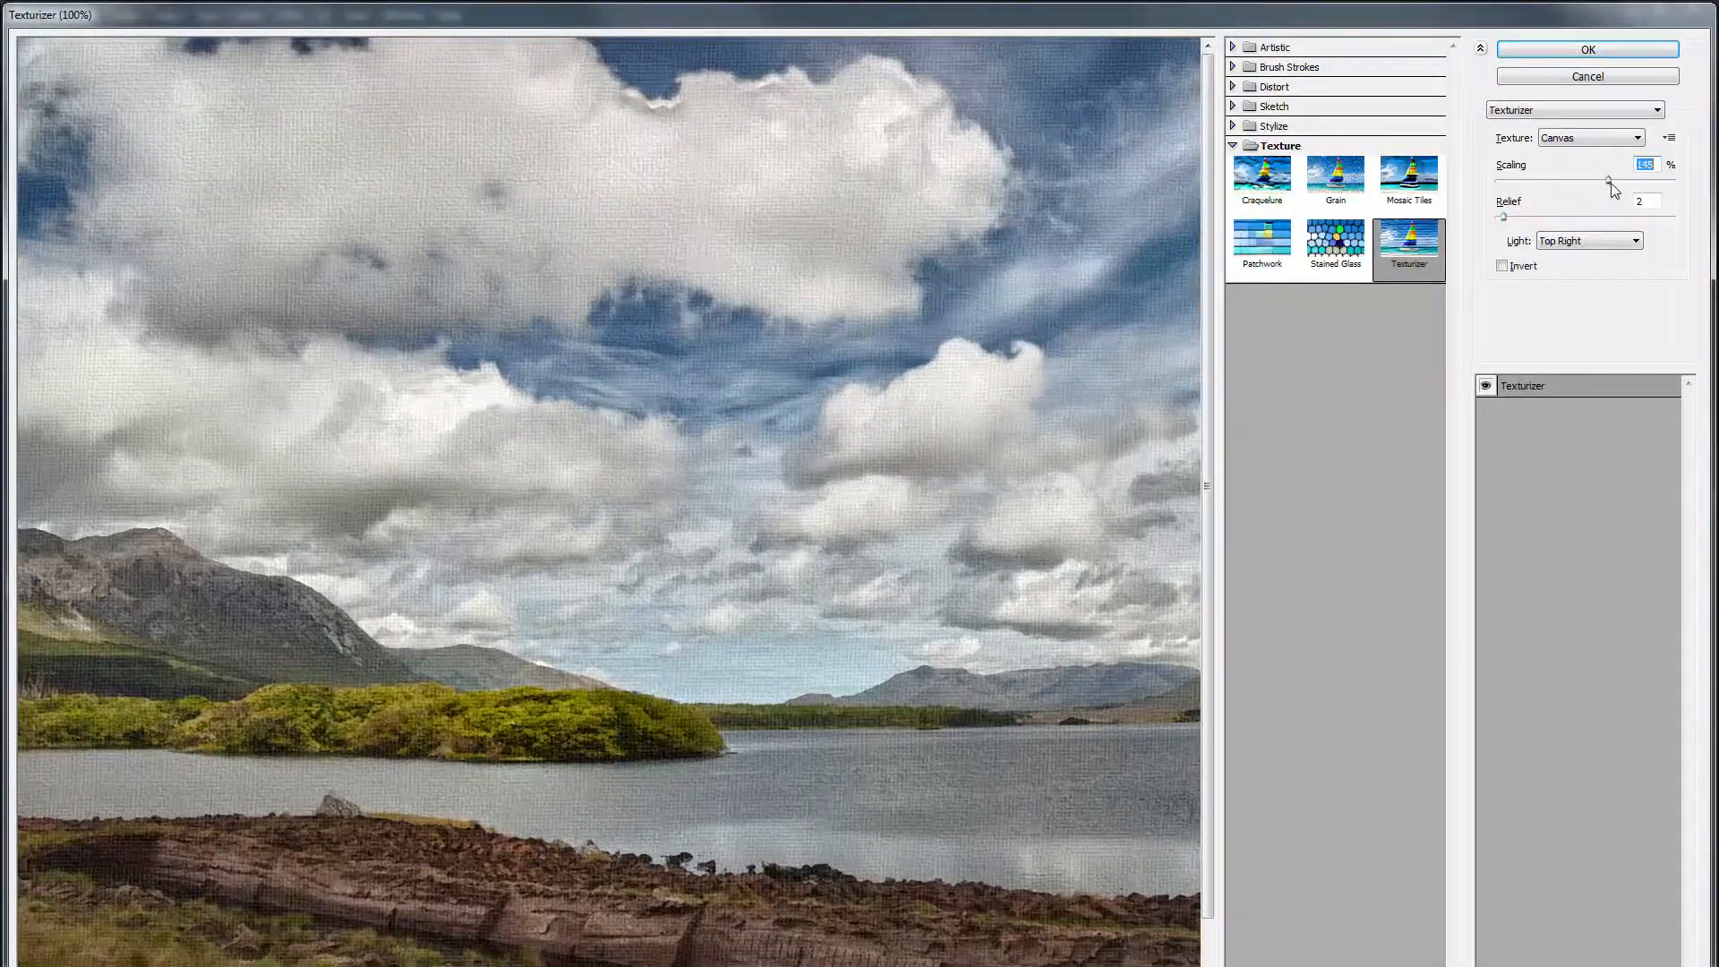
pyautogui.moveTo(1612, 177); pyautogui.dragTo(1642, 177)
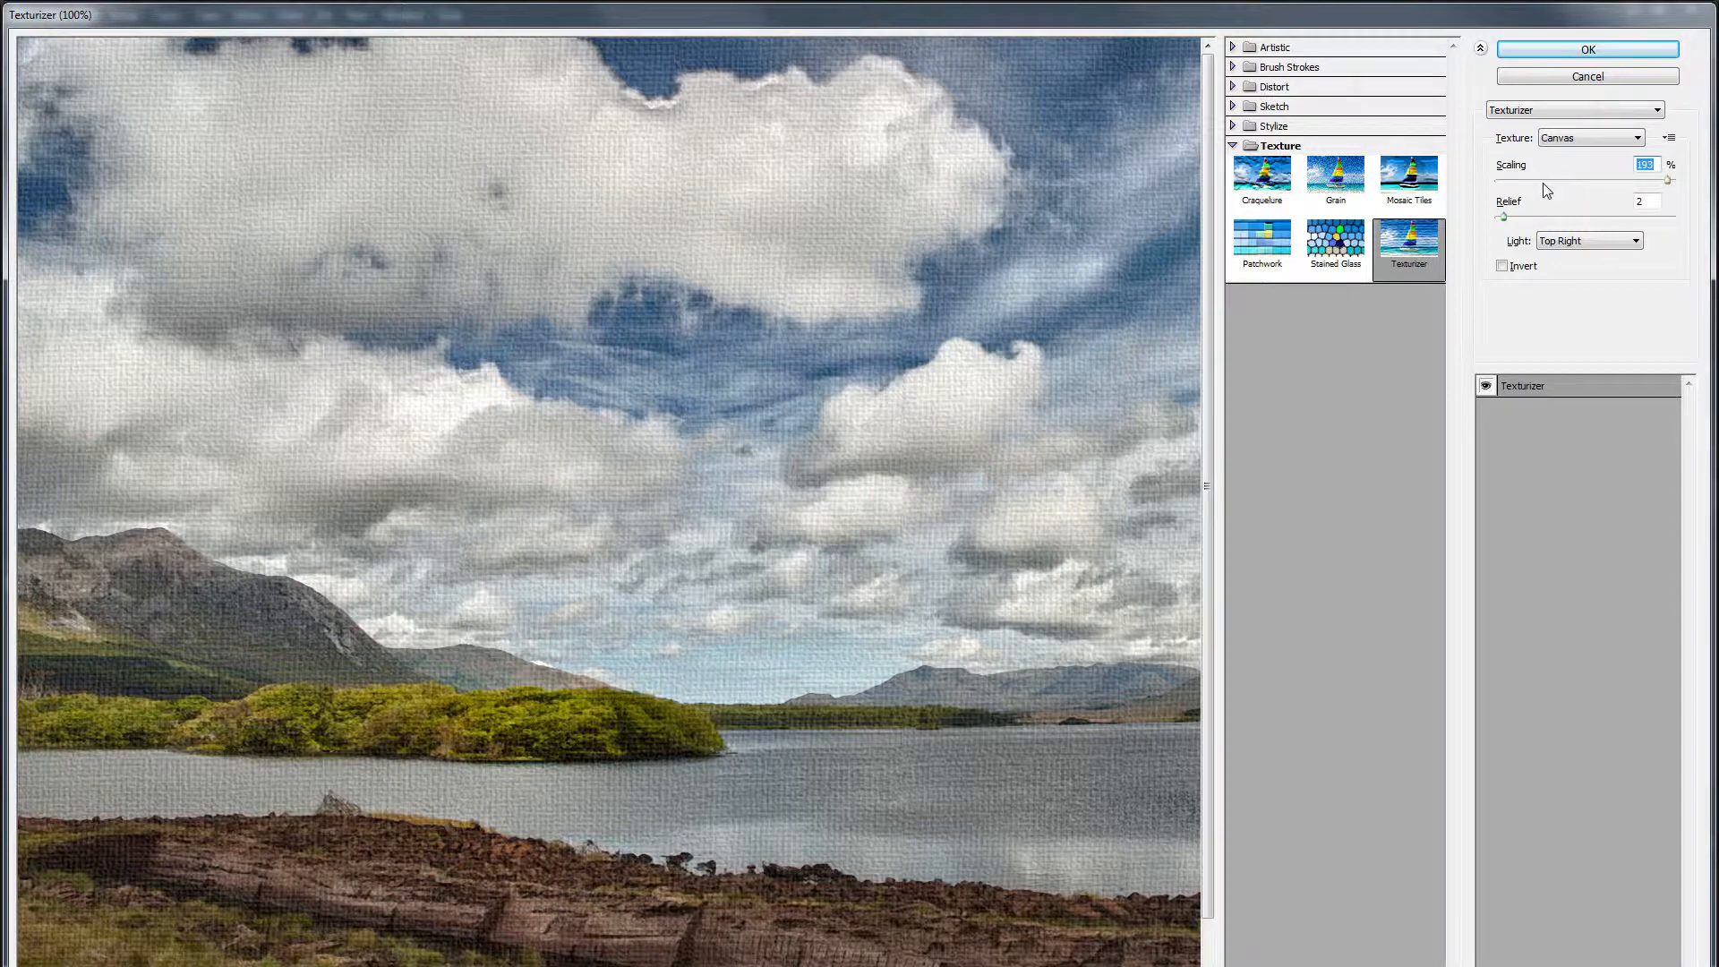
pyautogui.moveTo(1667, 177); pyautogui.dragTo(1540, 177)
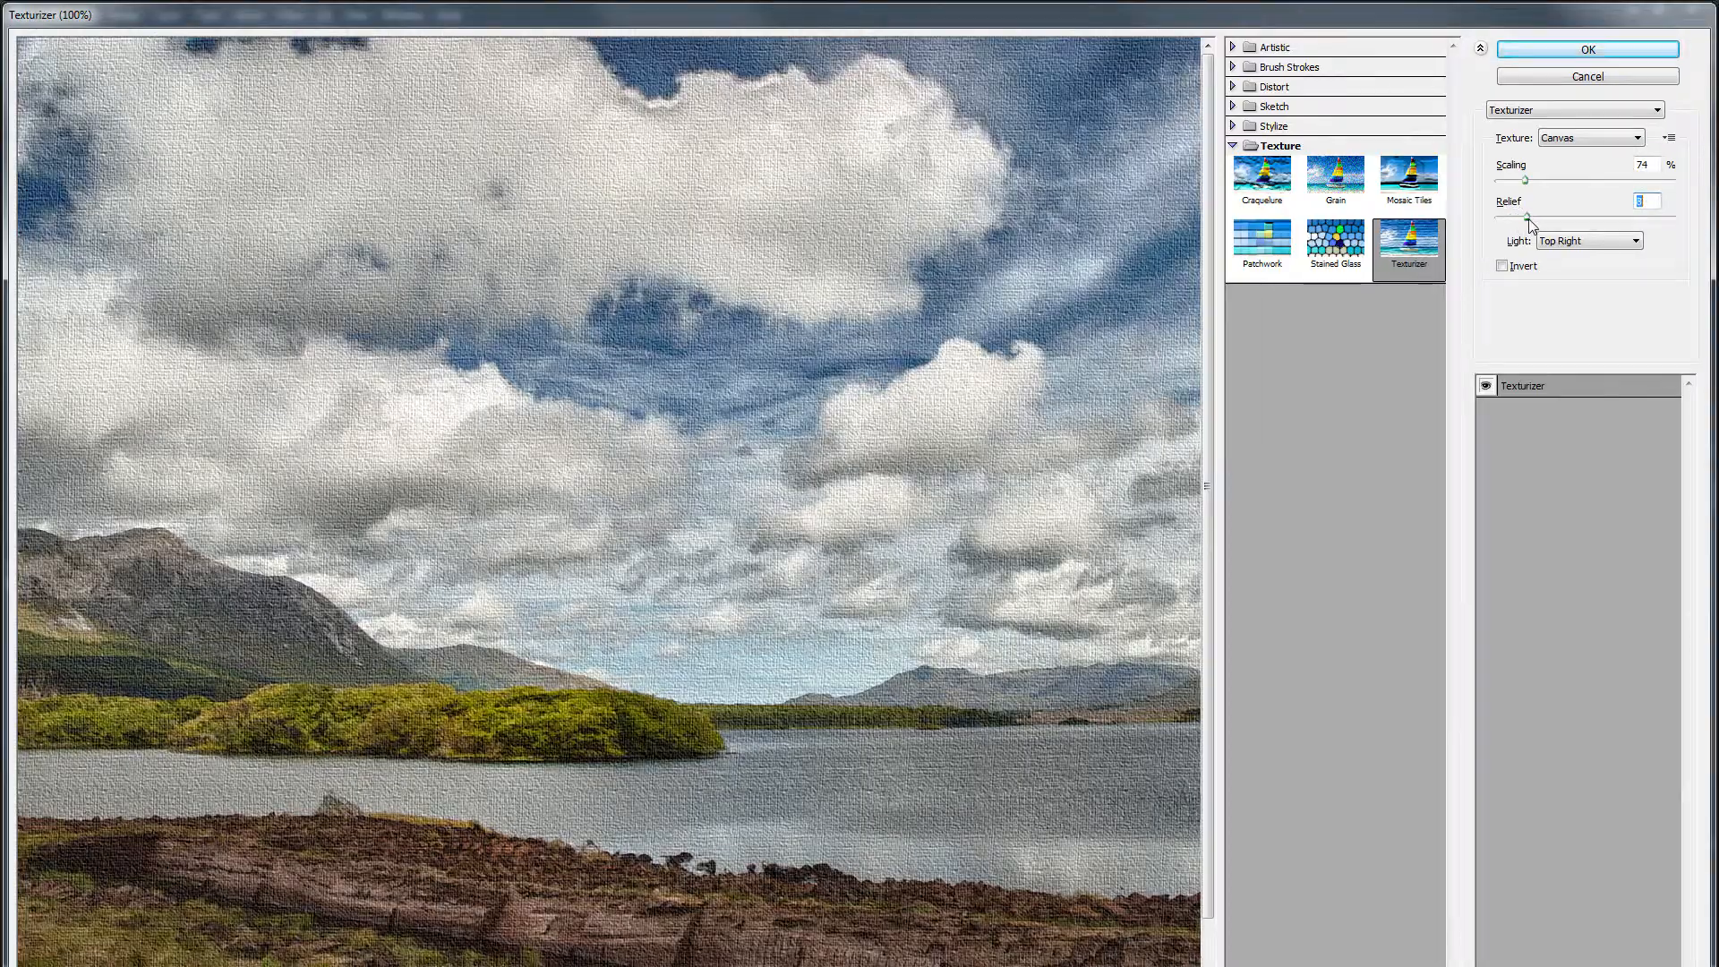
pyautogui.moveTo(1532, 212); pyautogui.dragTo(1580, 212)
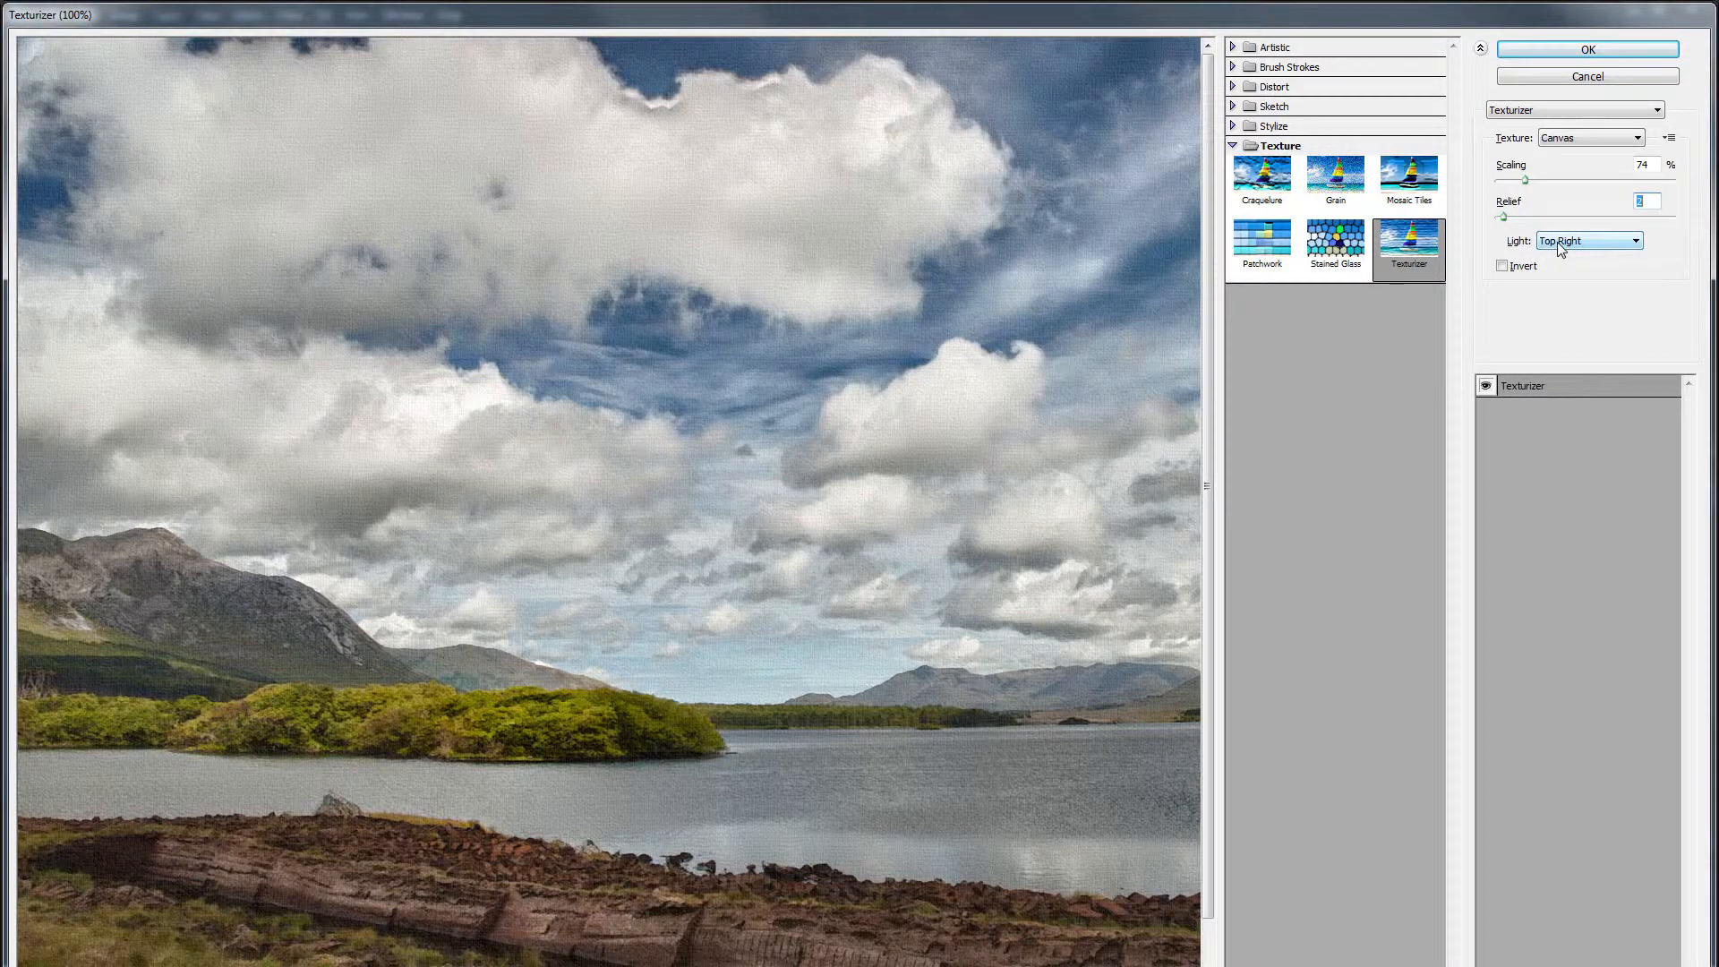
pyautogui.click(1586, 240)
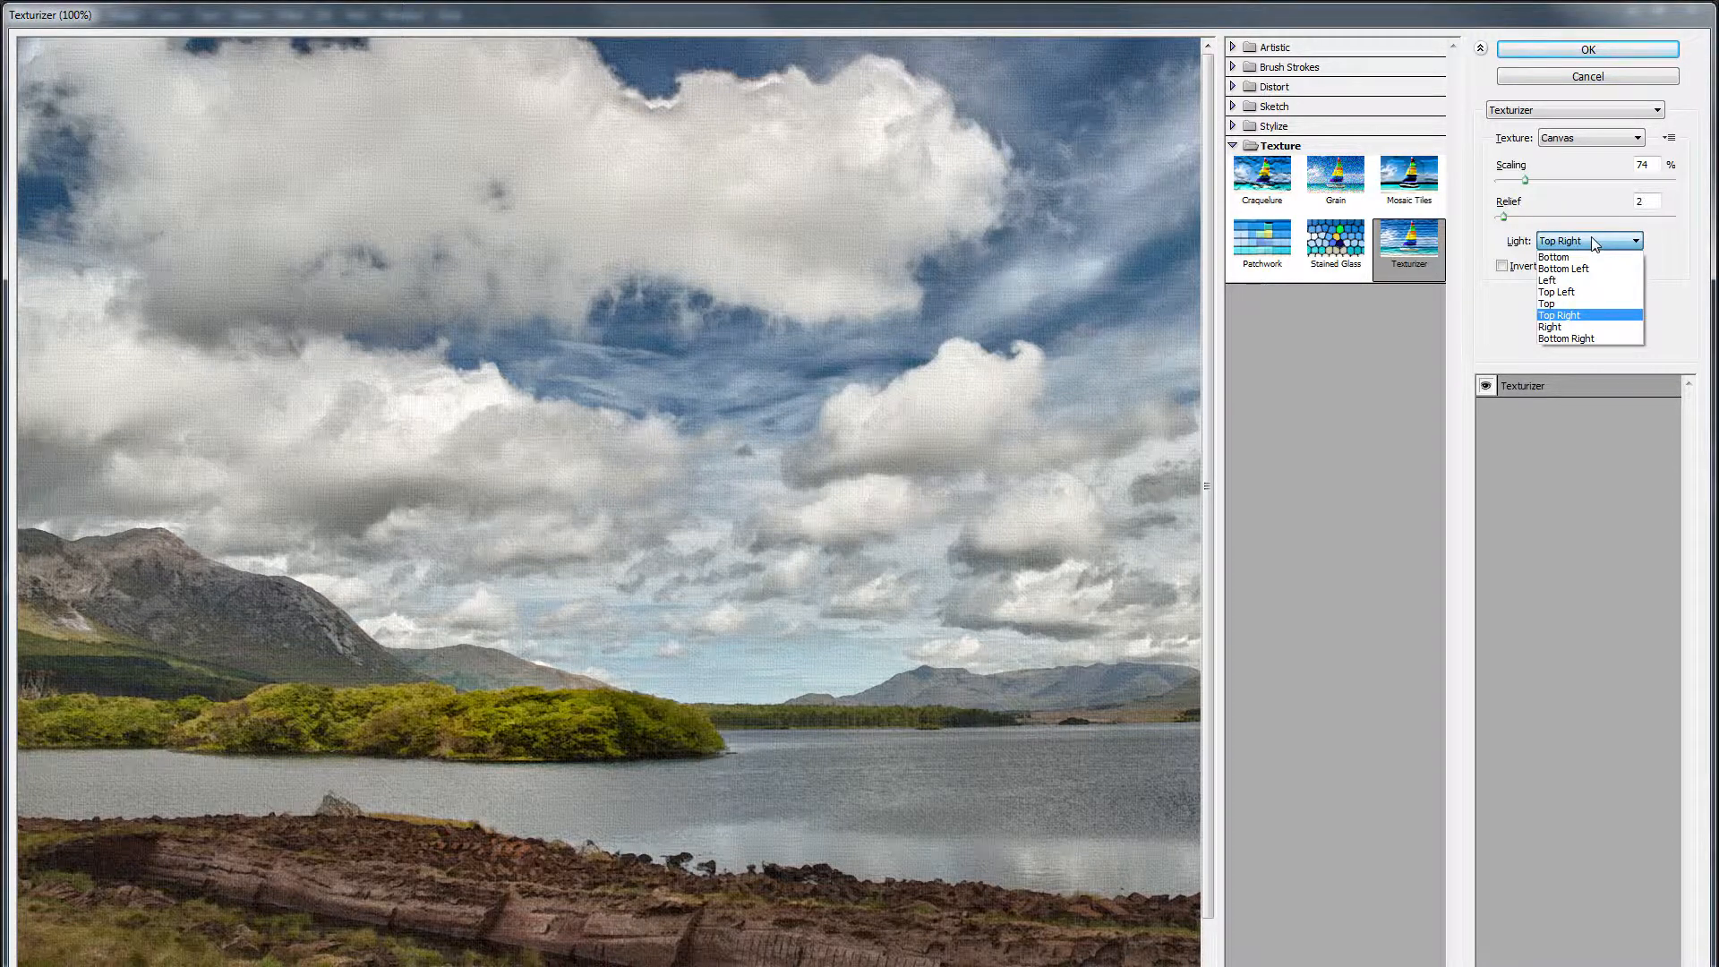
pyautogui.moveTo(1547, 305)
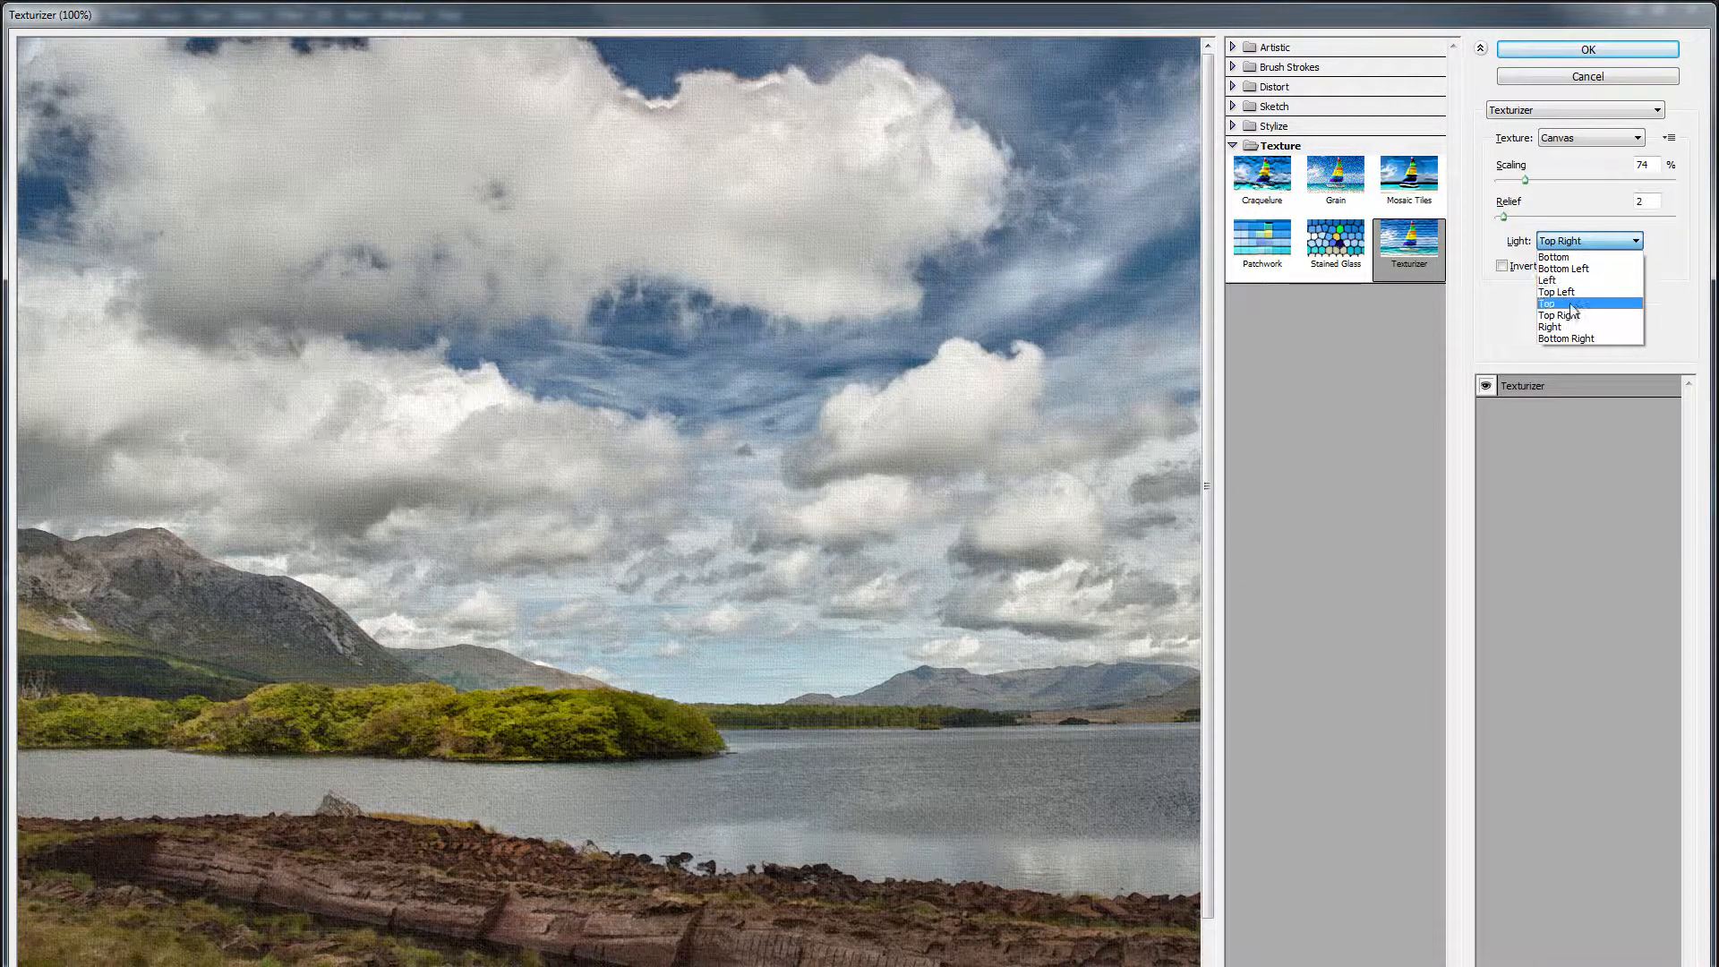
pyautogui.click(1548, 304)
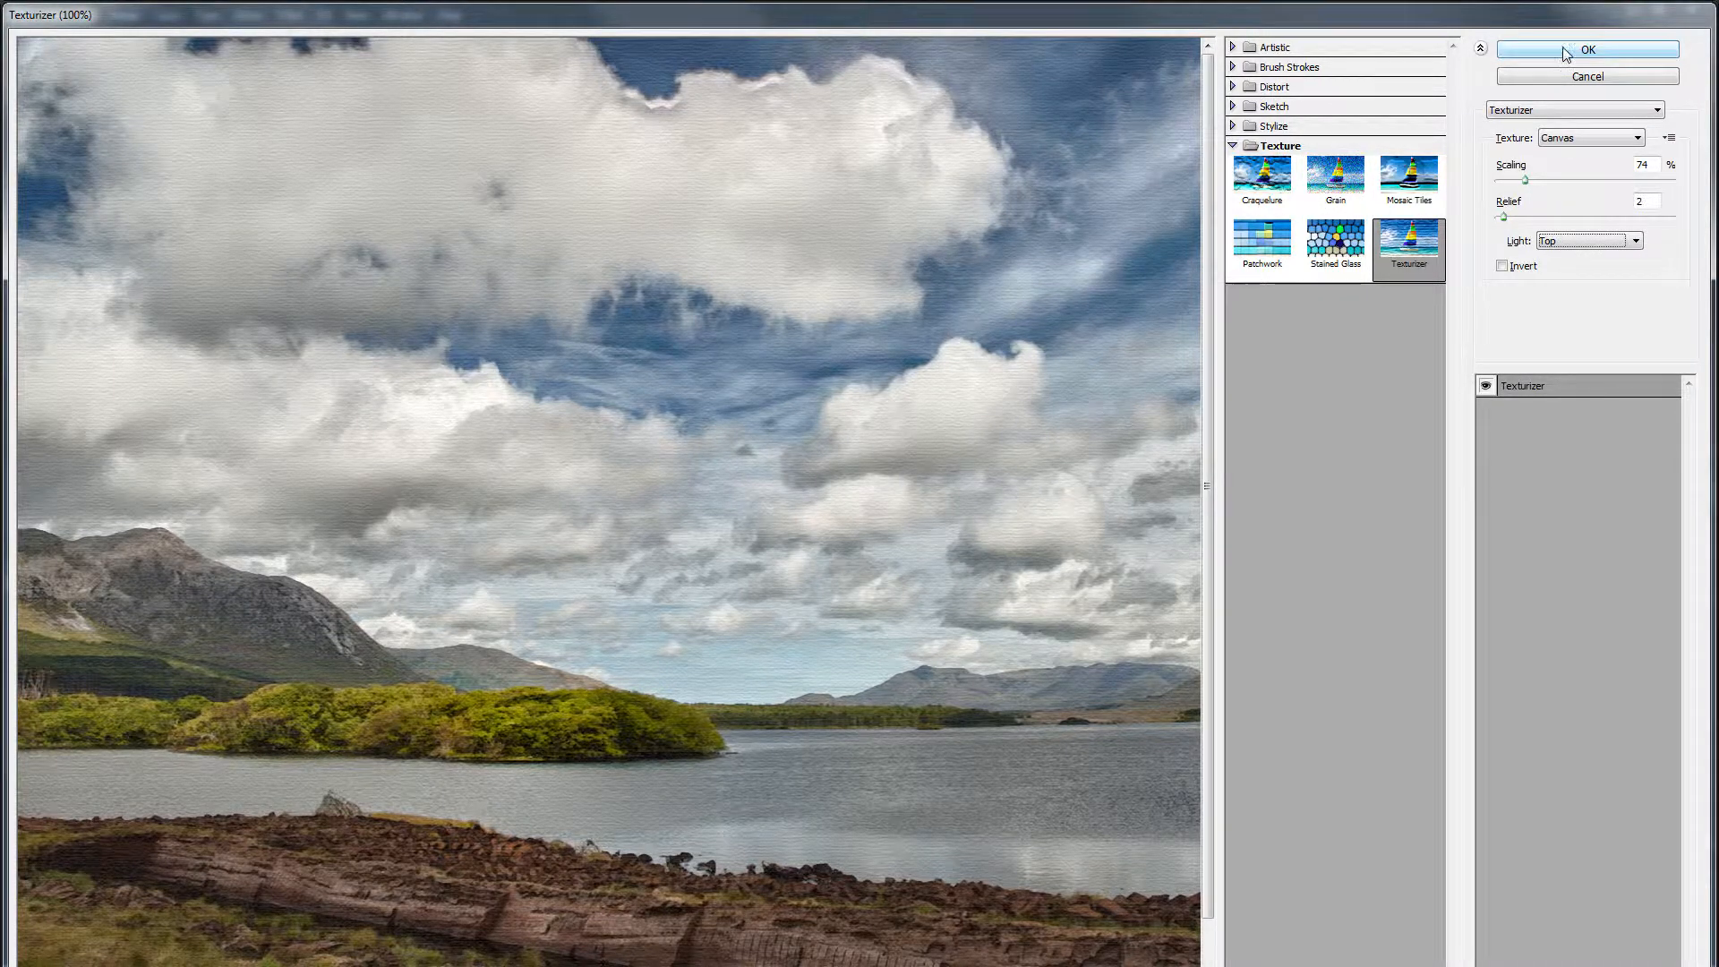
# Apply the Texturizer settings and leave its blending at Normal 100% unchanged.
pyautogui.click(1587, 50)
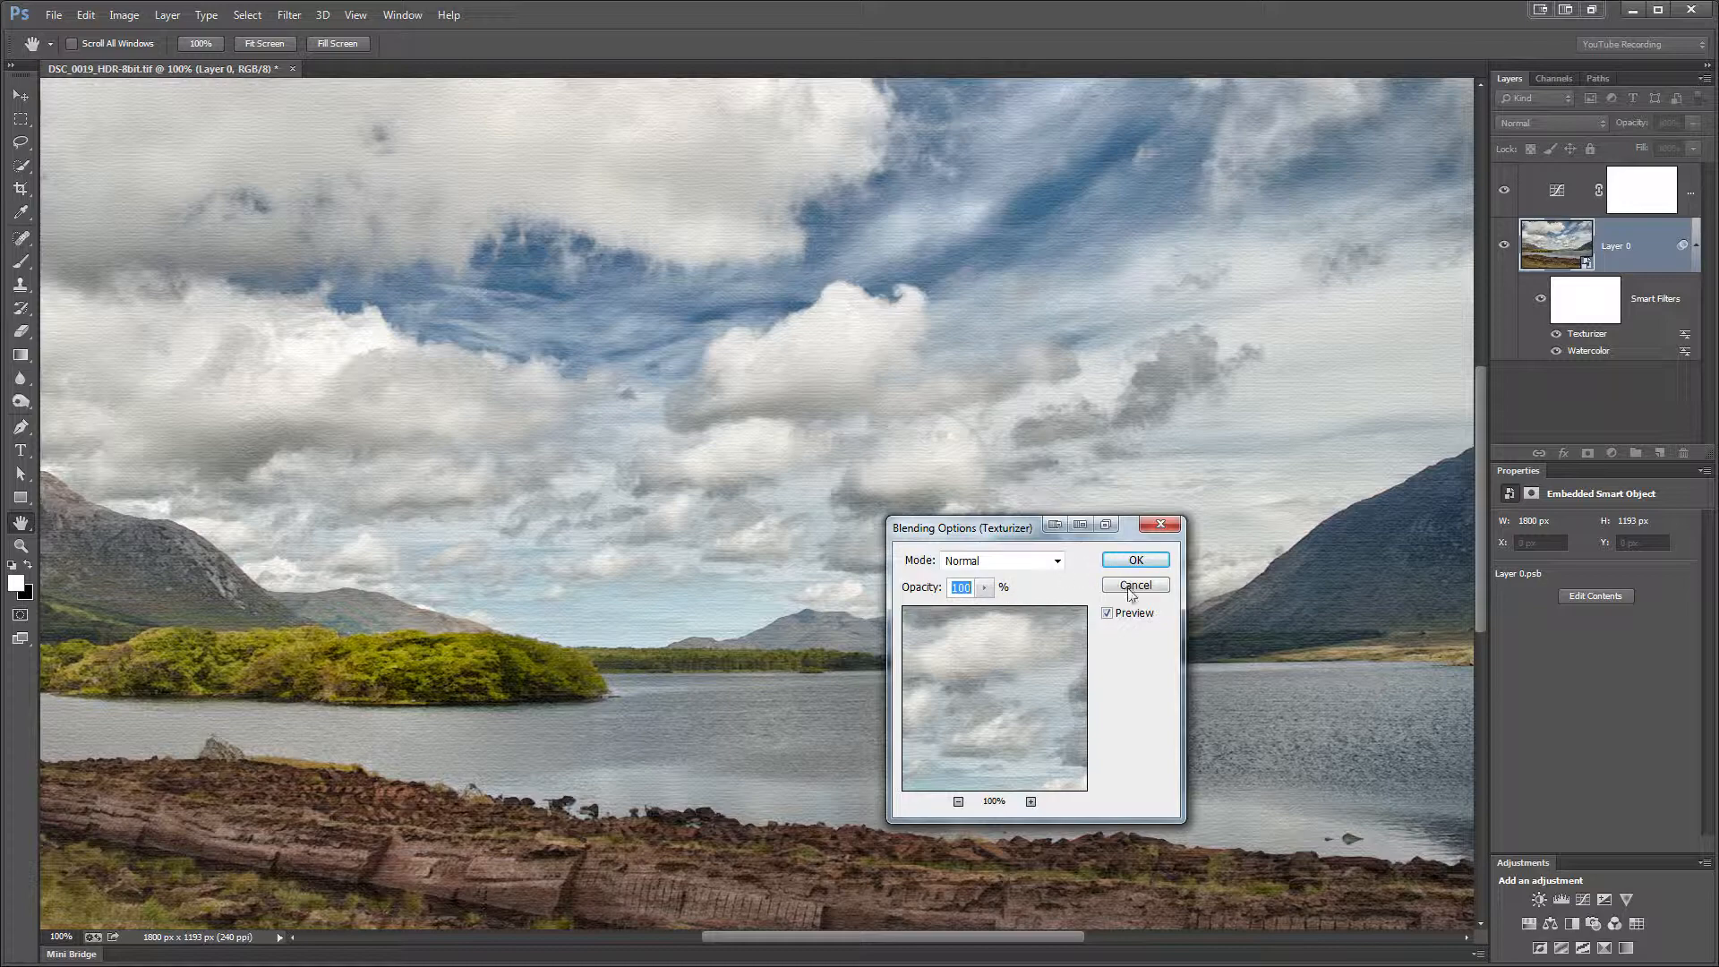
pyautogui.click(1133, 584)
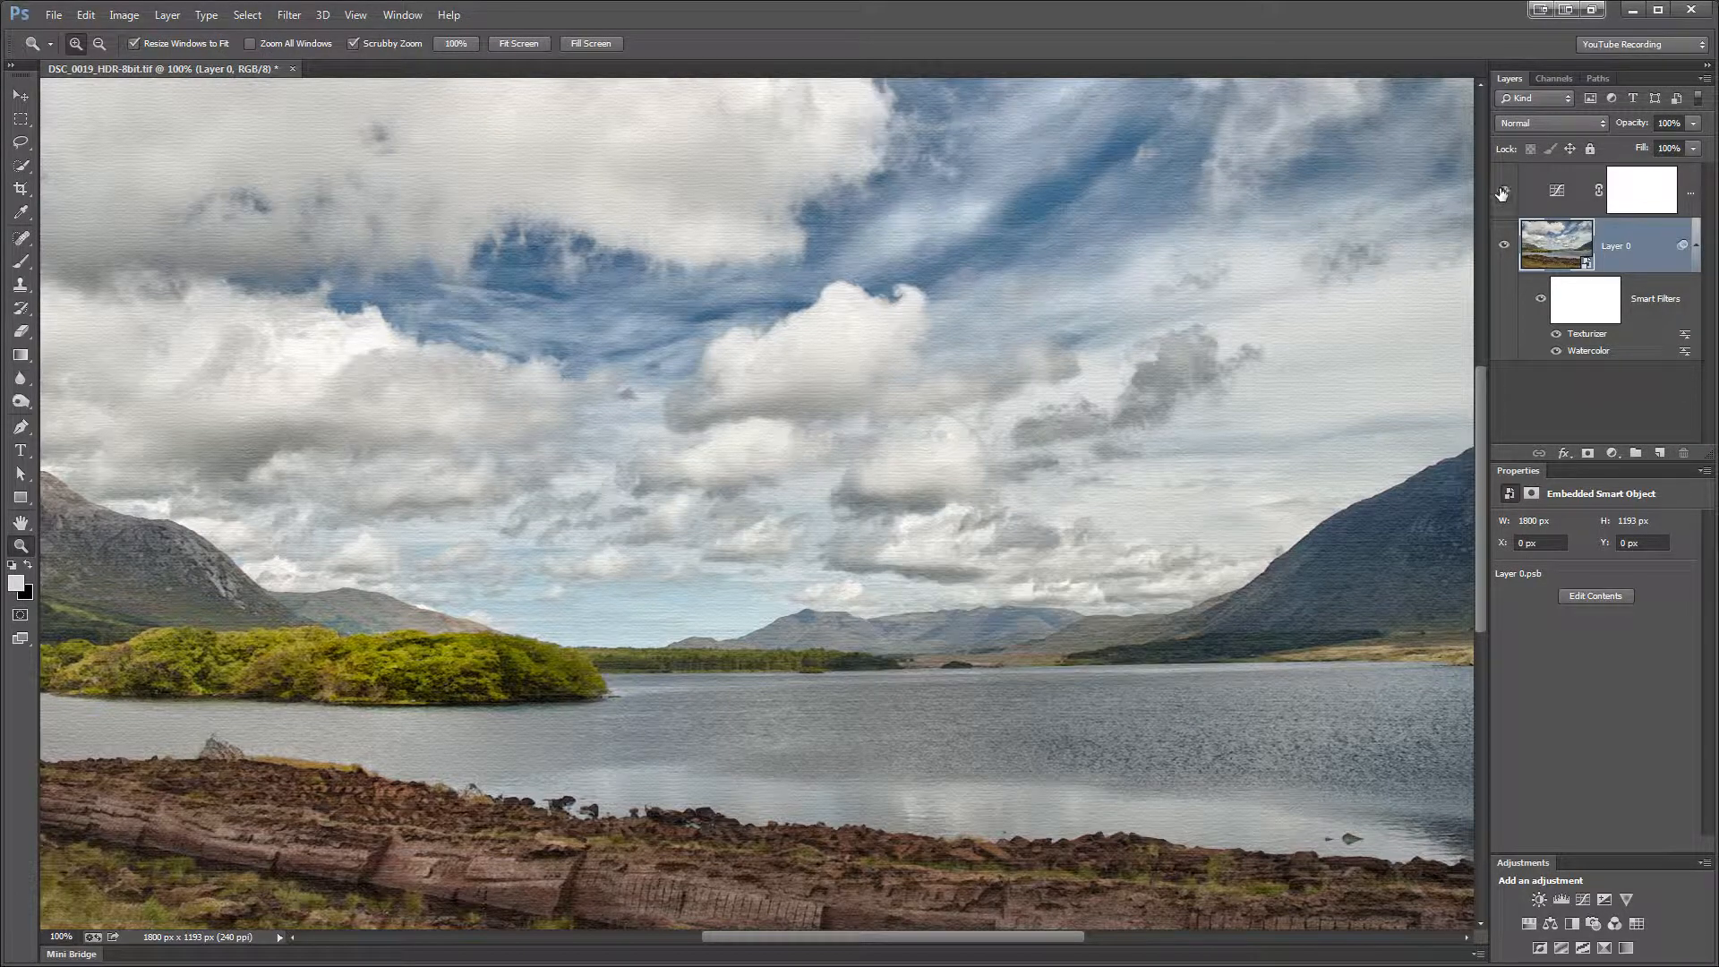